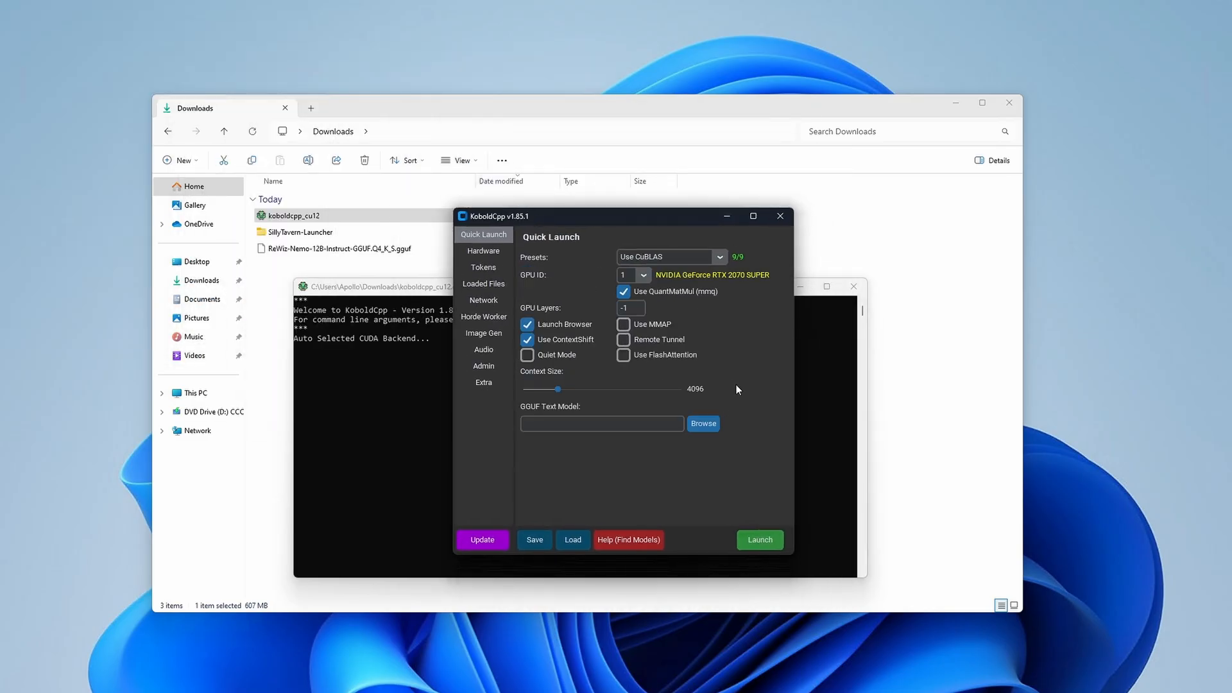
left_click(758, 540)
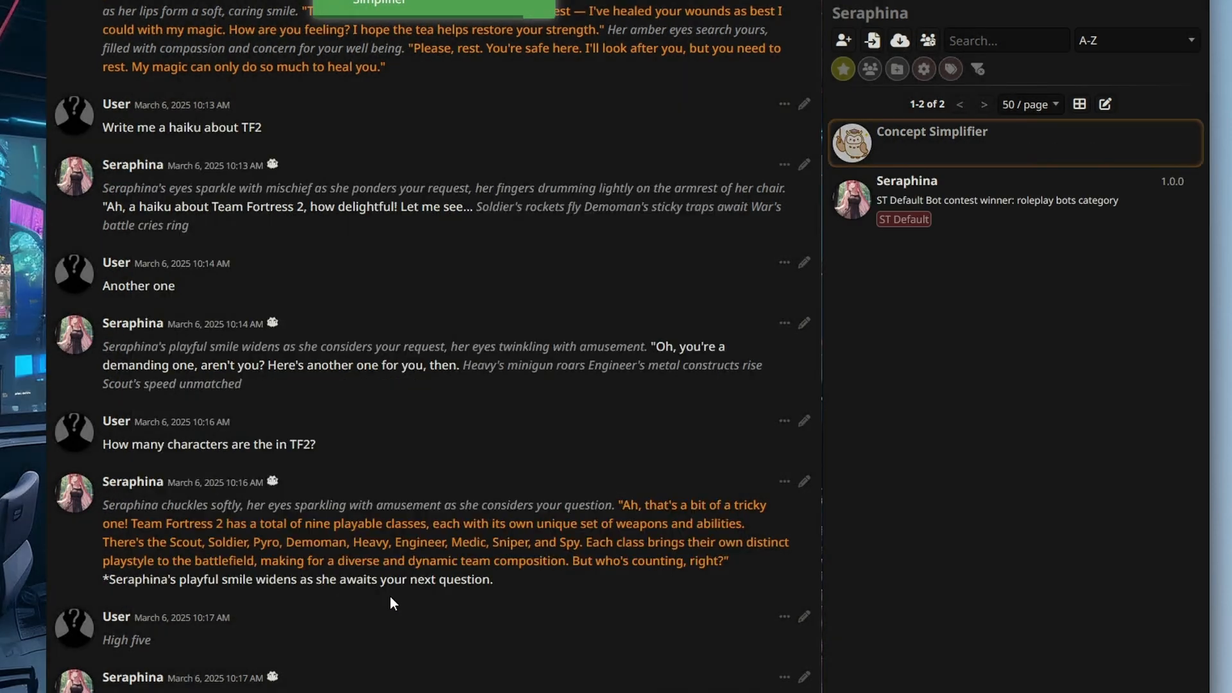
left_click(931, 143)
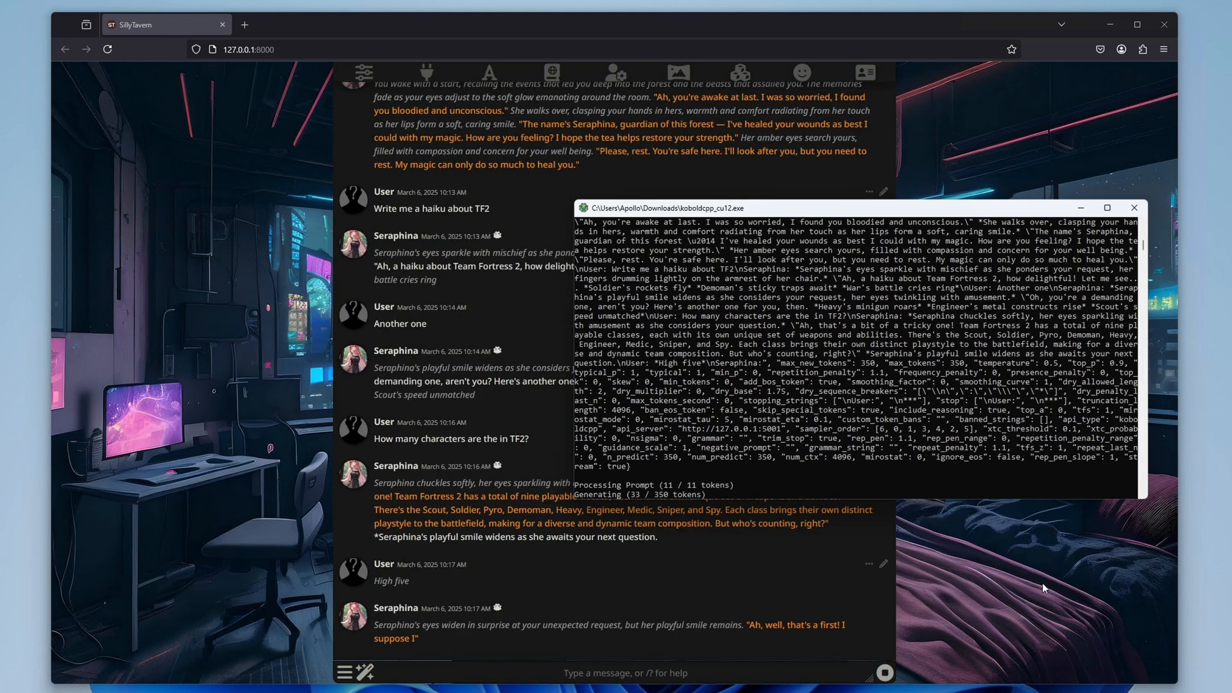
left_click(739, 73)
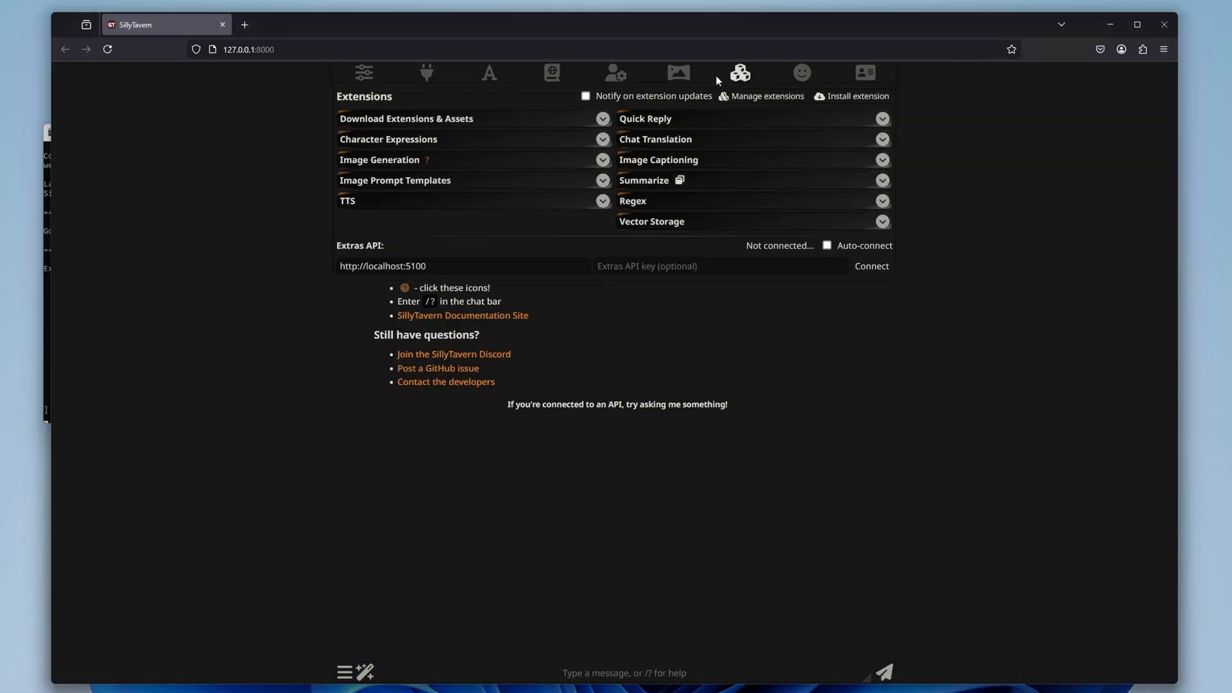
left_click(678, 72)
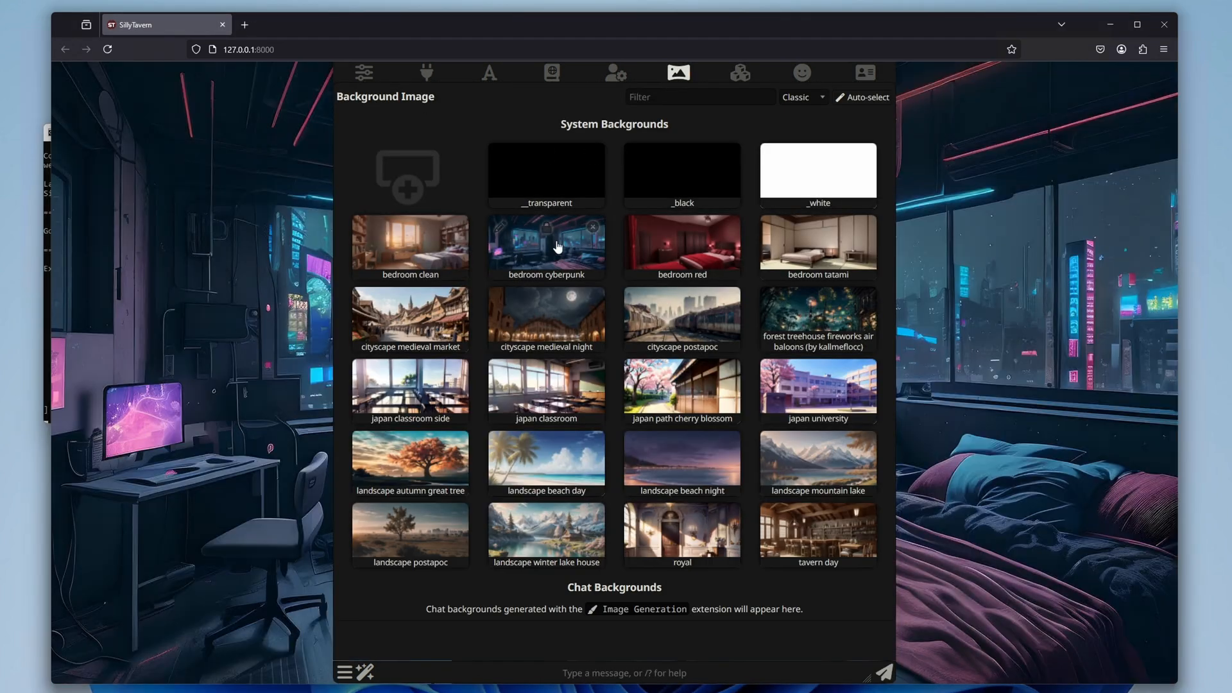
mouse_move(228, 36)
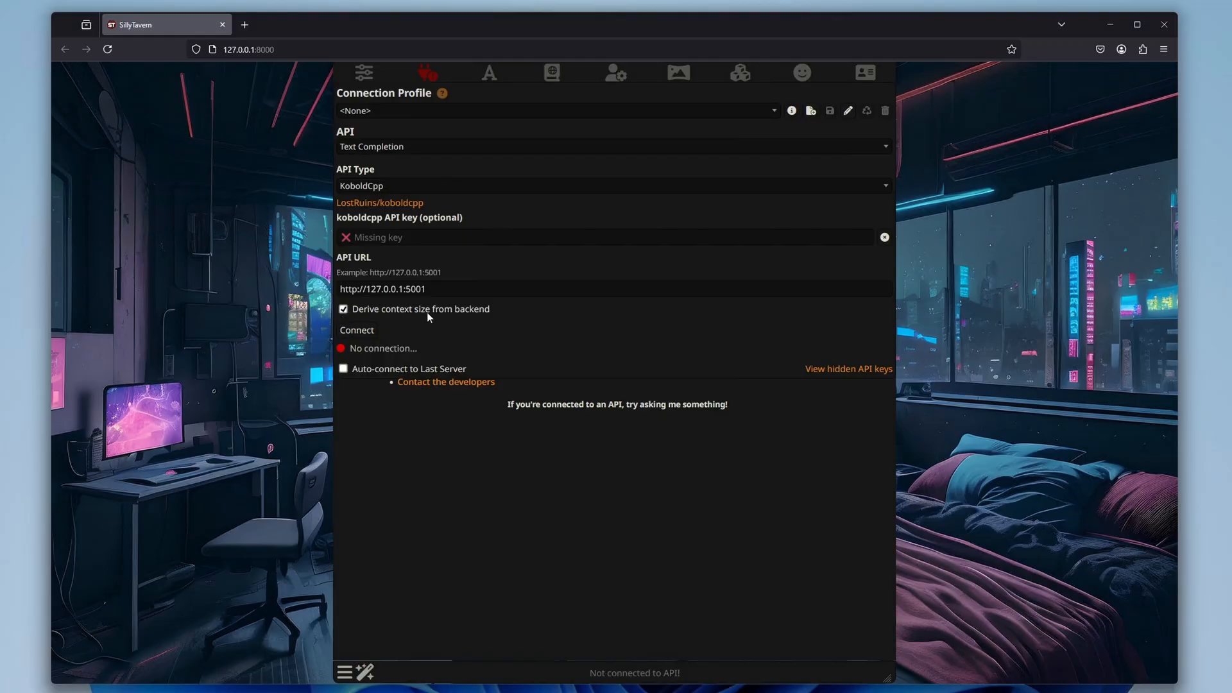
left_click(356, 330)
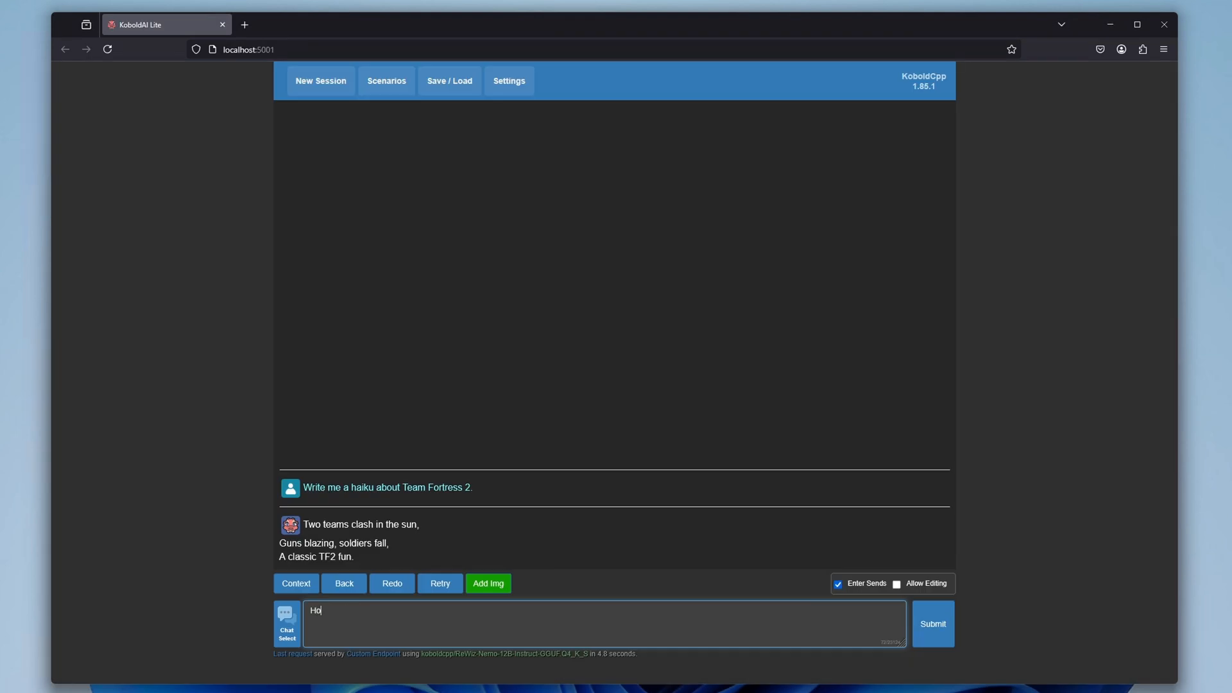
Submit the TF2 character-count question and get the reply naming nine classes.
left_click(932, 623)
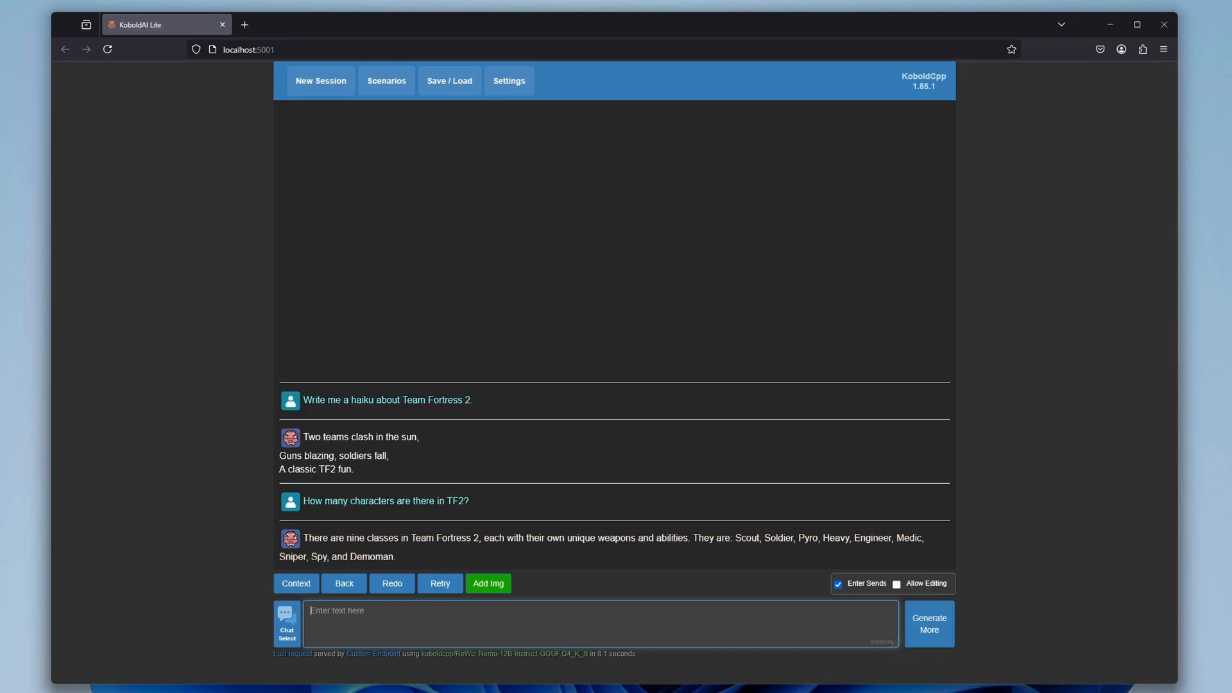
left_click(929, 623)
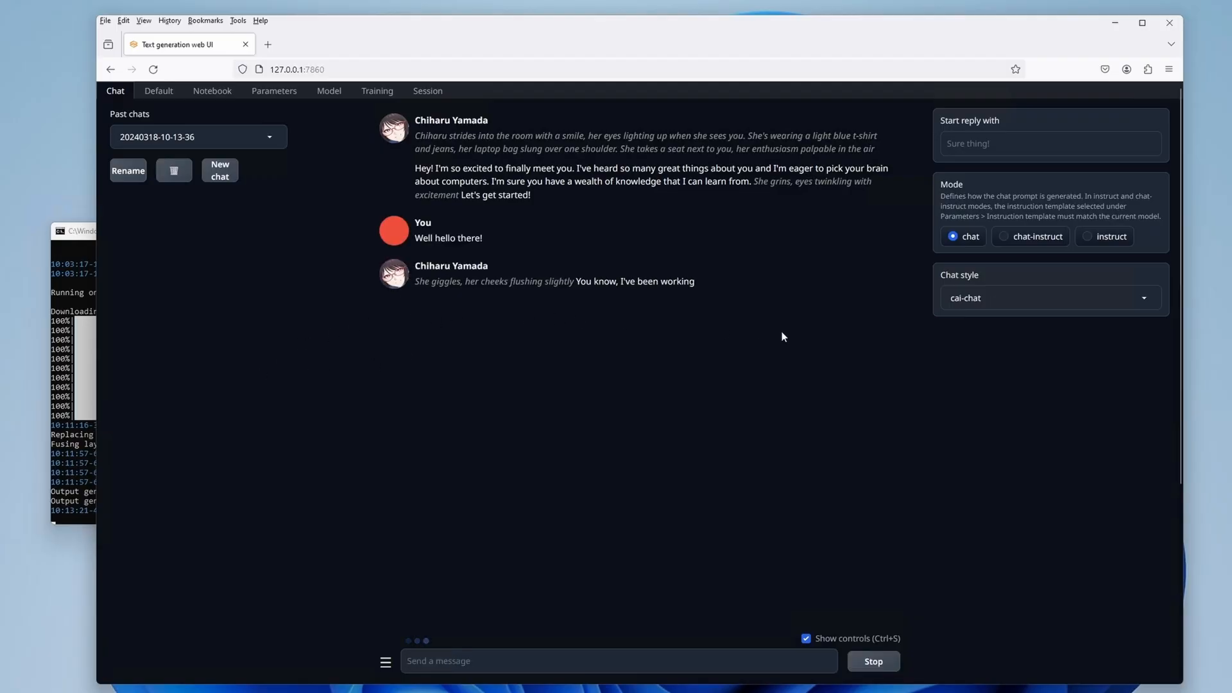
Switch Text generation web UI to the Notebook holding the generated castle story.
left_click(212, 90)
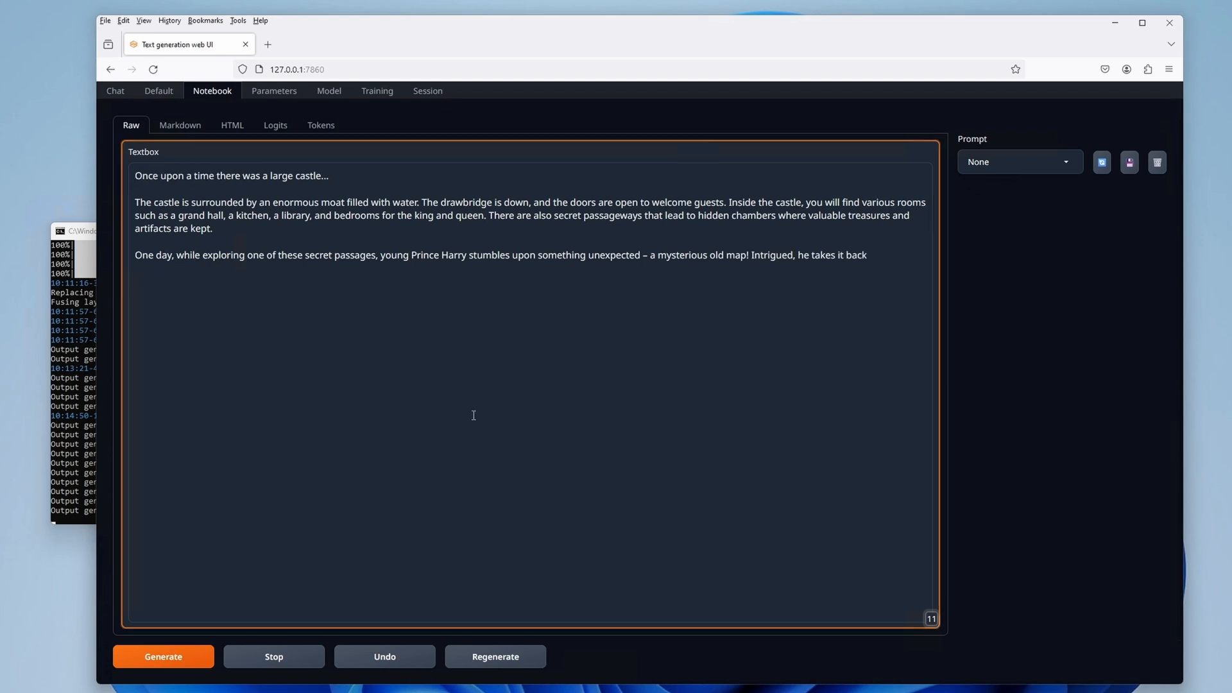
left_click(163, 656)
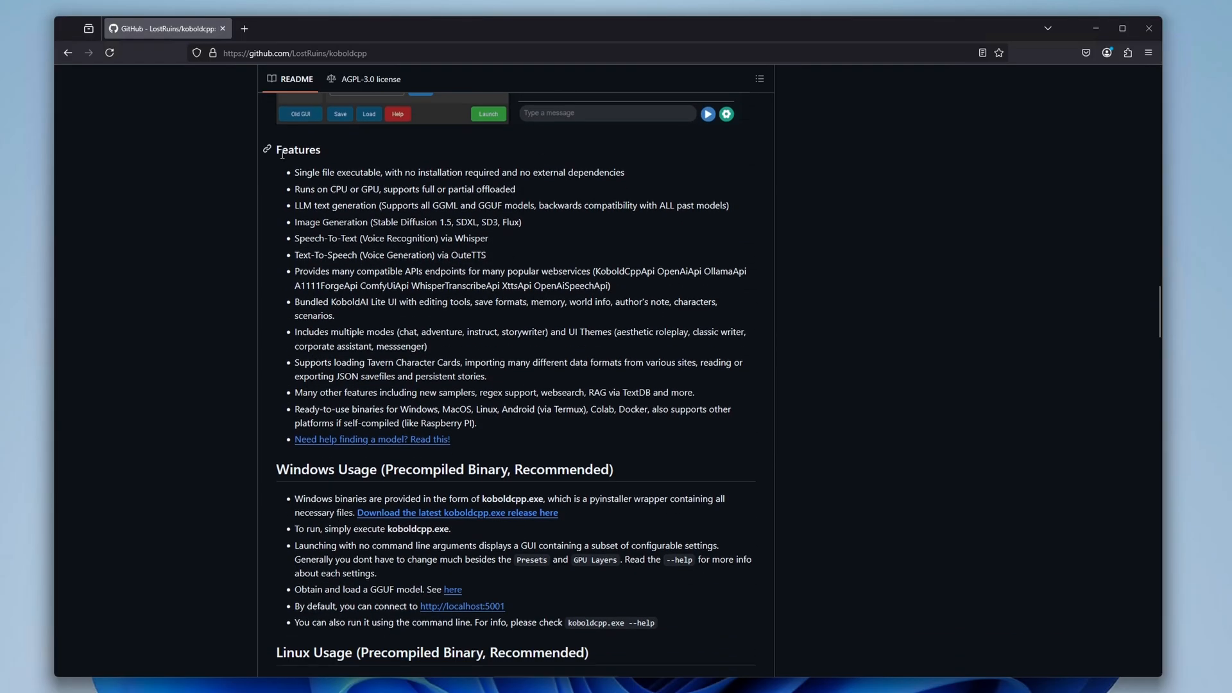
mouse_move(733, 457)
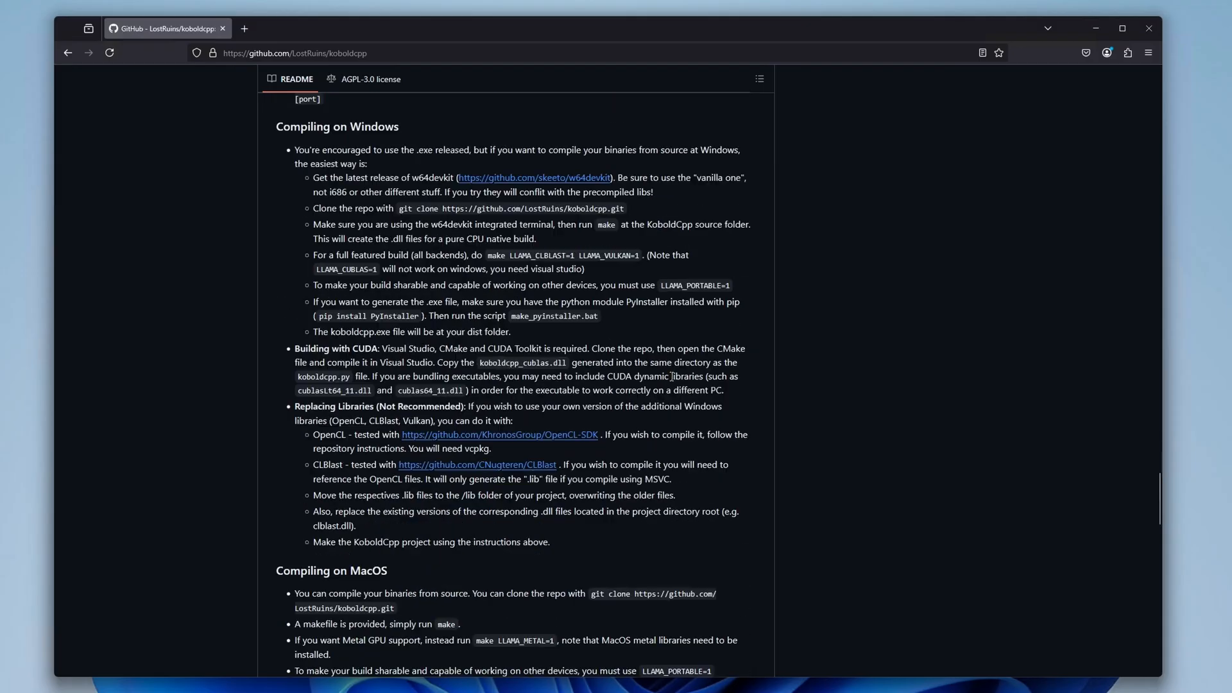
mouse_move(224, 324)
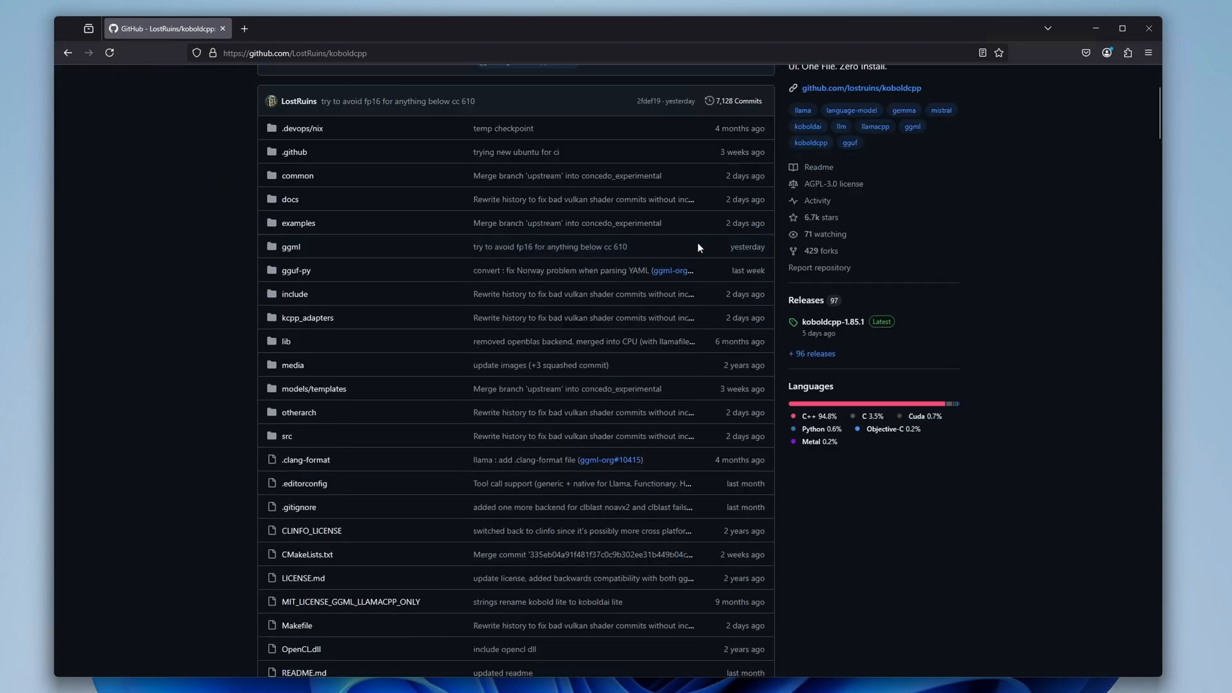
scroll("down", 3)
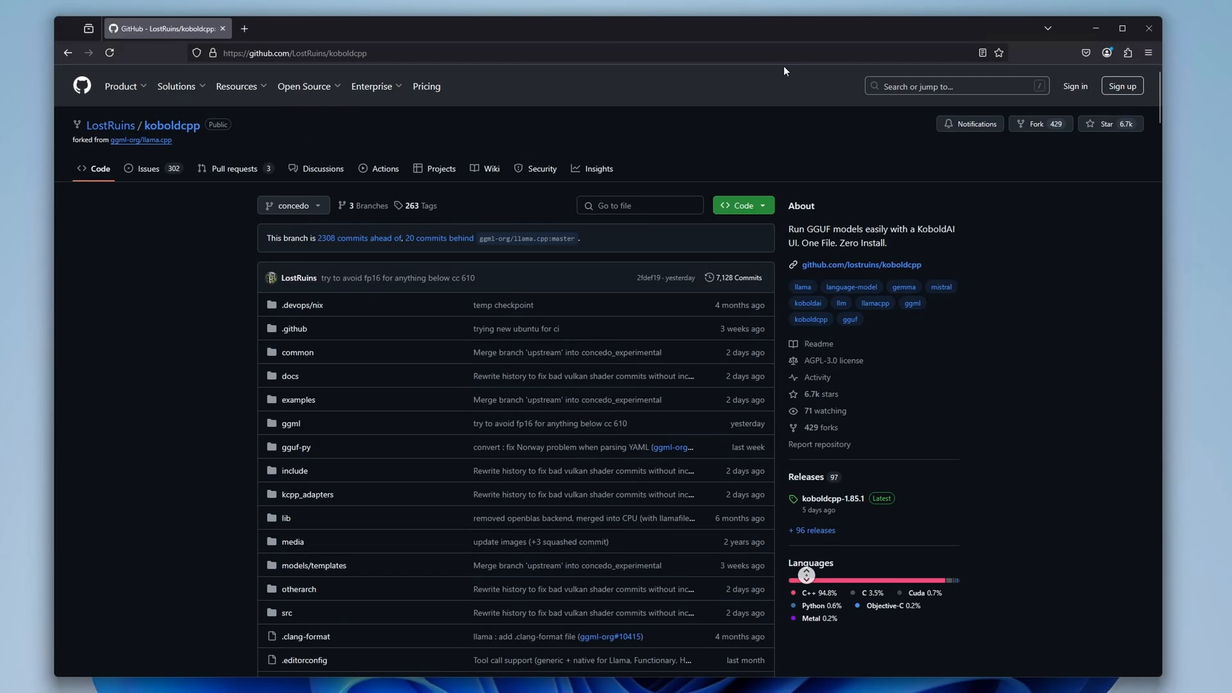
mouse_move(829, 544)
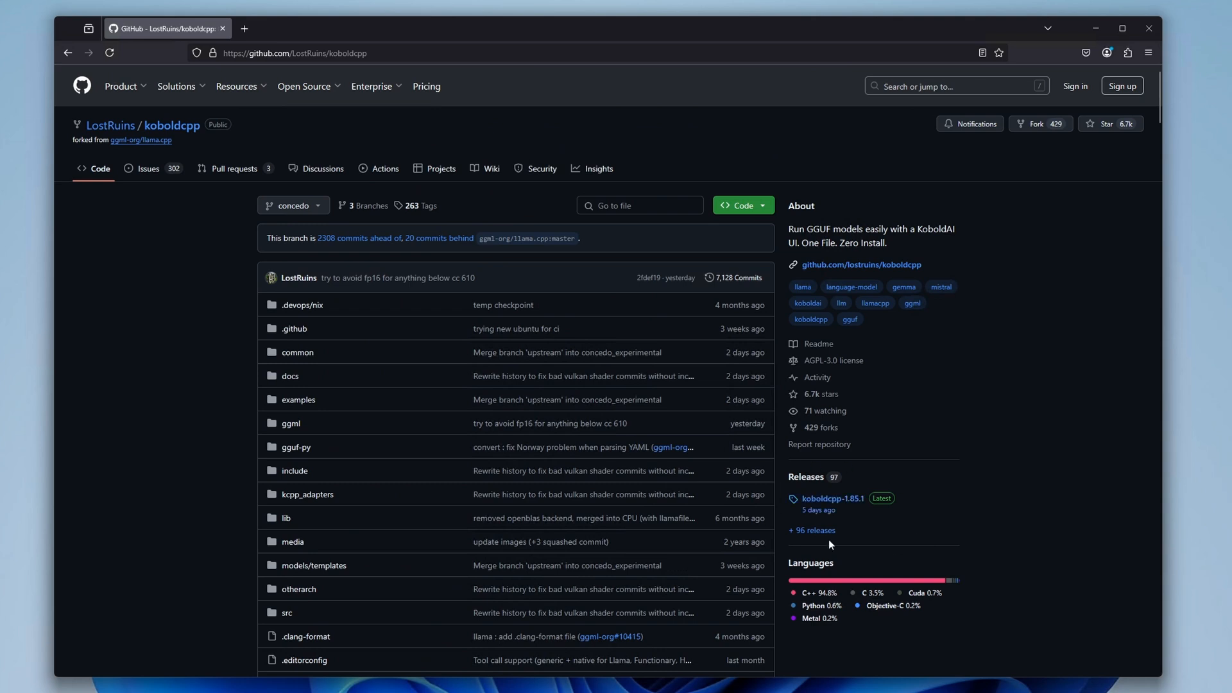
Download koboldcpp_cu12.exe from the koboldcpp-1.85.1 release Assets and show it in Downloads.
left_click(833, 498)
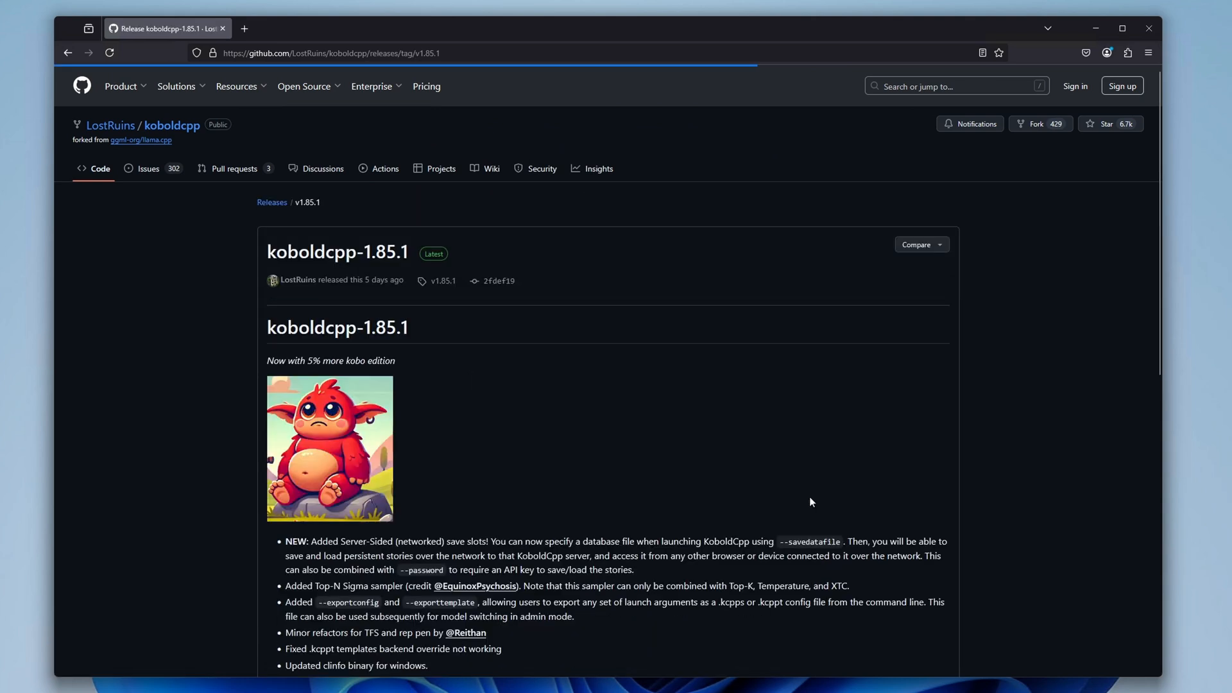
scroll("down", 3)
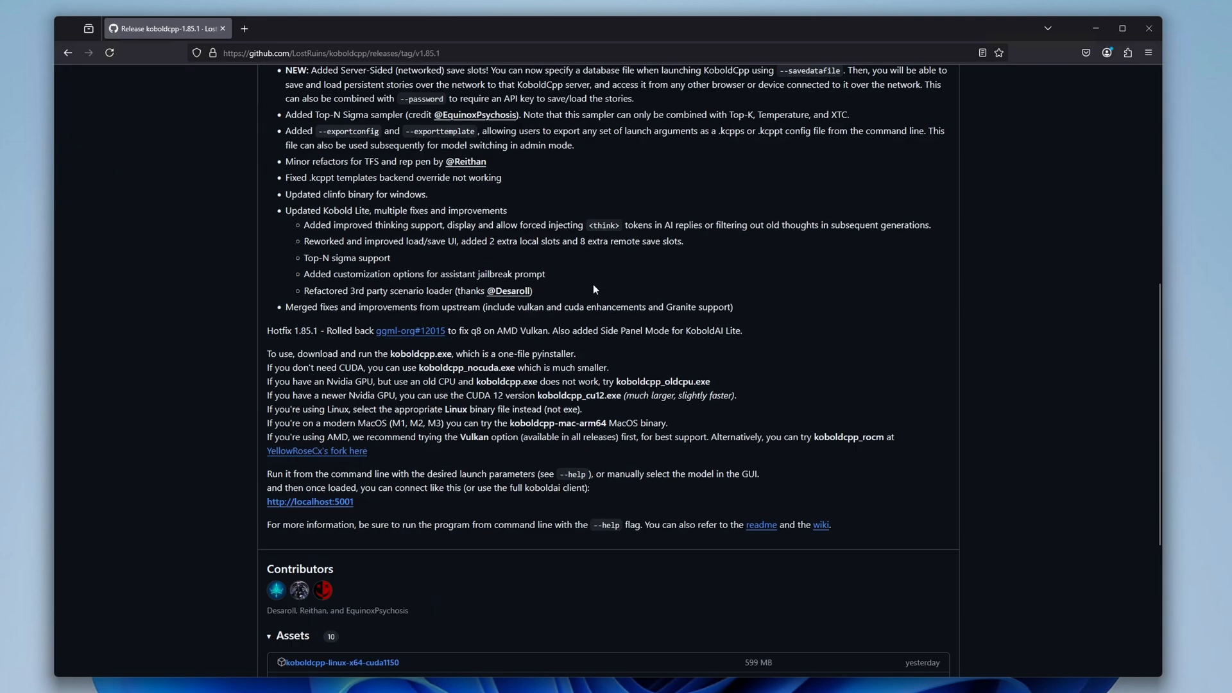
scroll("down", 3)
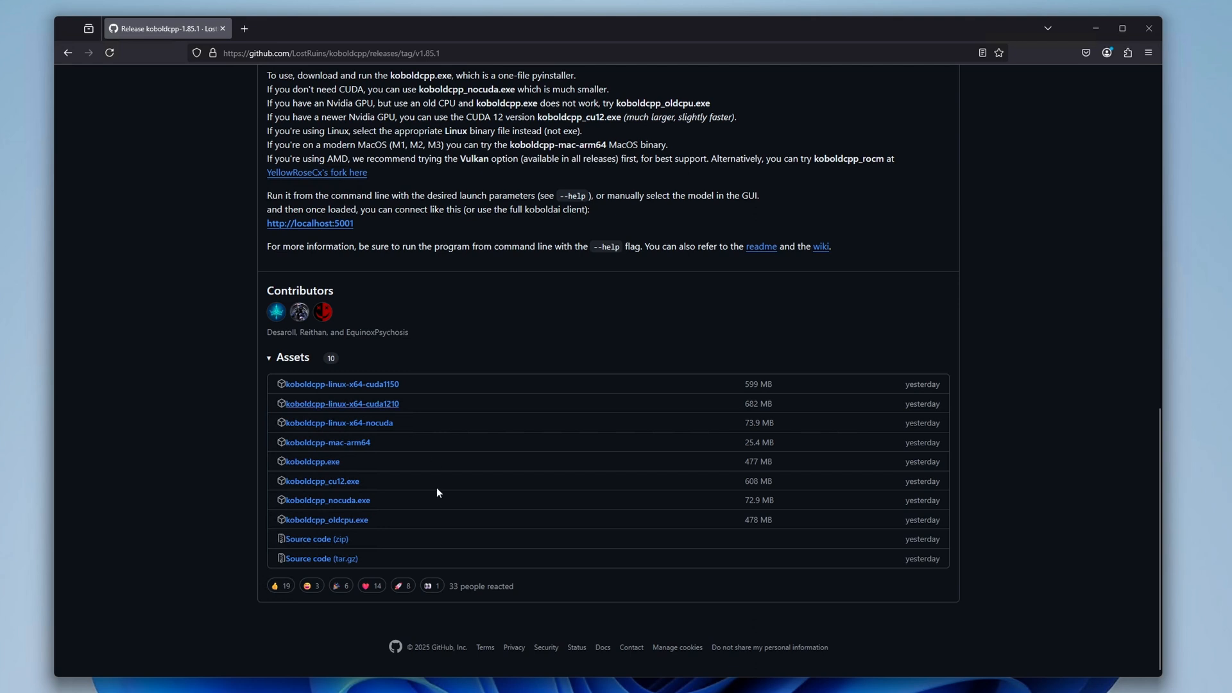
mouse_move(383, 495)
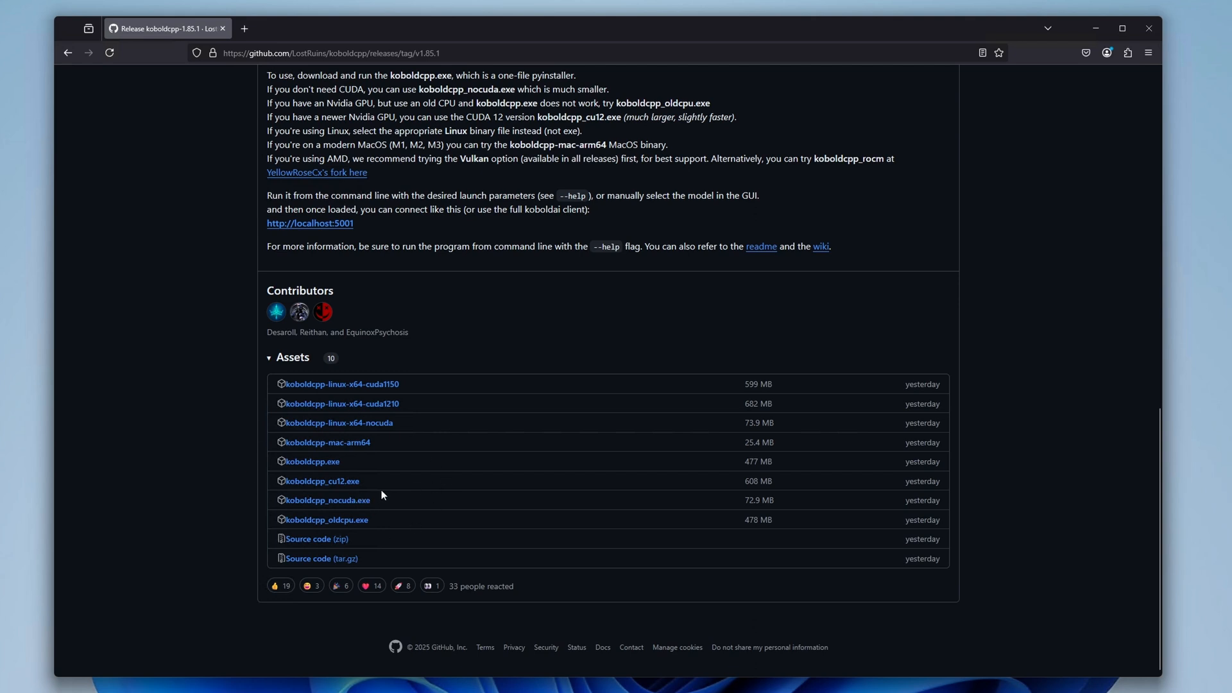
mouse_move(388, 495)
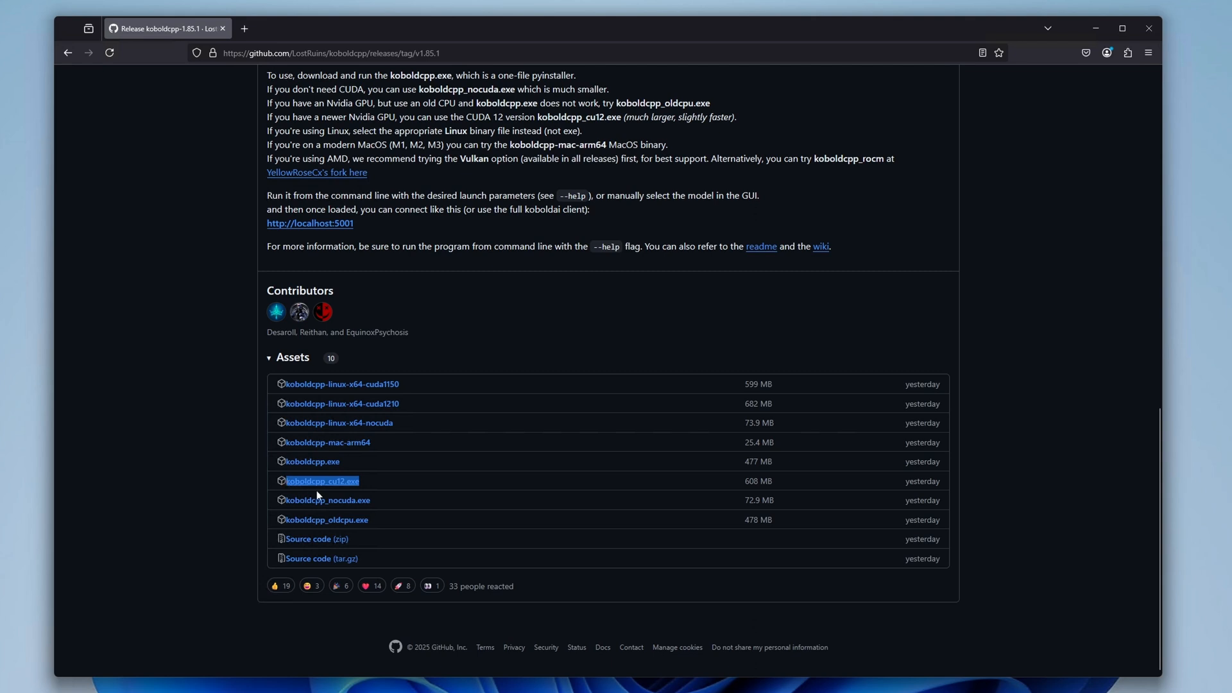
mouse_move(397, 509)
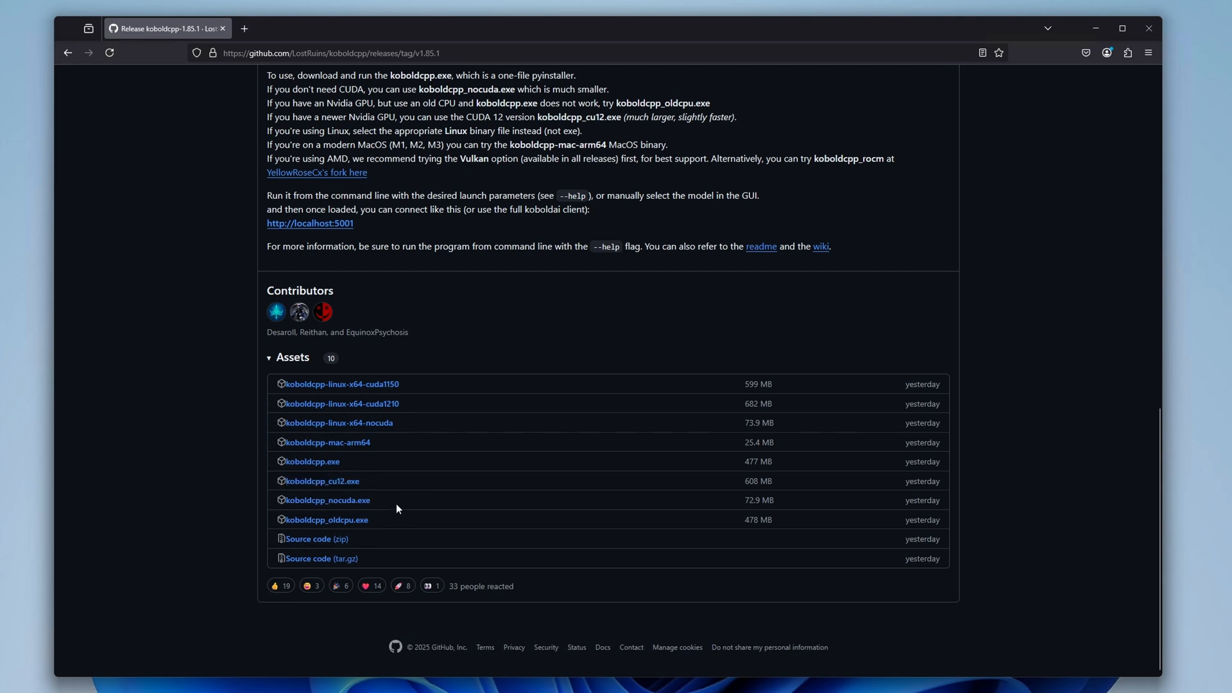
mouse_move(397, 397)
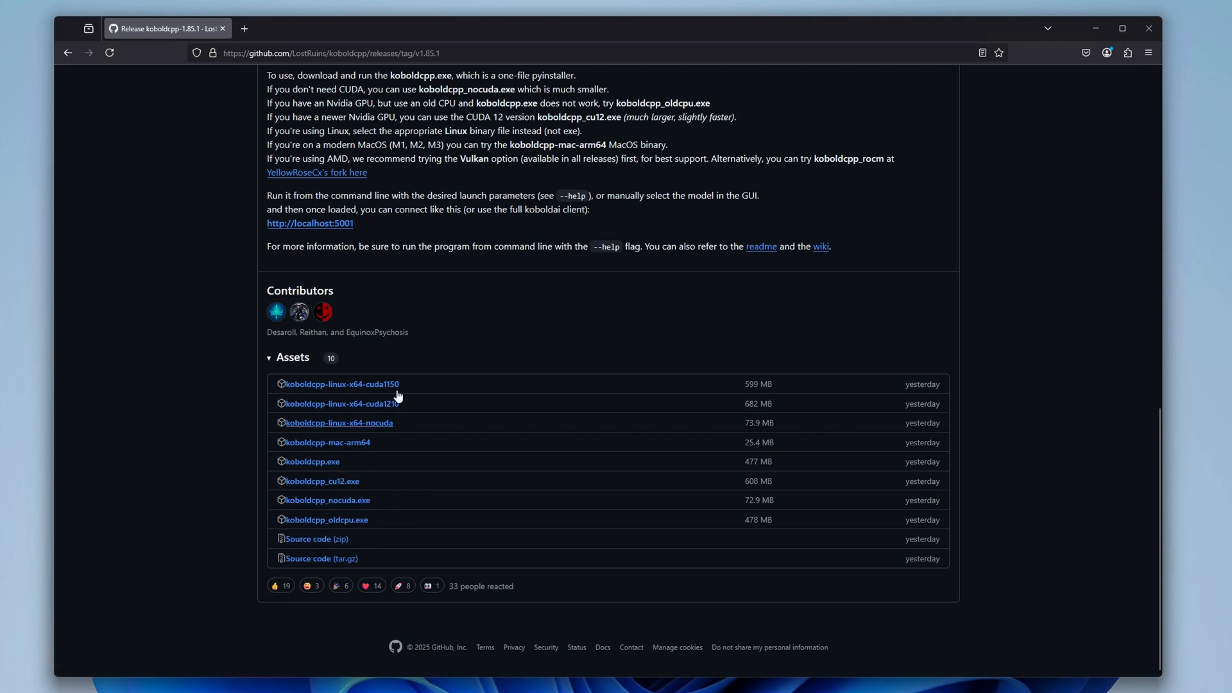
left_click(321, 480)
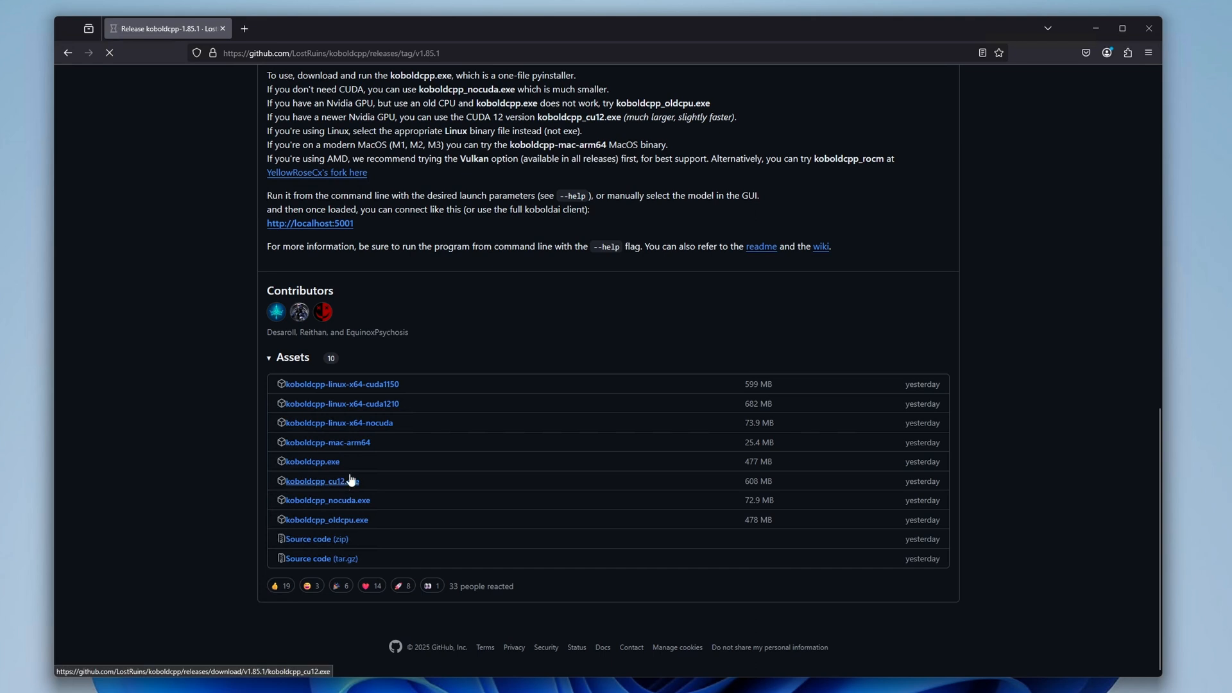
left_click(316, 482)
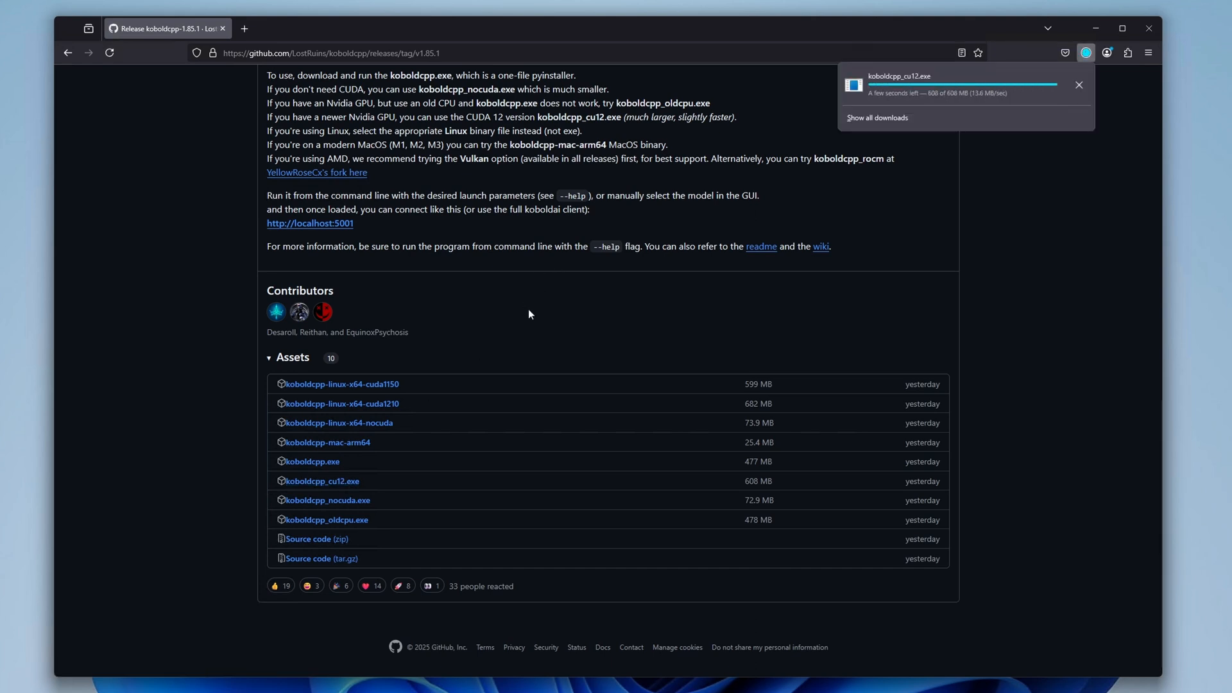
left_click(1078, 84)
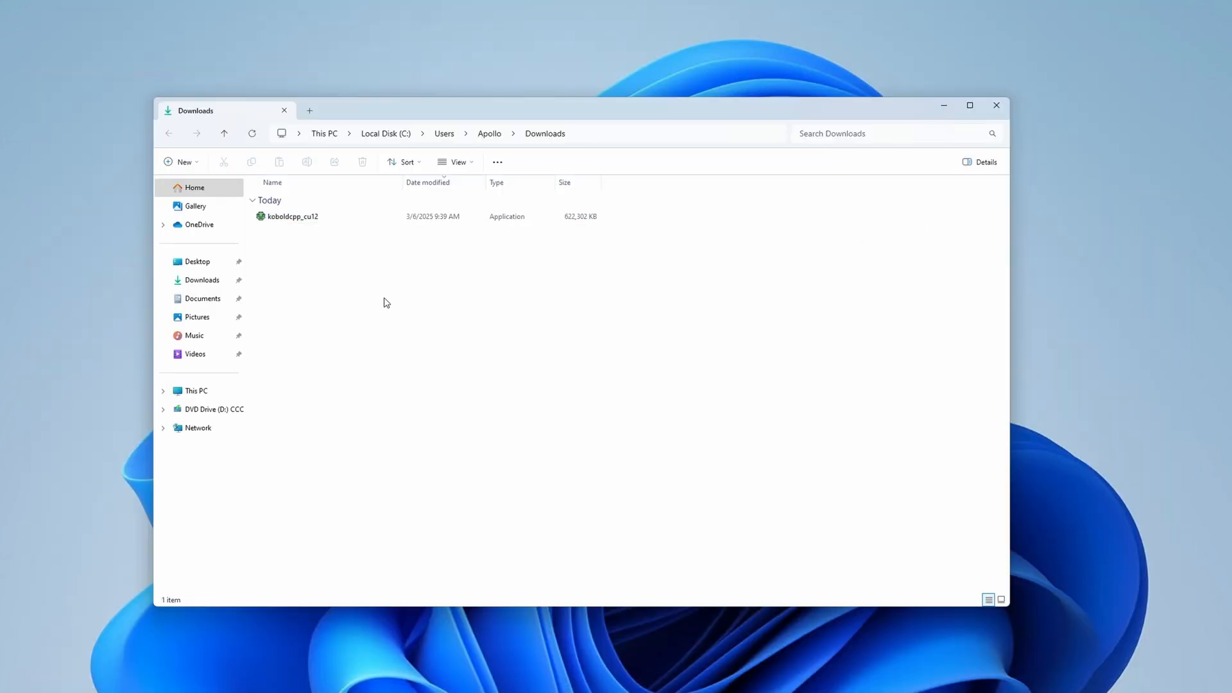
Launch koboldcpp_cu12 from Downloads, running it anyway past the SmartScreen warning.
left_click(292, 216)
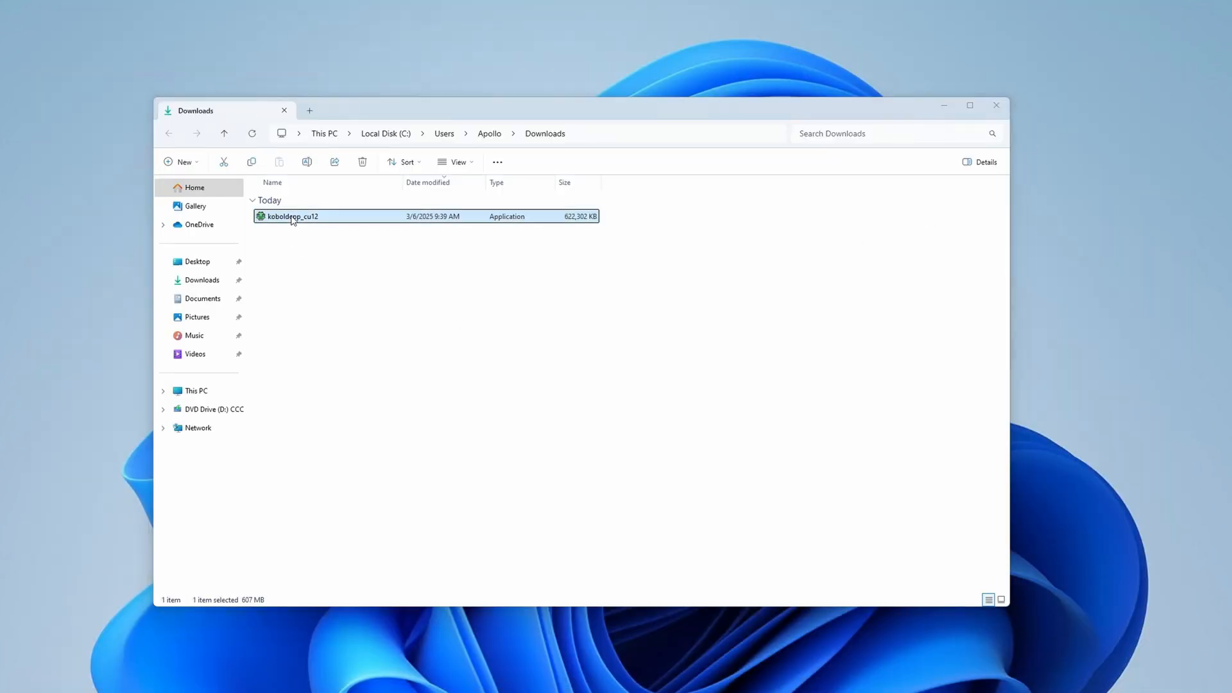
double_click(293, 215)
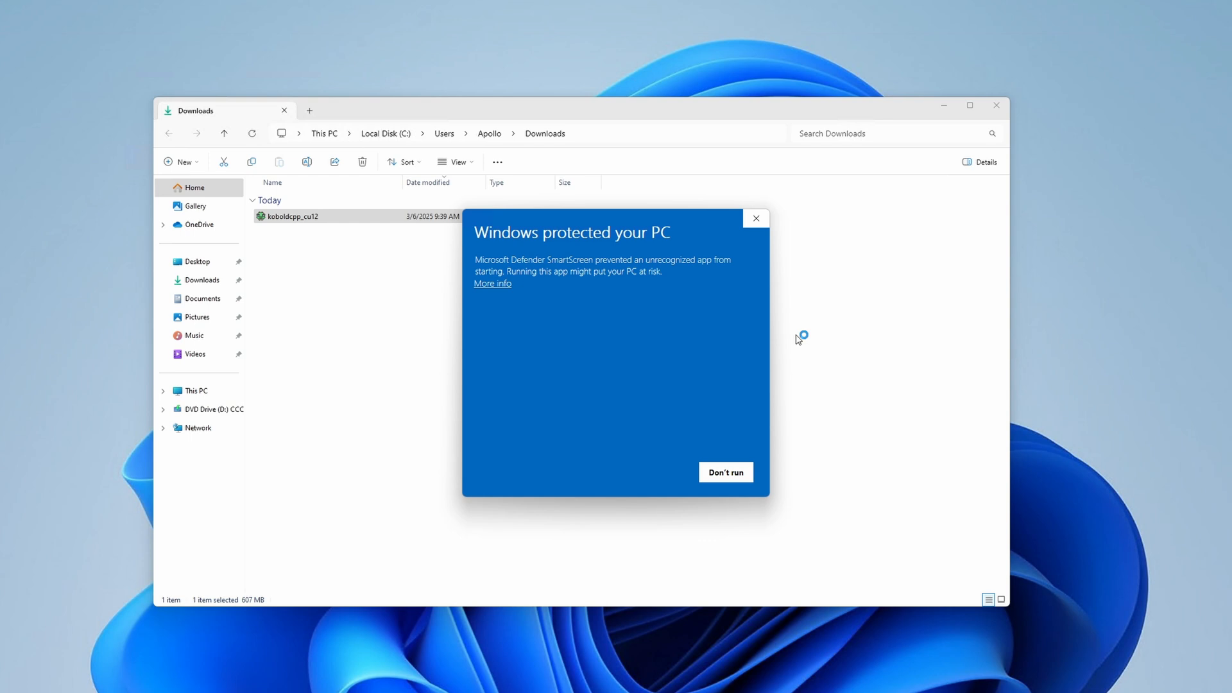
left_click(491, 282)
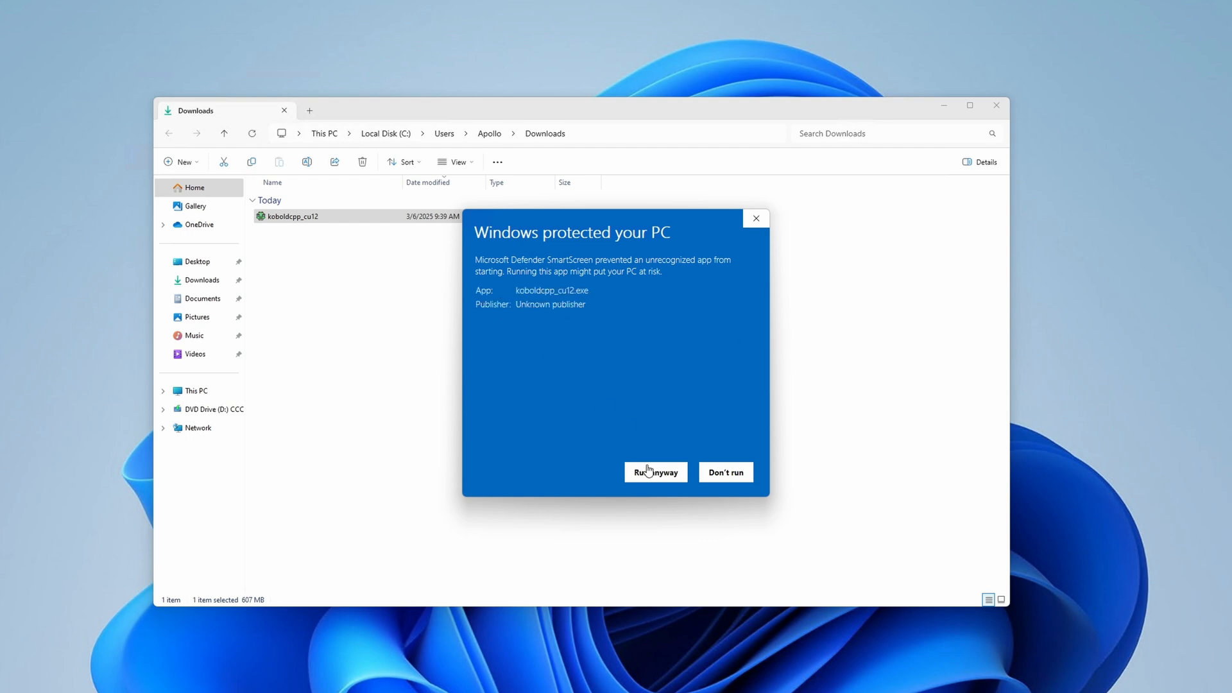
left_click(656, 472)
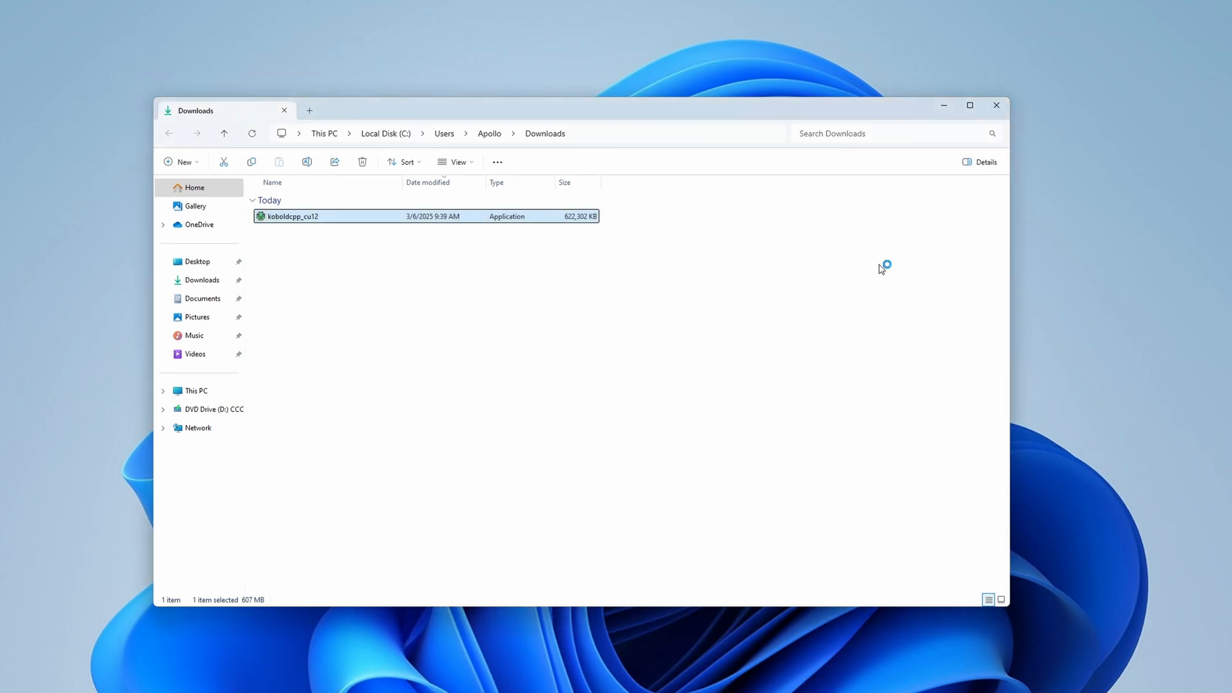
double_click(293, 216)
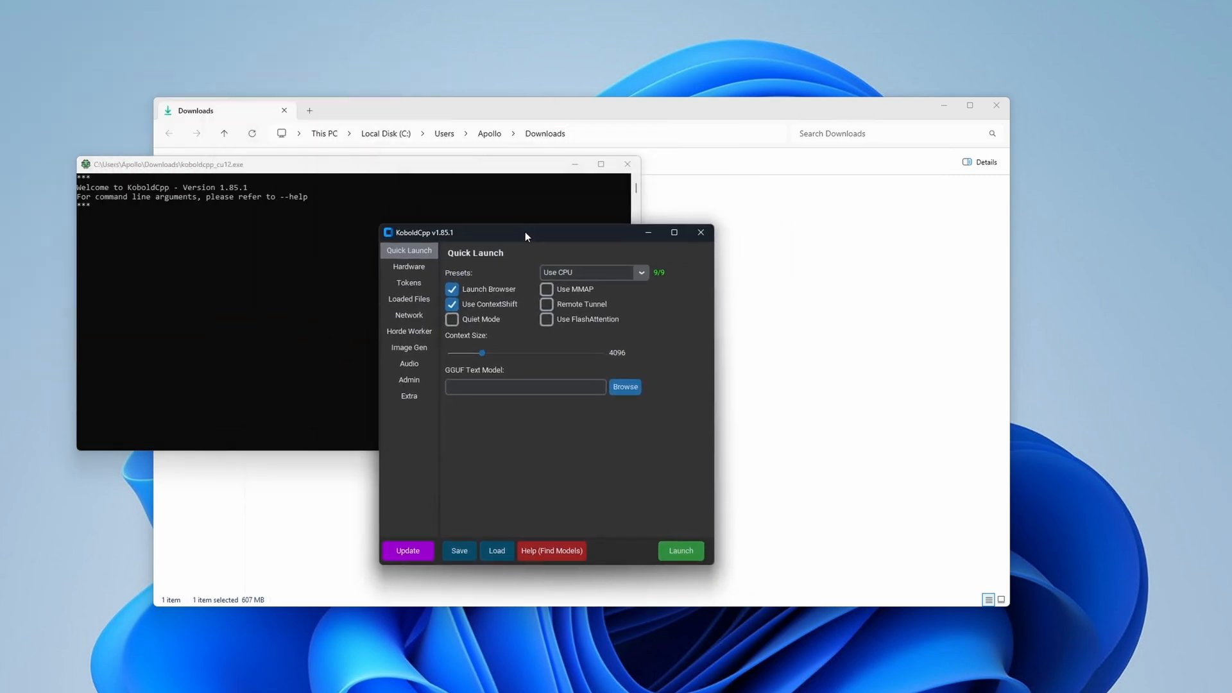
Review the Use CuBLAS preset with GPU ID 1 for the RTX 2070 SUPER, then close KoboldCpp.
left_click_drag(525, 232, 506, 208)
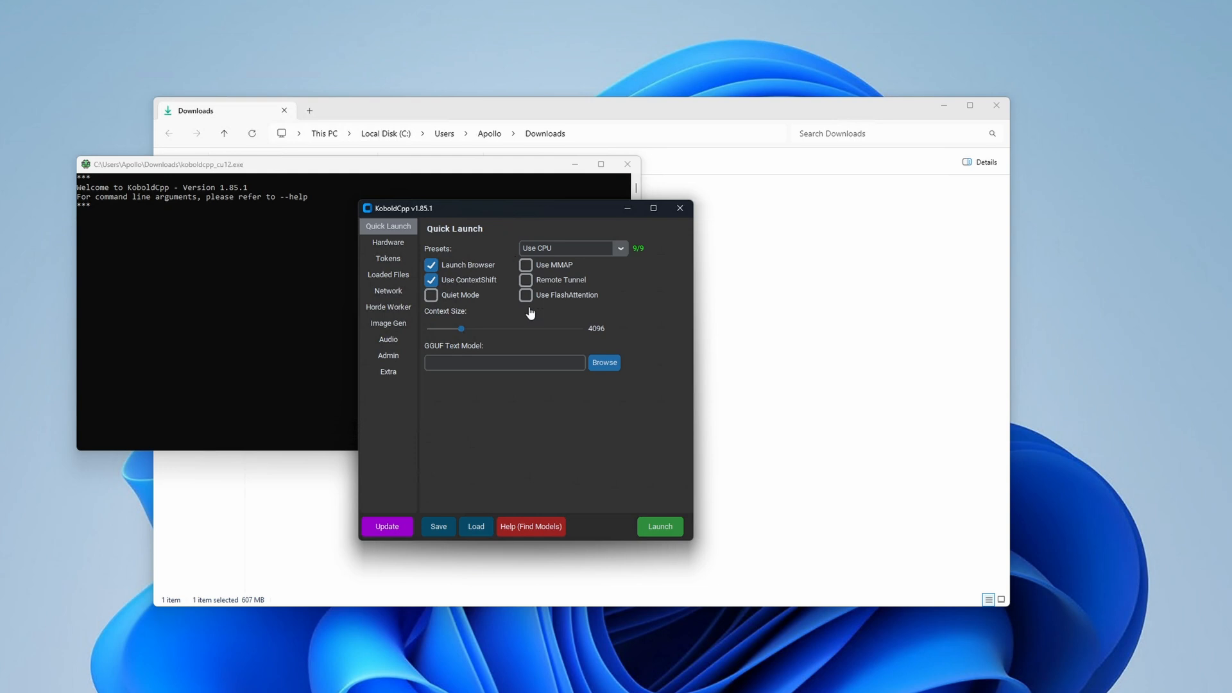
mouse_move(372, 396)
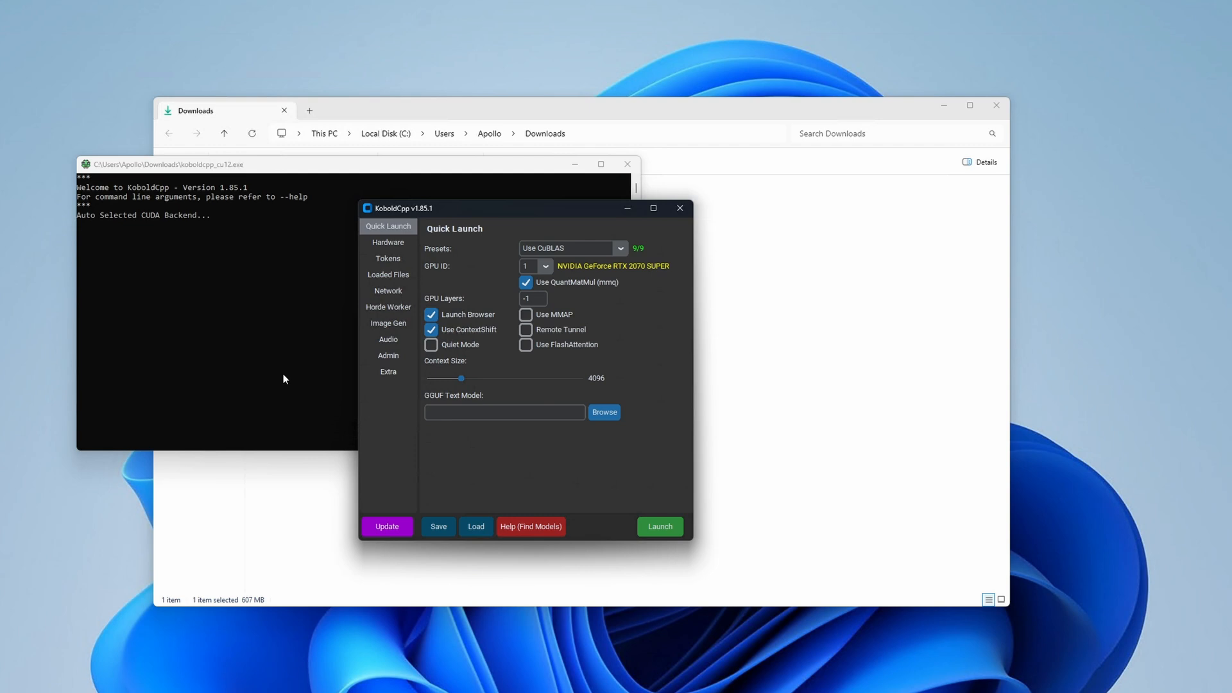
mouse_move(806, 380)
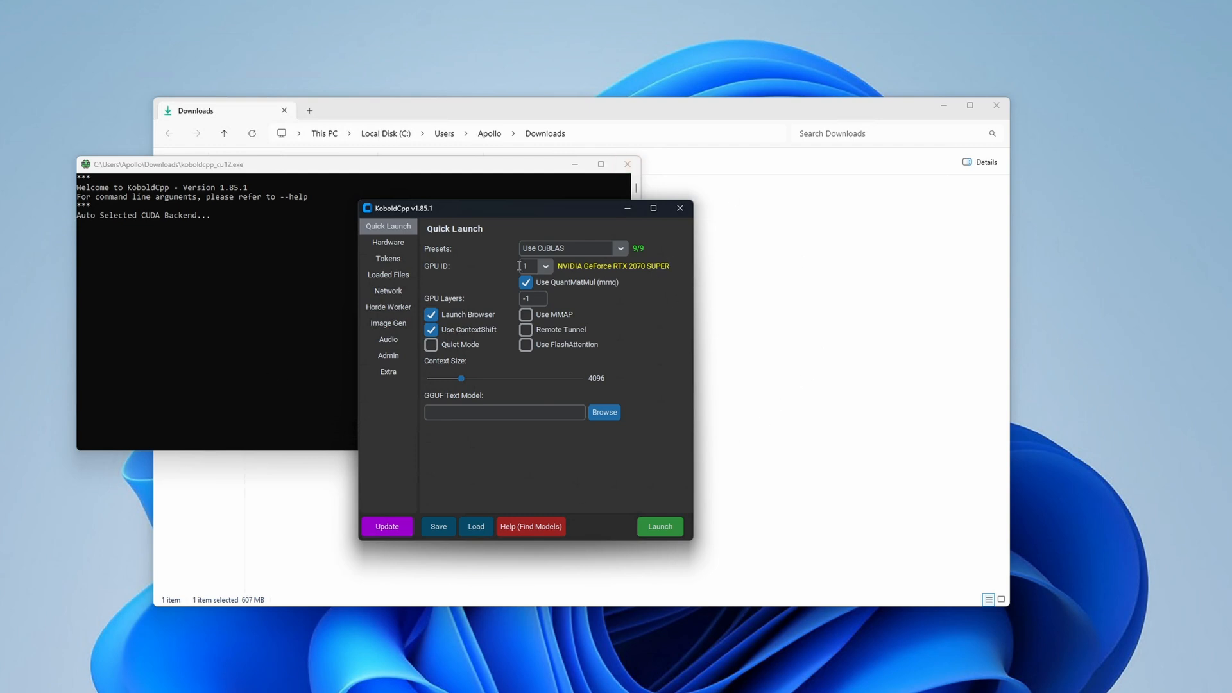
left_click(659, 526)
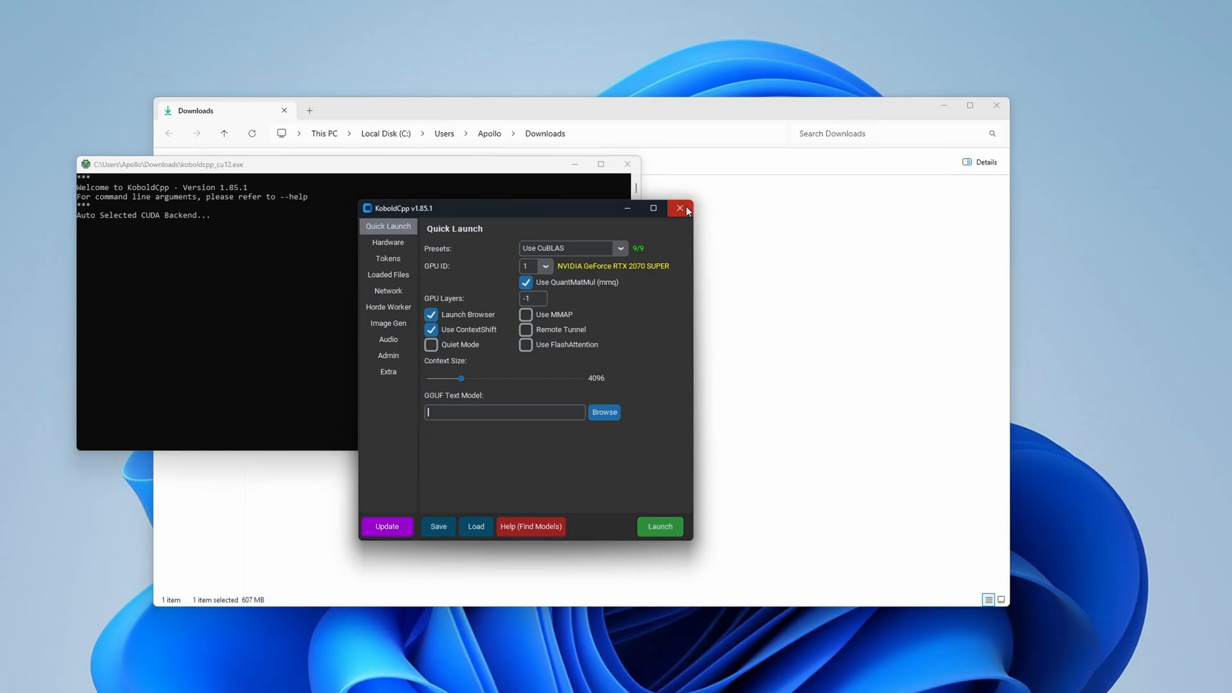
left_click(678, 208)
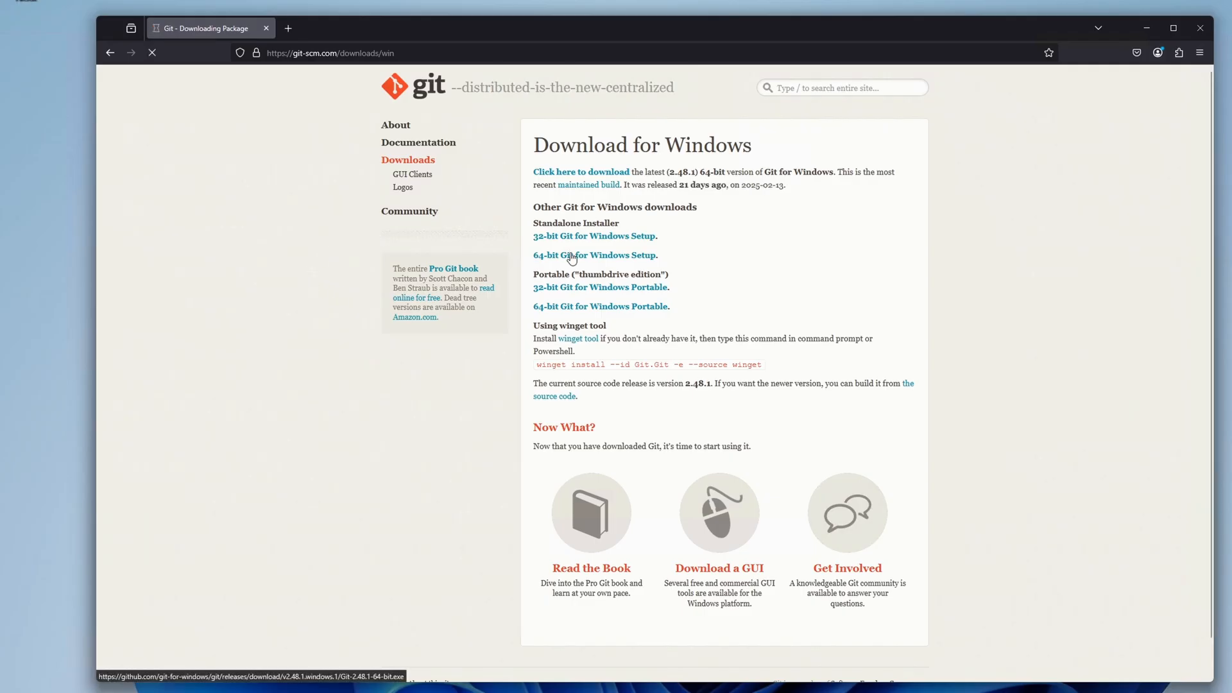
Download the 64-bit Git for Windows Setup installer and close Firefox.
left_click(594, 254)
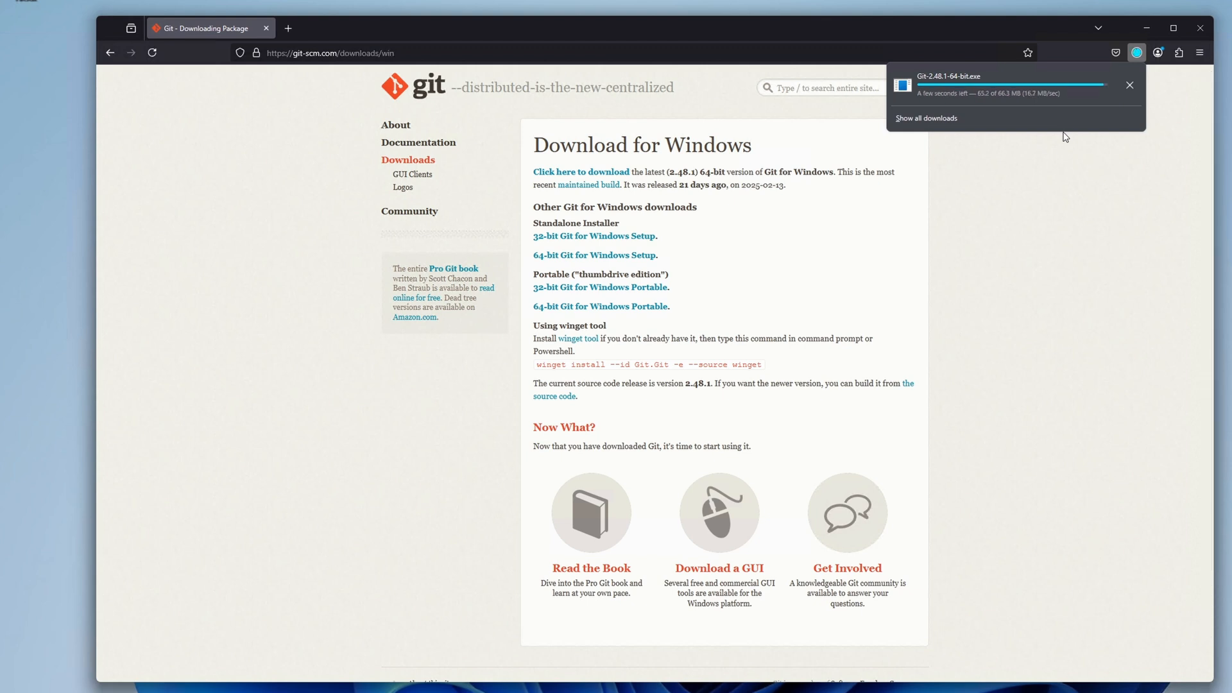
left_click(1129, 85)
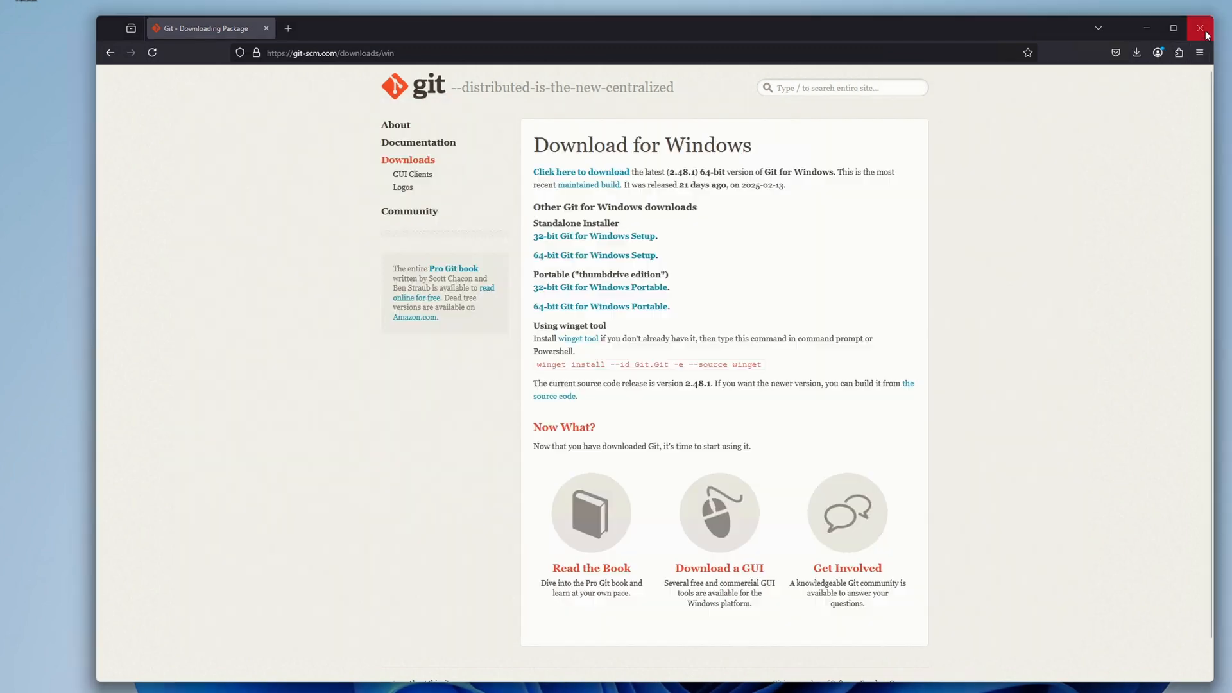
left_click(1201, 28)
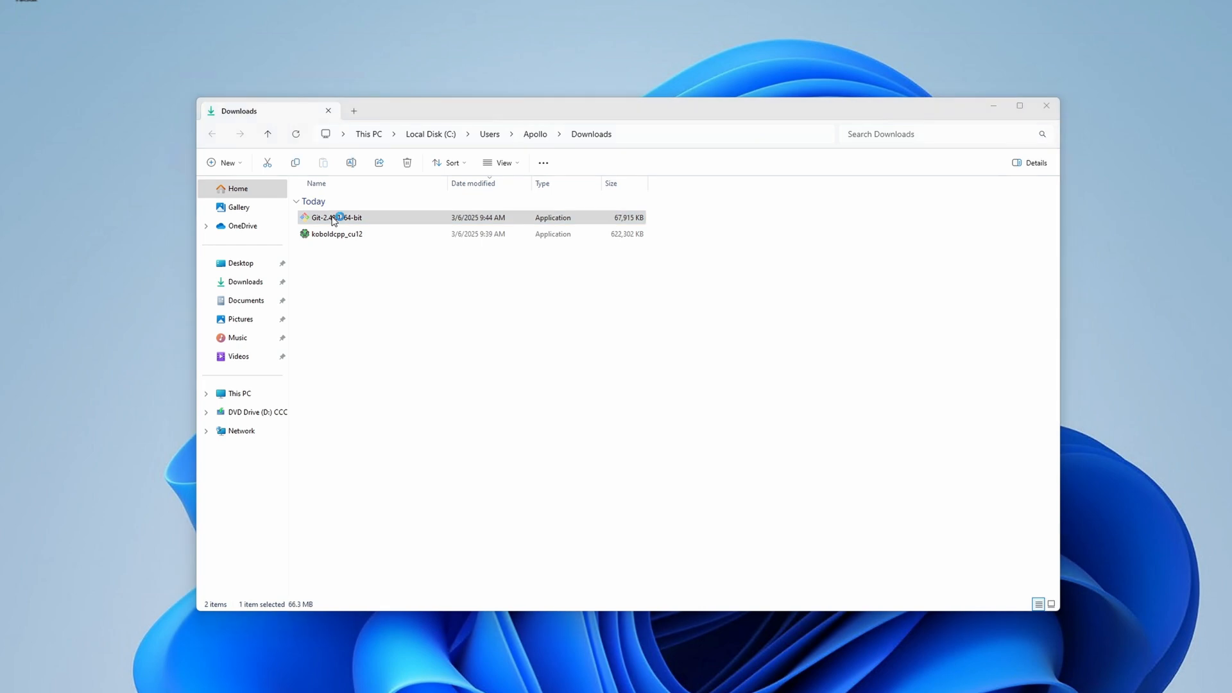
Install Git 2.48.1 with default components and finish without viewing the release notes.
double_click(336, 219)
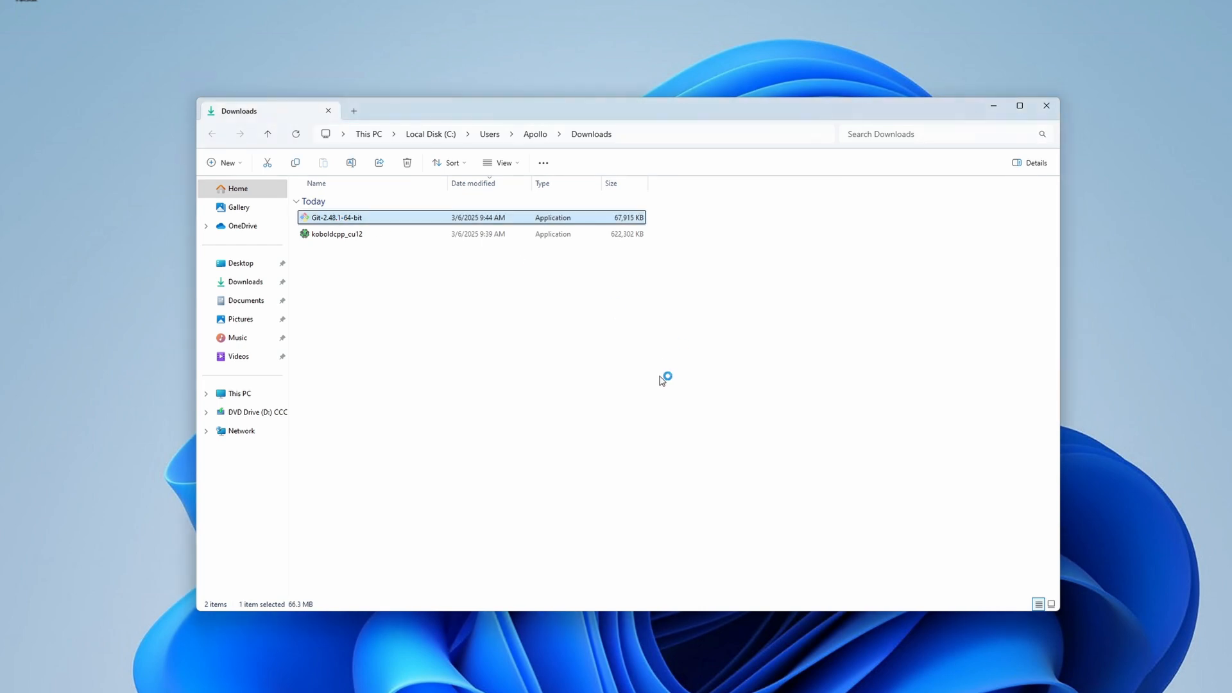
double_click(336, 217)
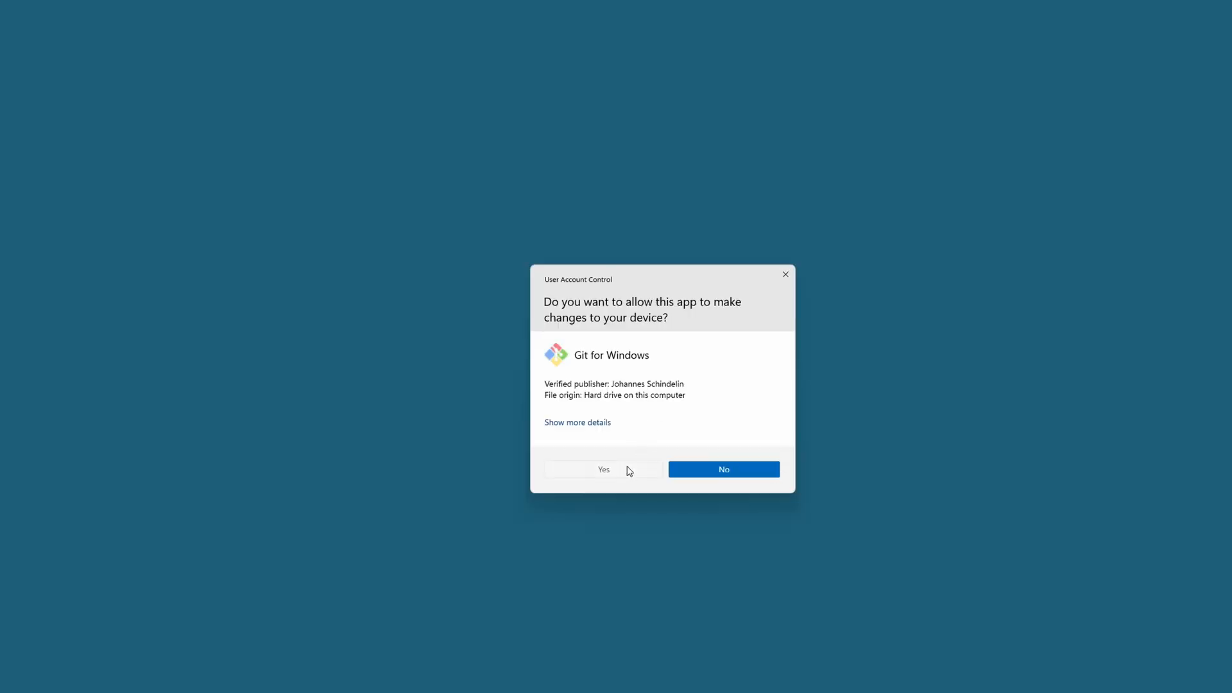
left_click(603, 470)
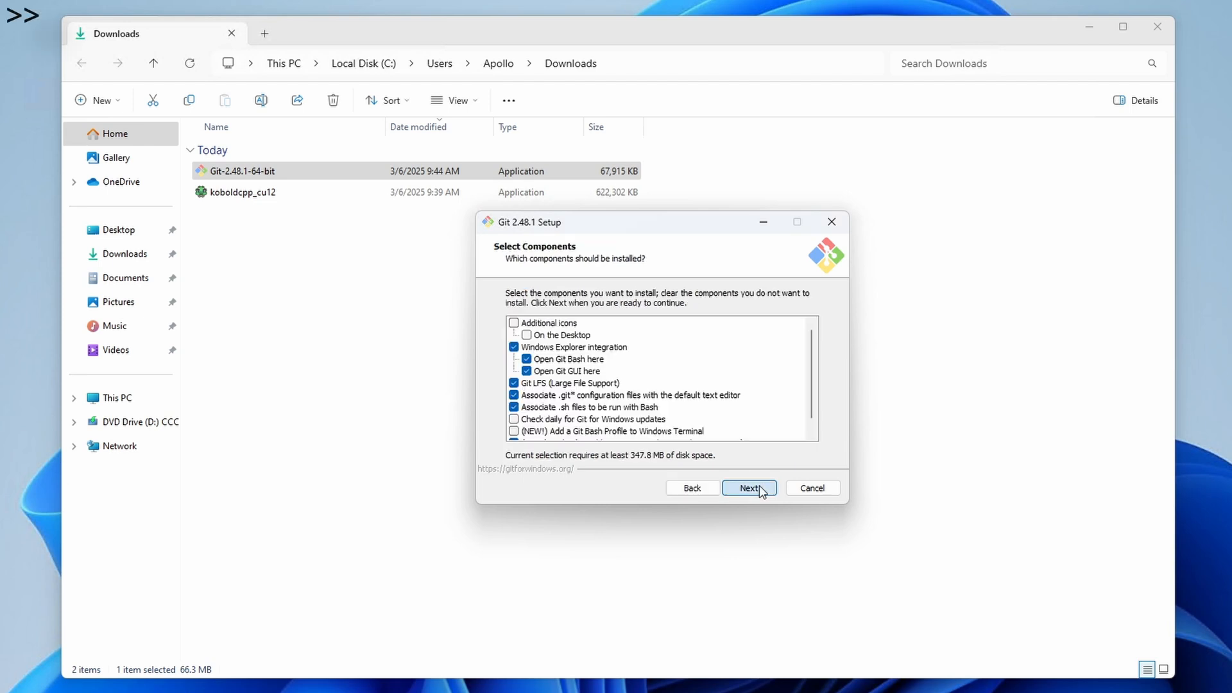
left_click(748, 488)
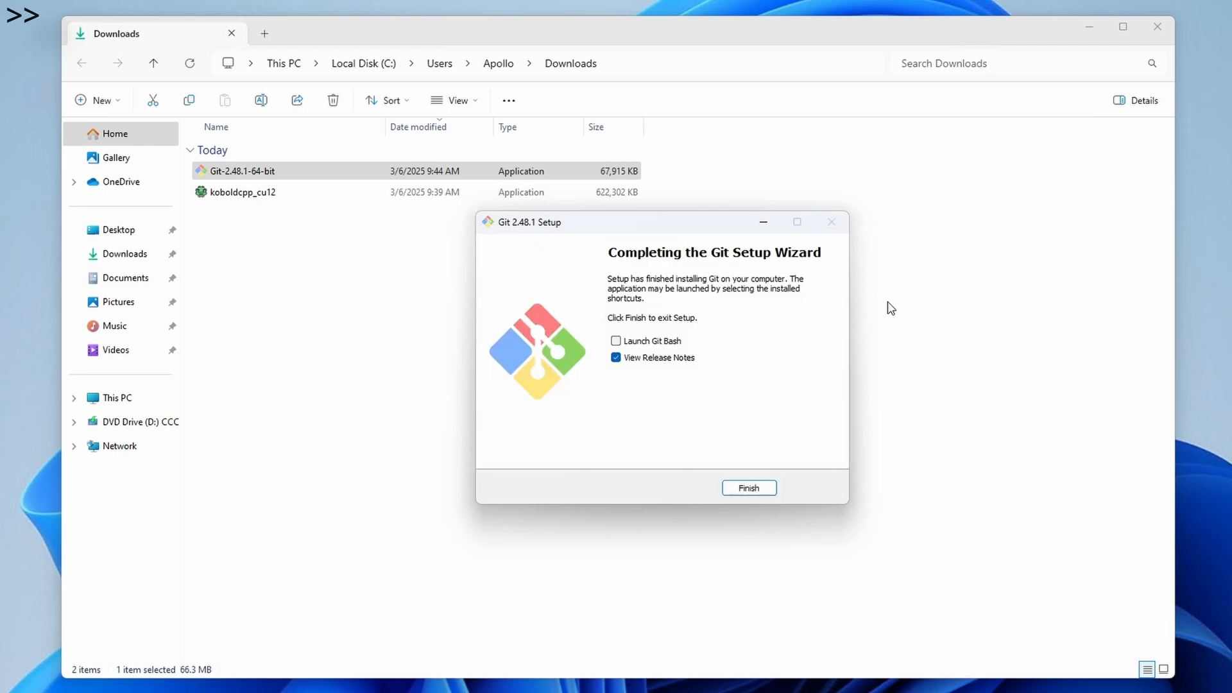
left_click(616, 358)
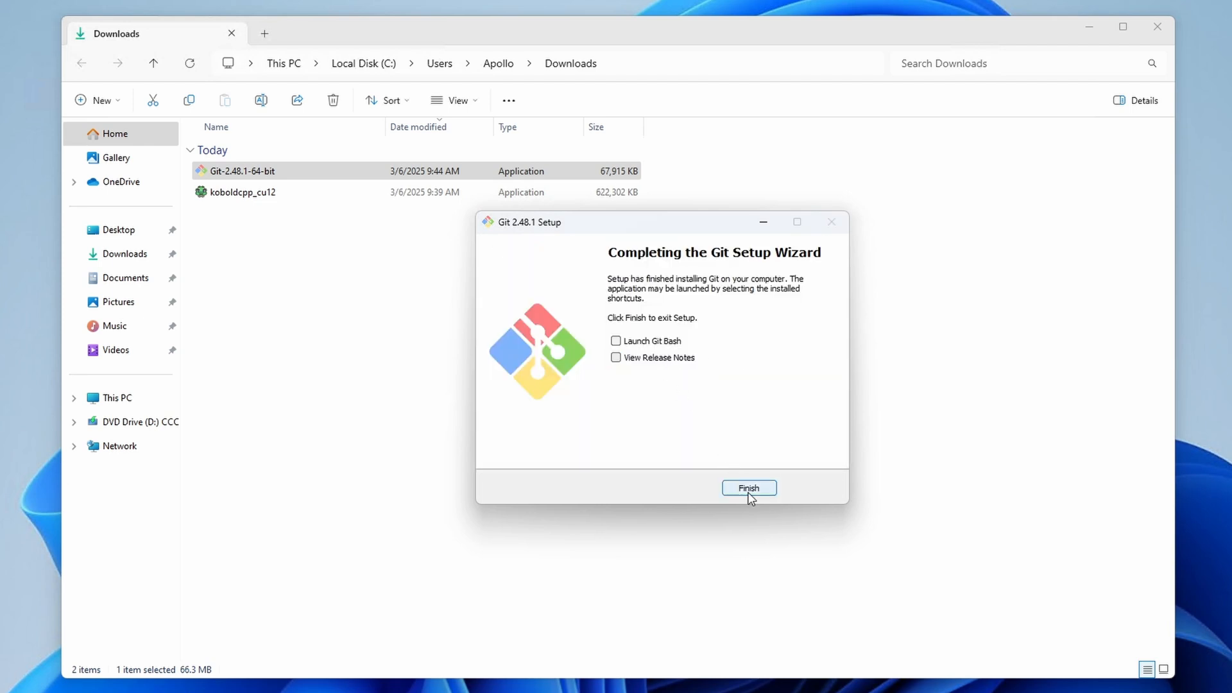
left_click(748, 487)
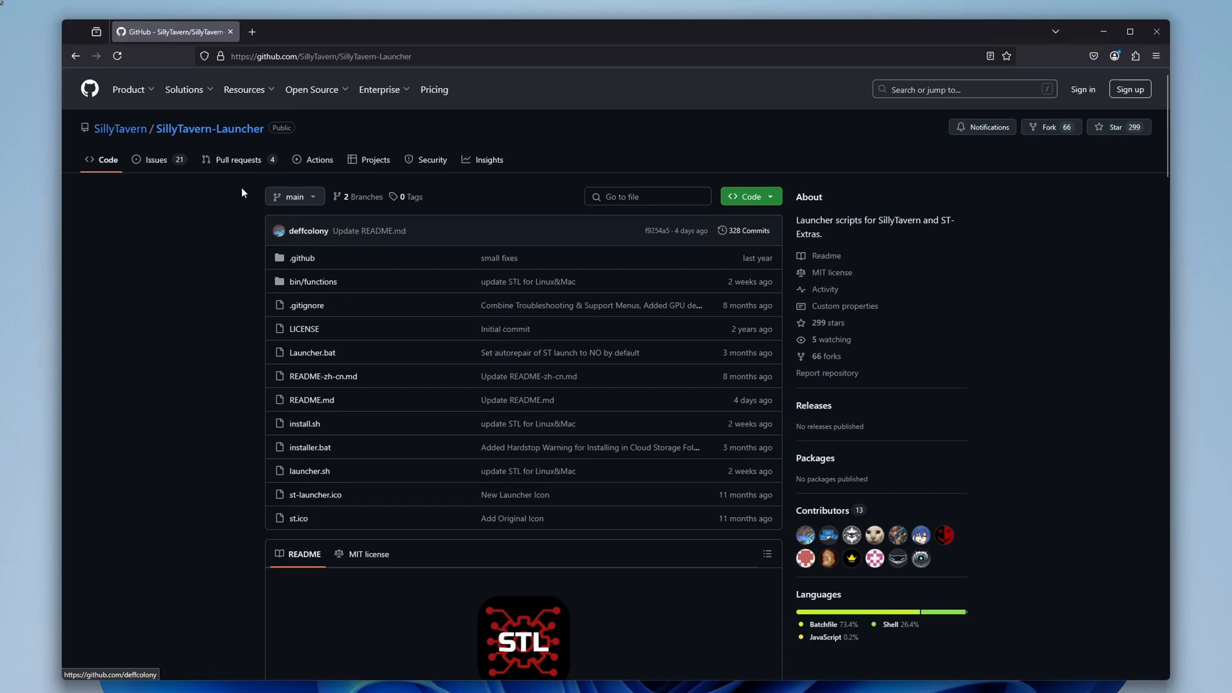
mouse_move(1000, 367)
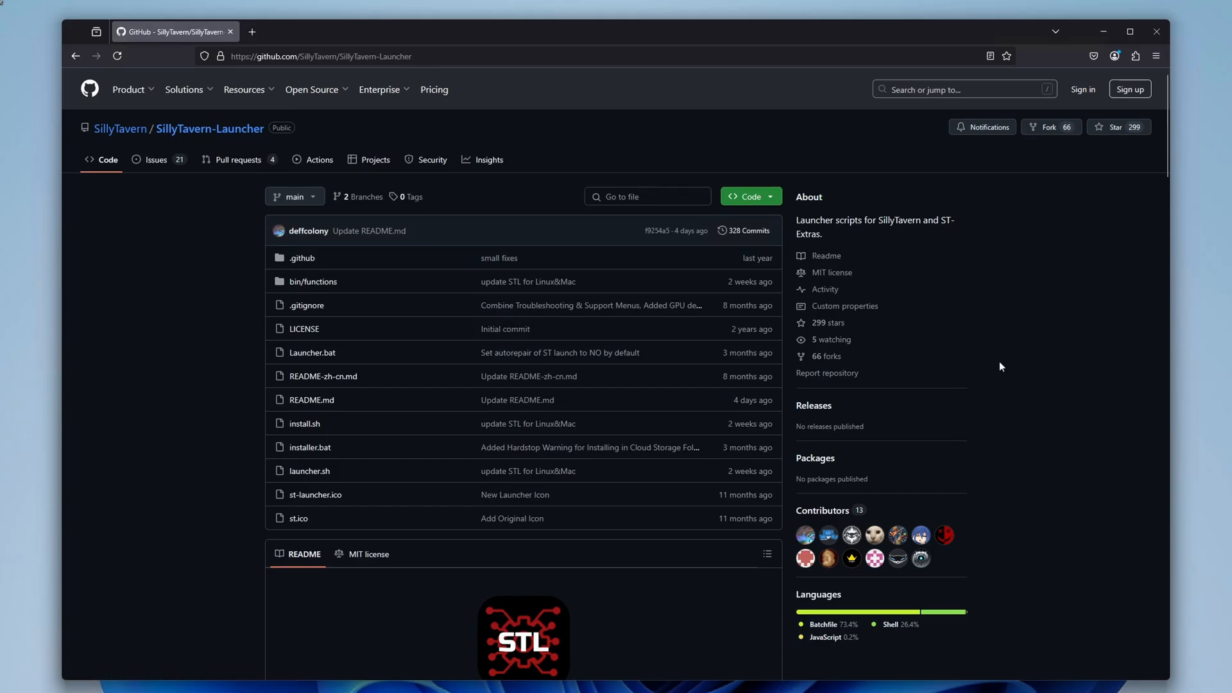
Copy the Windows git clone command from the SillyTavern-Launcher README Installation section.
scroll("down", 3)
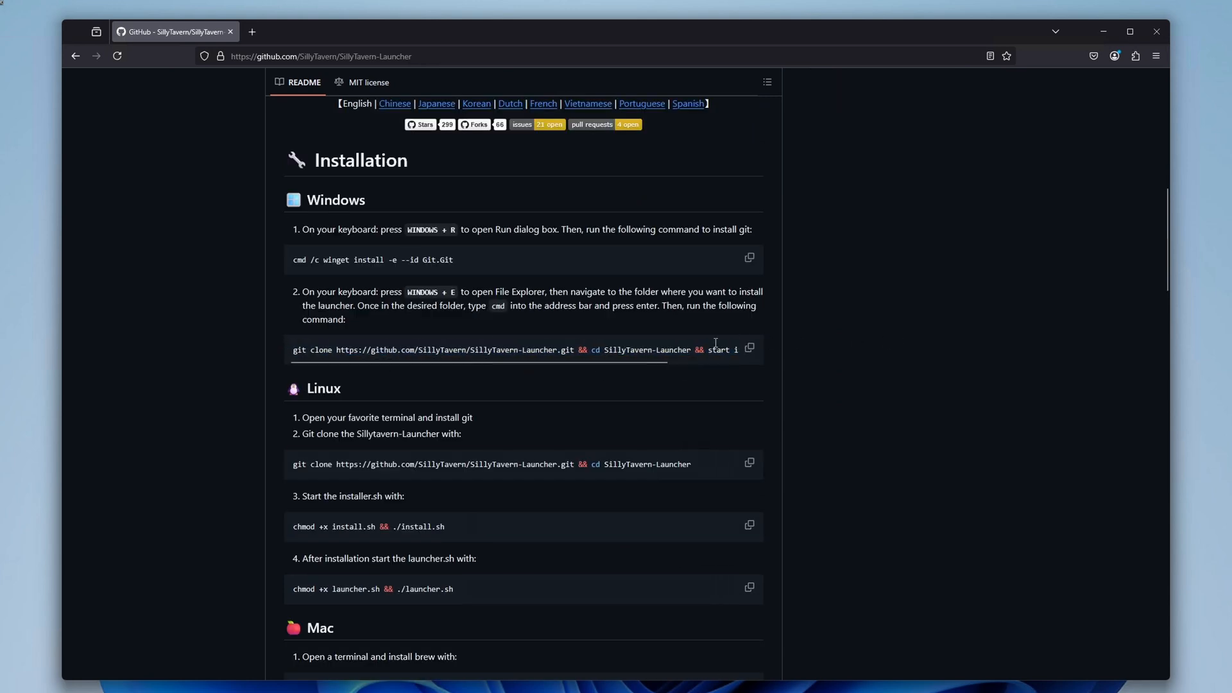
left_click(748, 349)
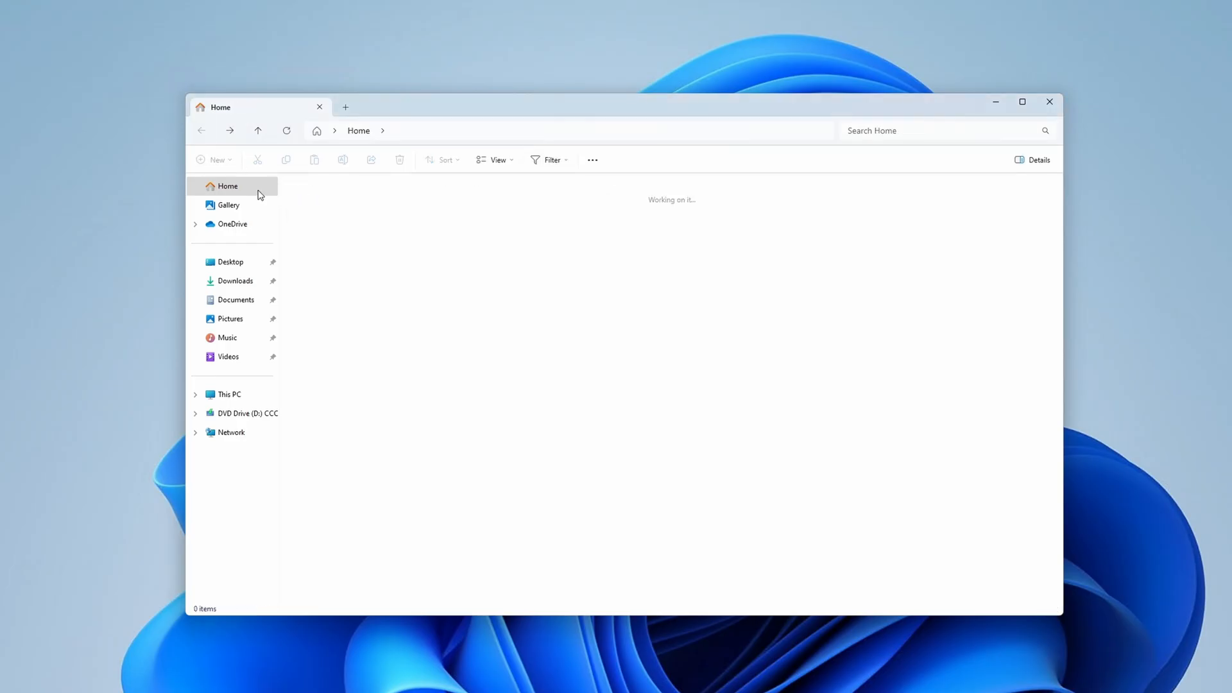
Start a Command Prompt in the Downloads folder via the address bar.
left_click(235, 281)
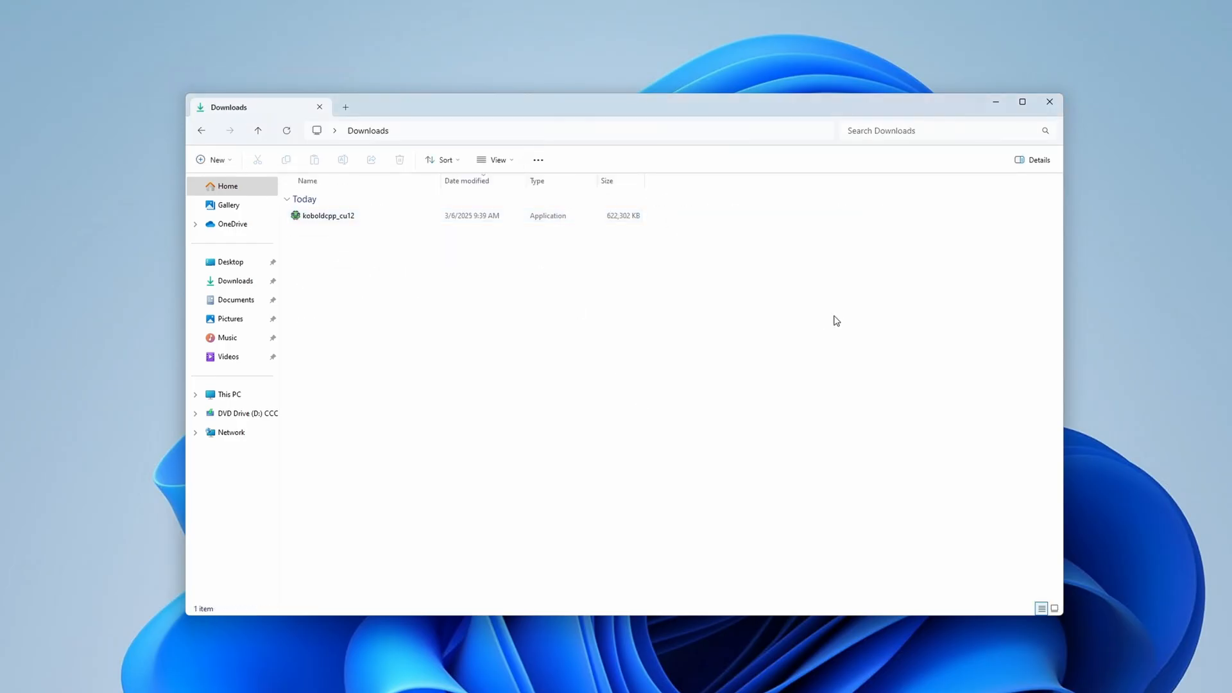
mouse_move(388, 230)
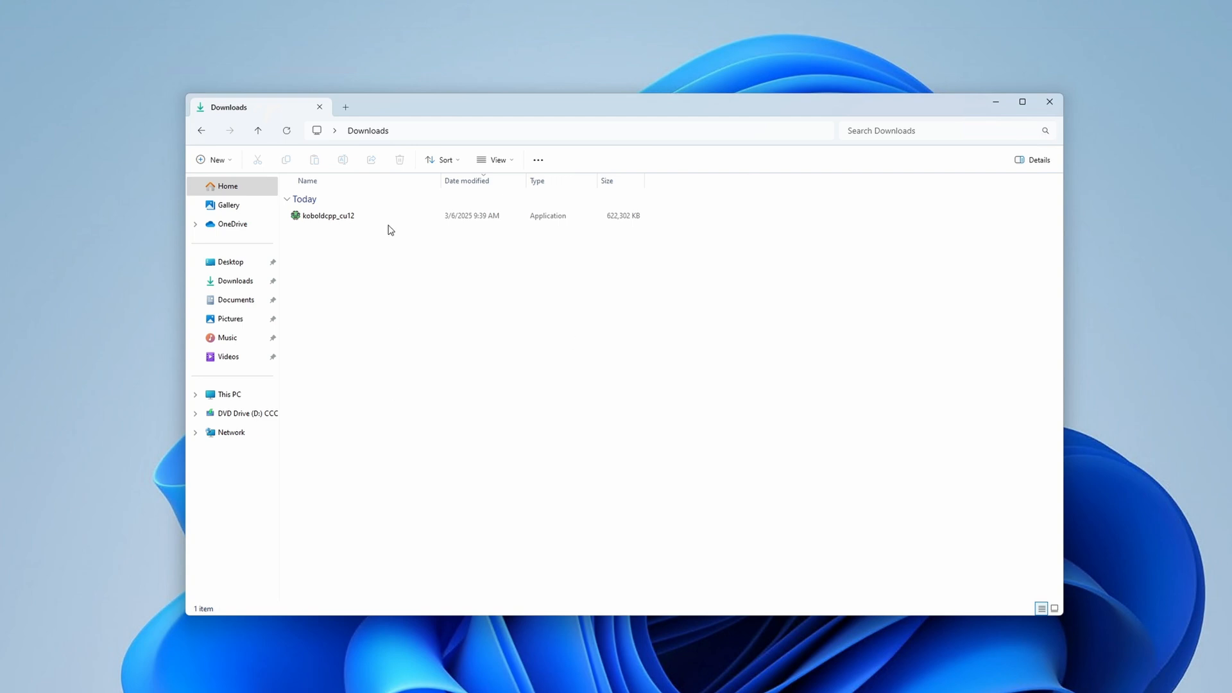
type("cm")
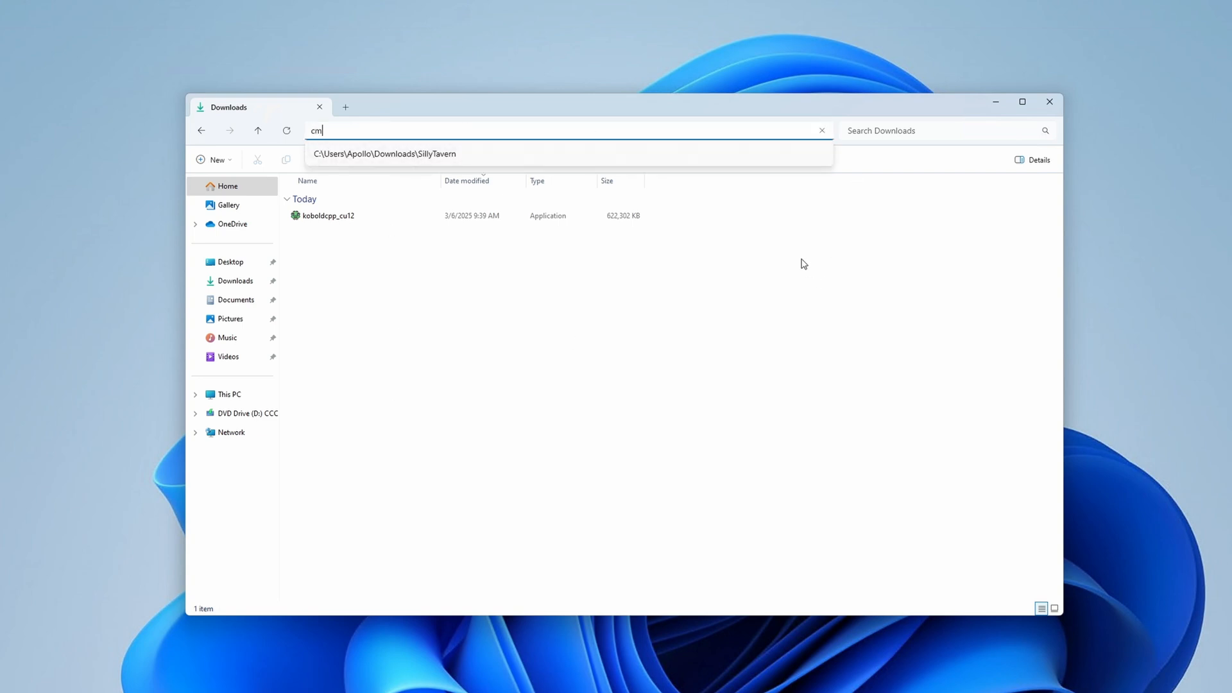
key("Return")
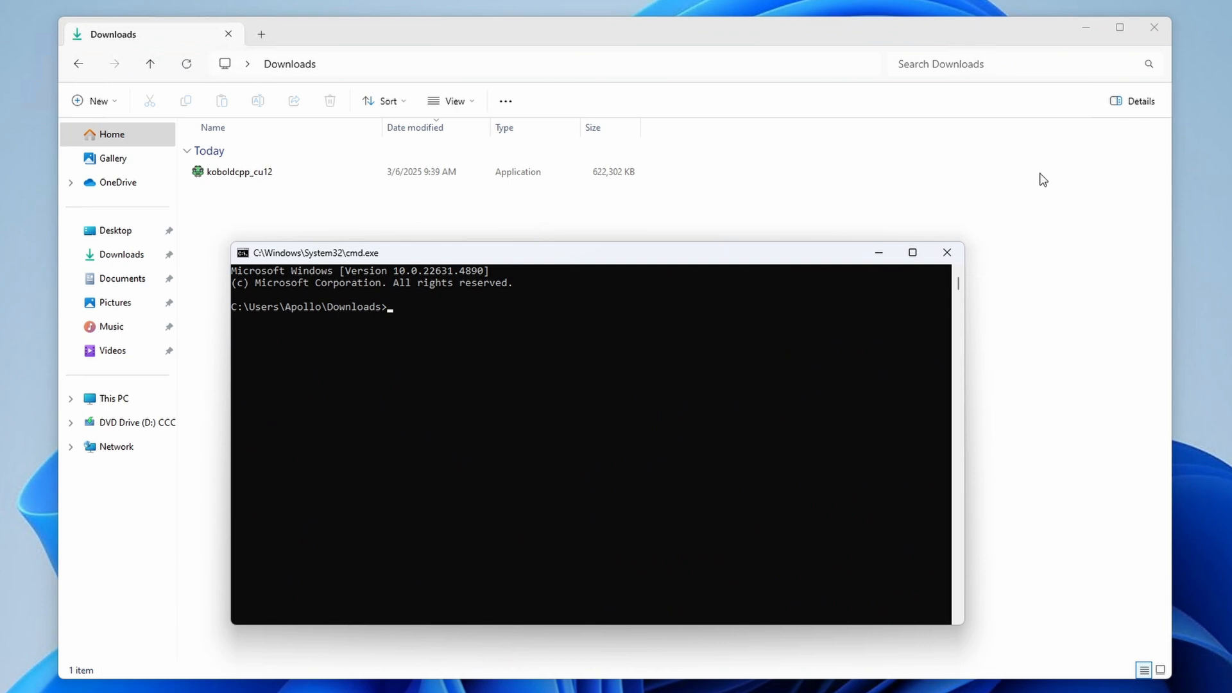
Run the SillyTavern-Launcher git clone and install command so its installer starts.
type("git clone https://github.com/SillyTavern/SillyTavern-Launcher.git && cd SillyTavern-Launcher && start installer.bat")
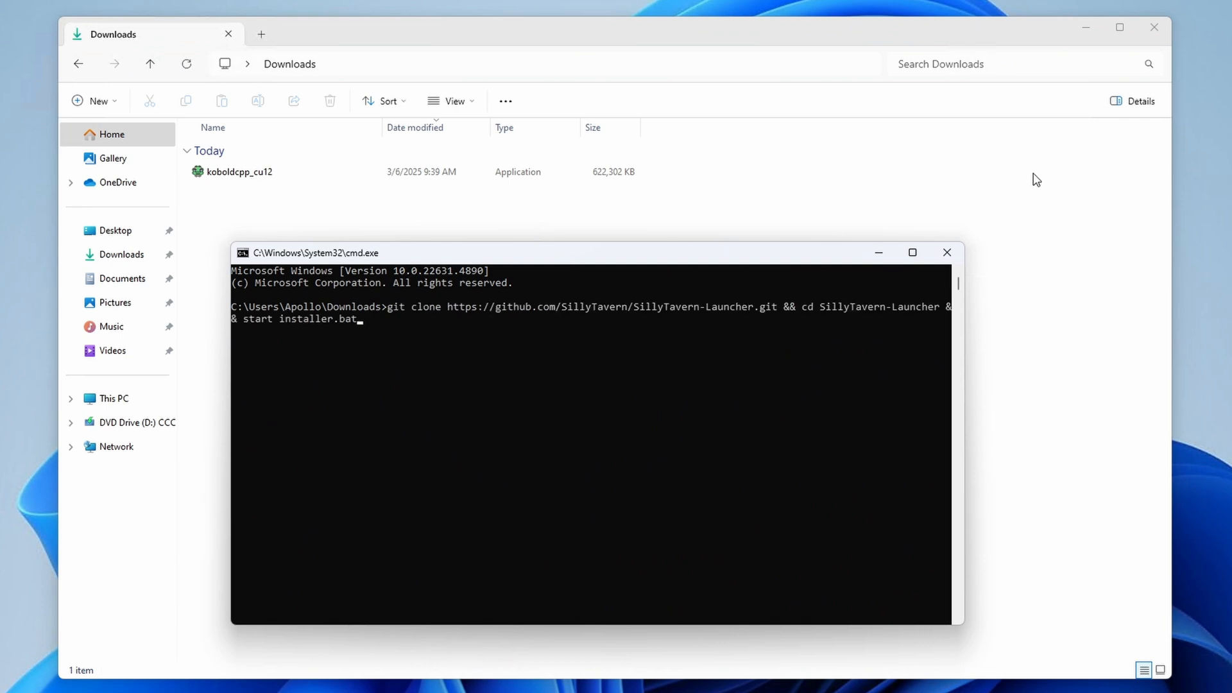
mouse_move(488, 337)
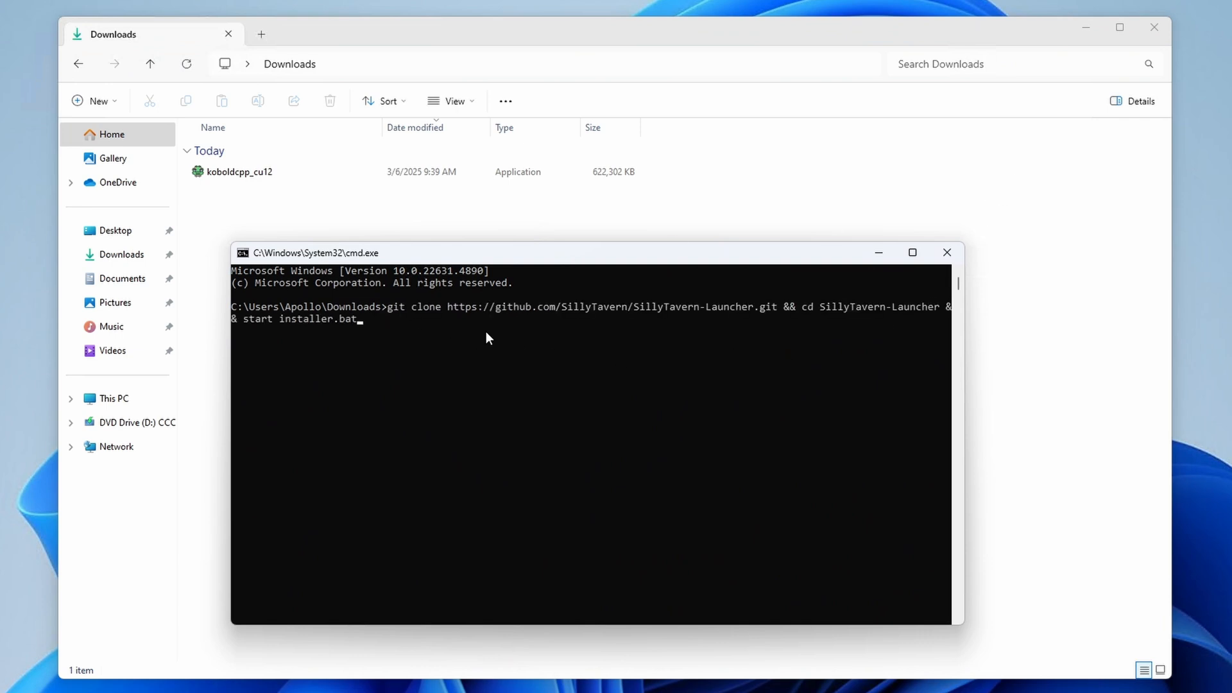
key("Return")
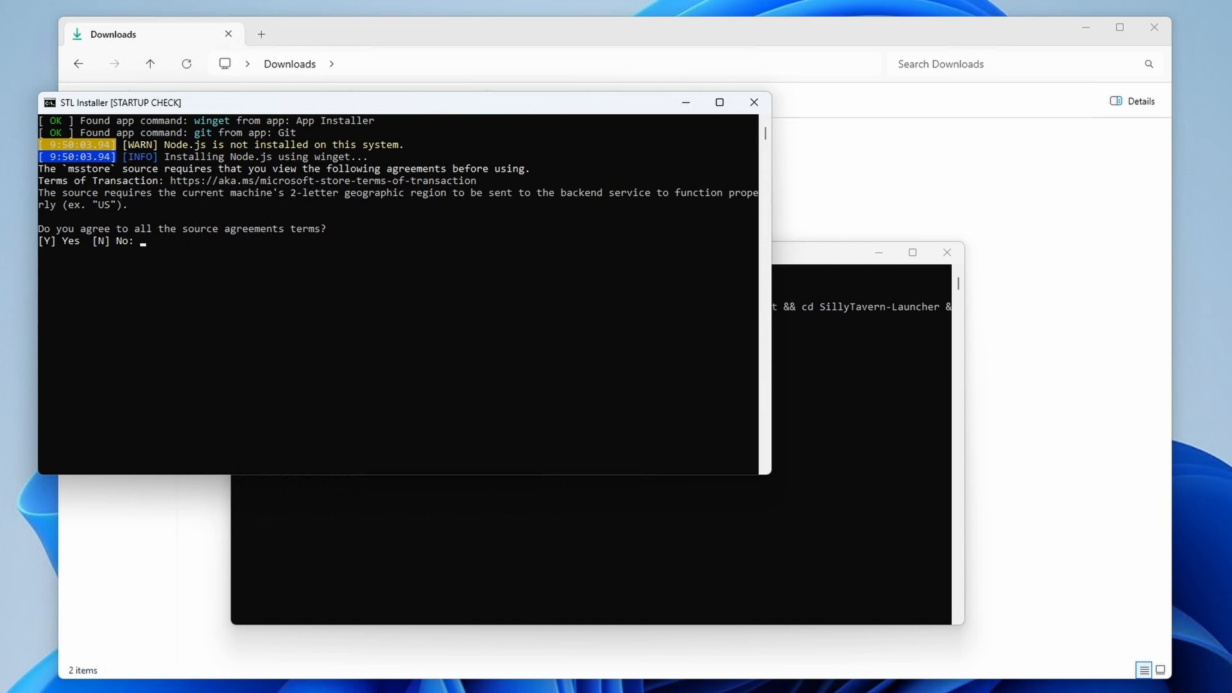
Accept the msstore source agreements with Y and choose option 1 to install SillyTavern.
type("Y")
type("1")
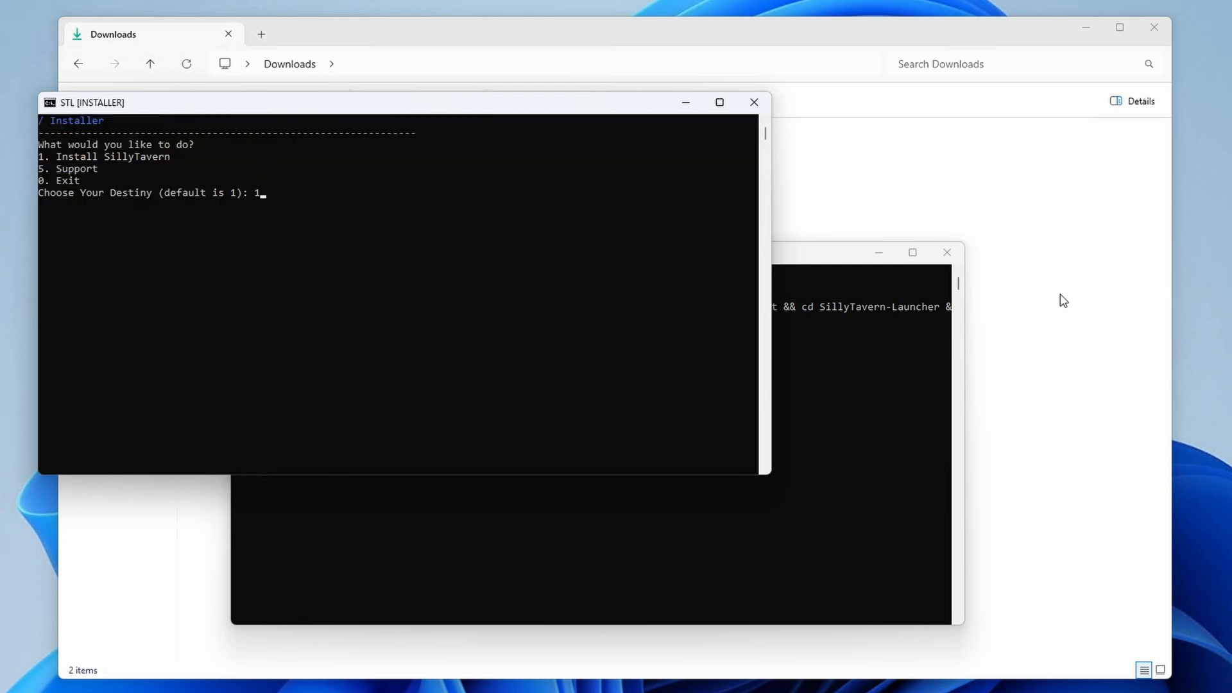
key("Return")
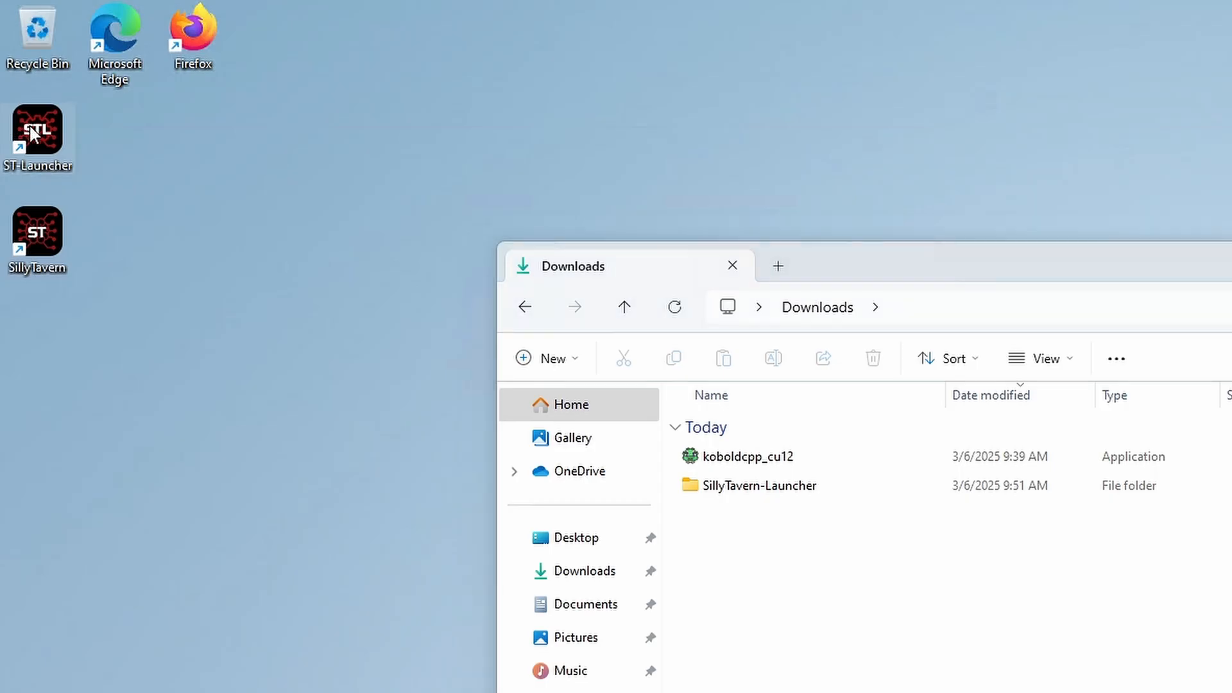
Start SillyTavern via ST-Launcher, set the 'bedroom cyberpunk' background, and go to the browser for models.
double_click(38, 131)
type("1")
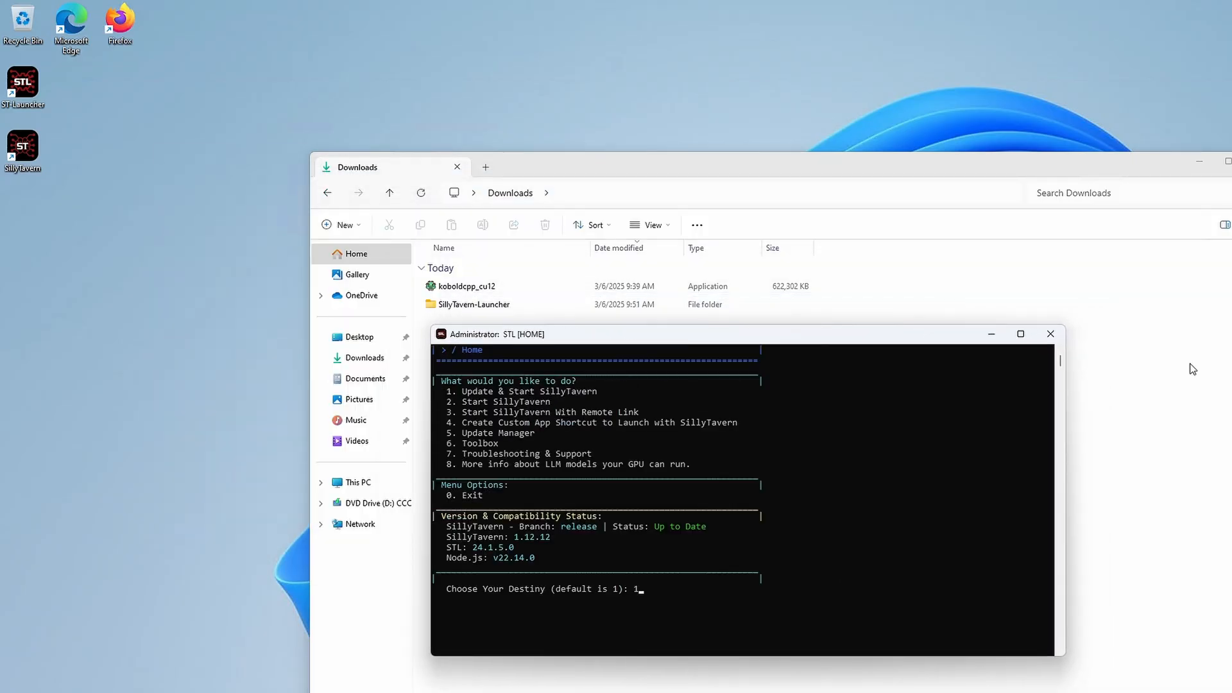
key("Return")
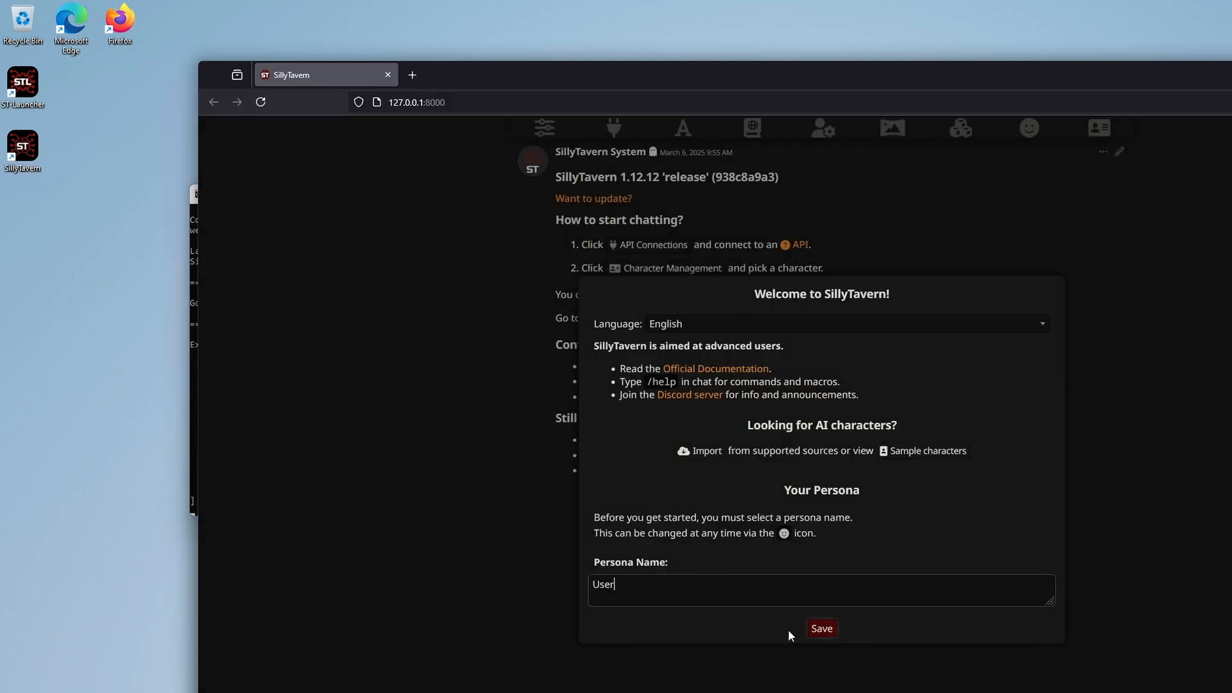
left_click(890, 127)
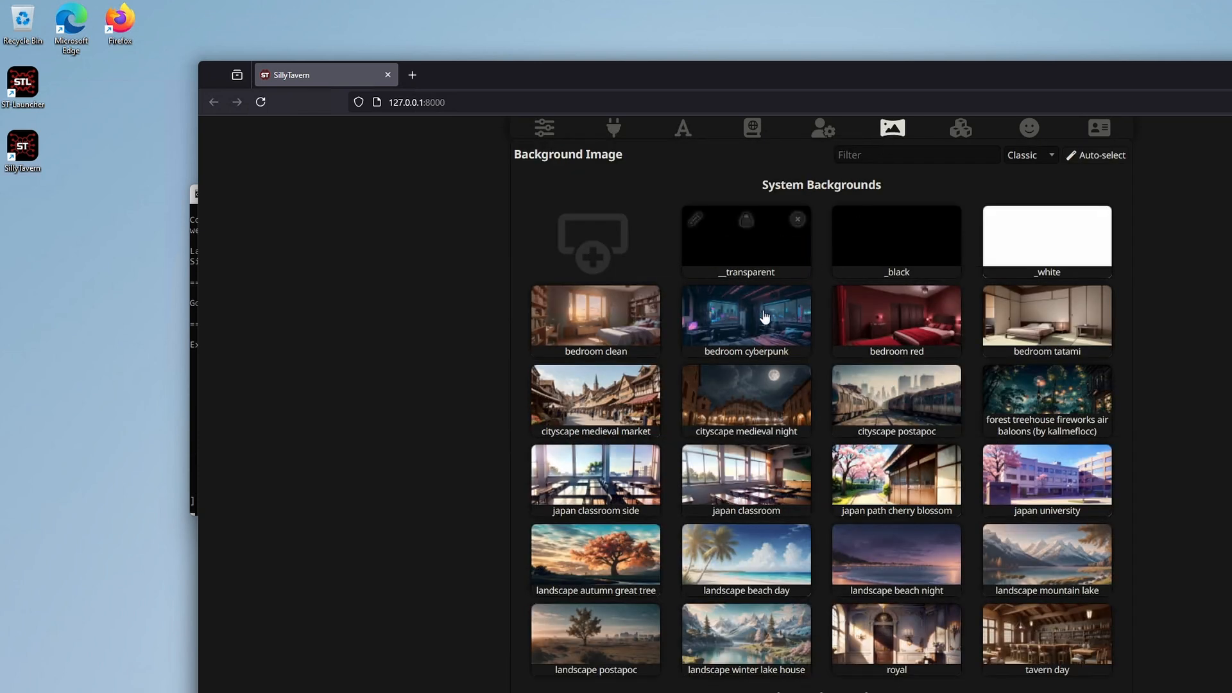
left_click(744, 319)
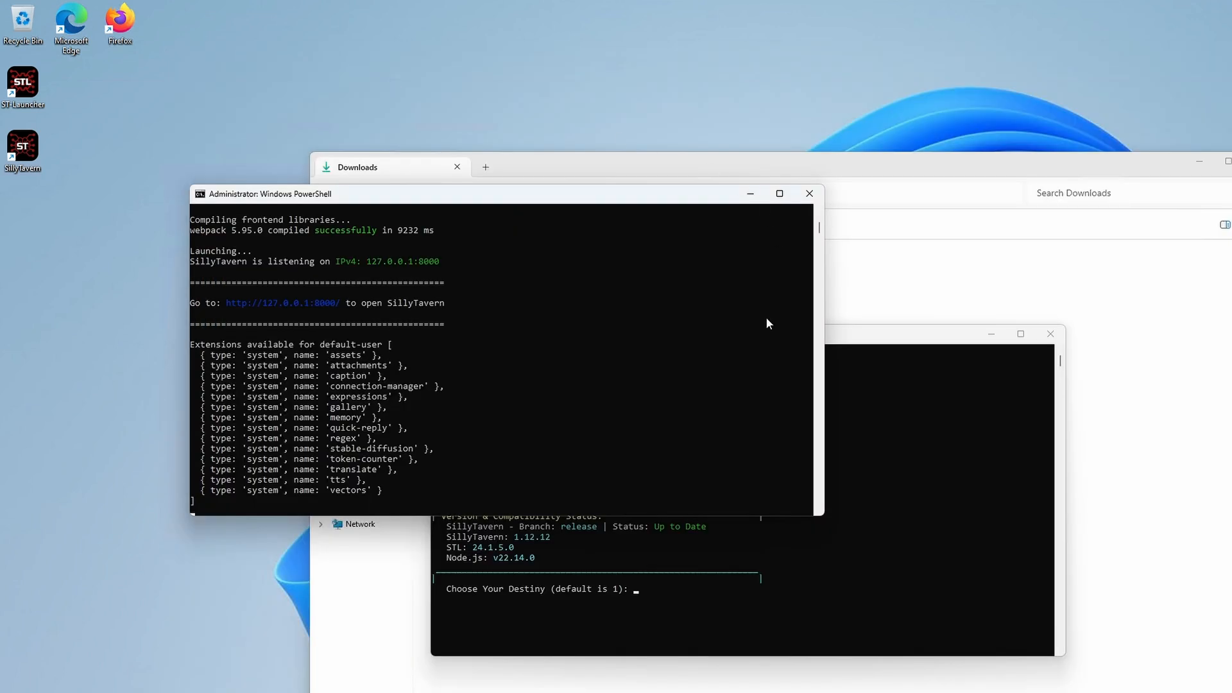
left_click(807, 194)
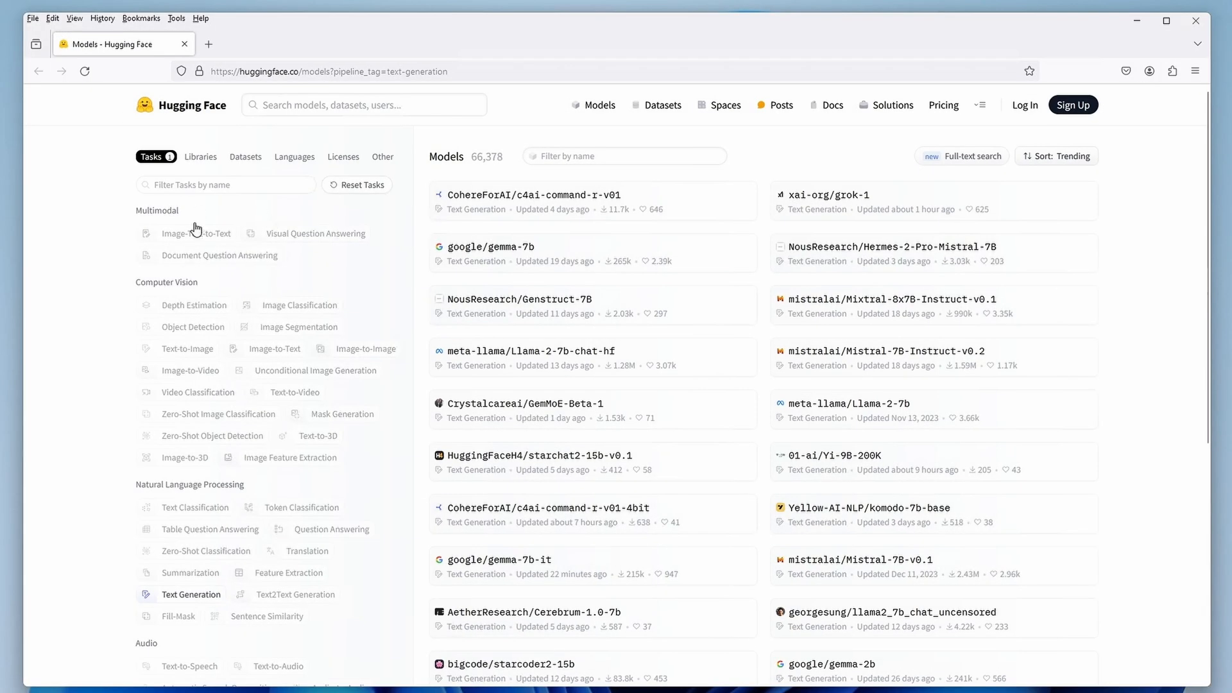
Scroll the trending text-generation models and go to the ReWiz-Nemo-12B-Instruct-GGUF repo files.
scroll("down", 3)
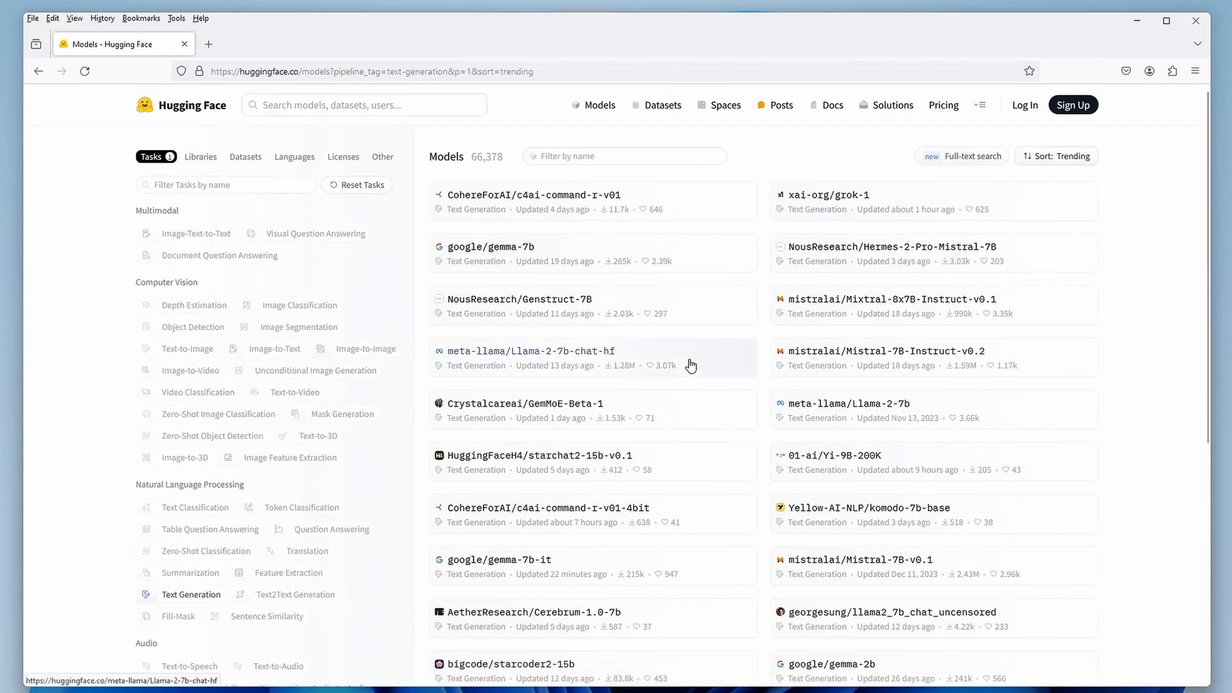
scroll("down", 3)
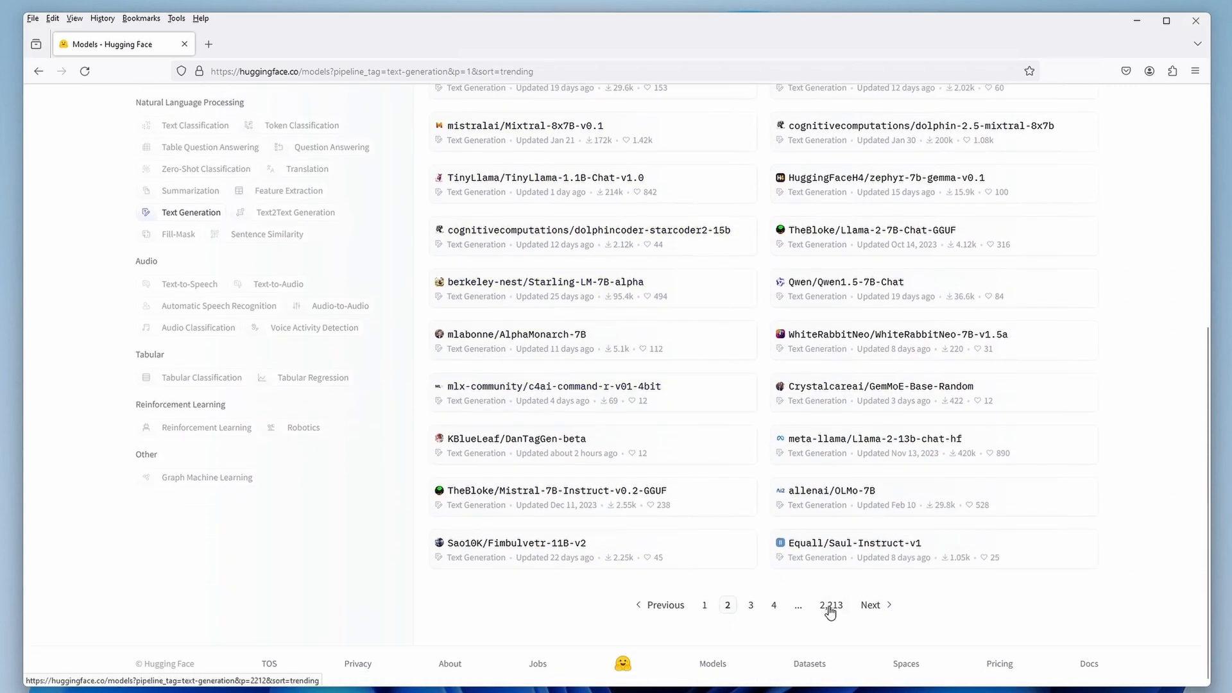
left_click(209, 44)
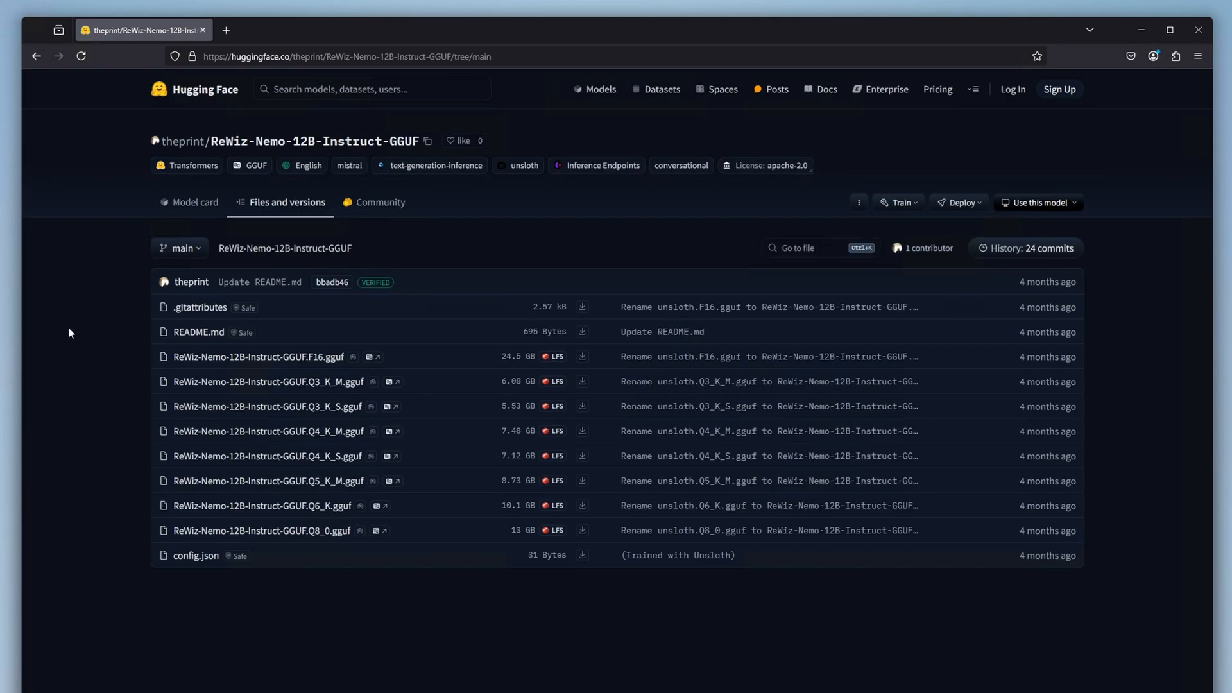
Download ReWiz-Nemo-12B-Instruct-GGUF.Q4_K_S.gguf (~6.6 GB) and show it in the Downloads folder.
double_click(314, 141)
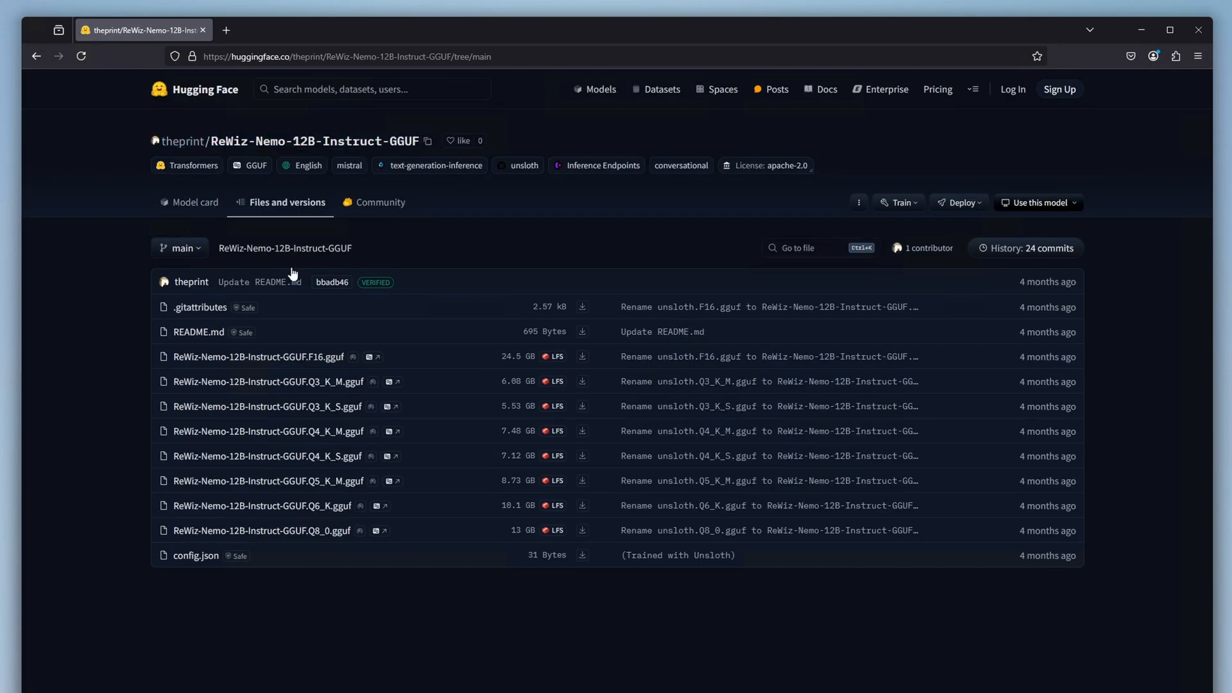
mouse_move(337, 375)
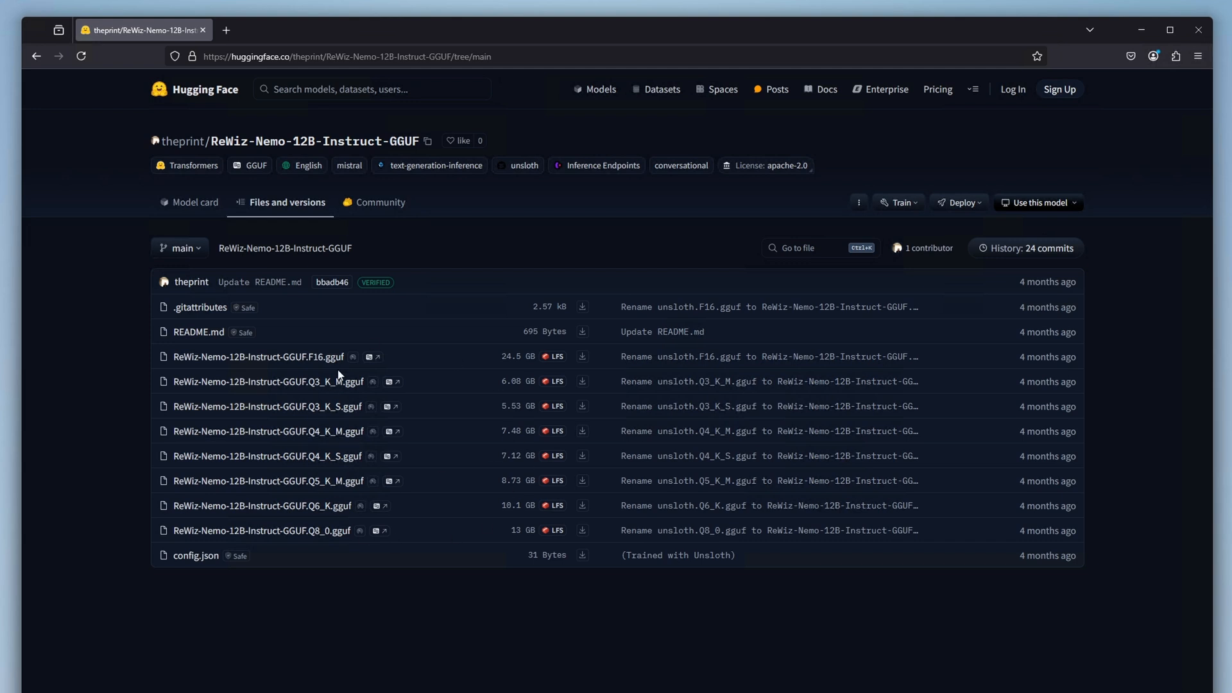
mouse_move(517, 458)
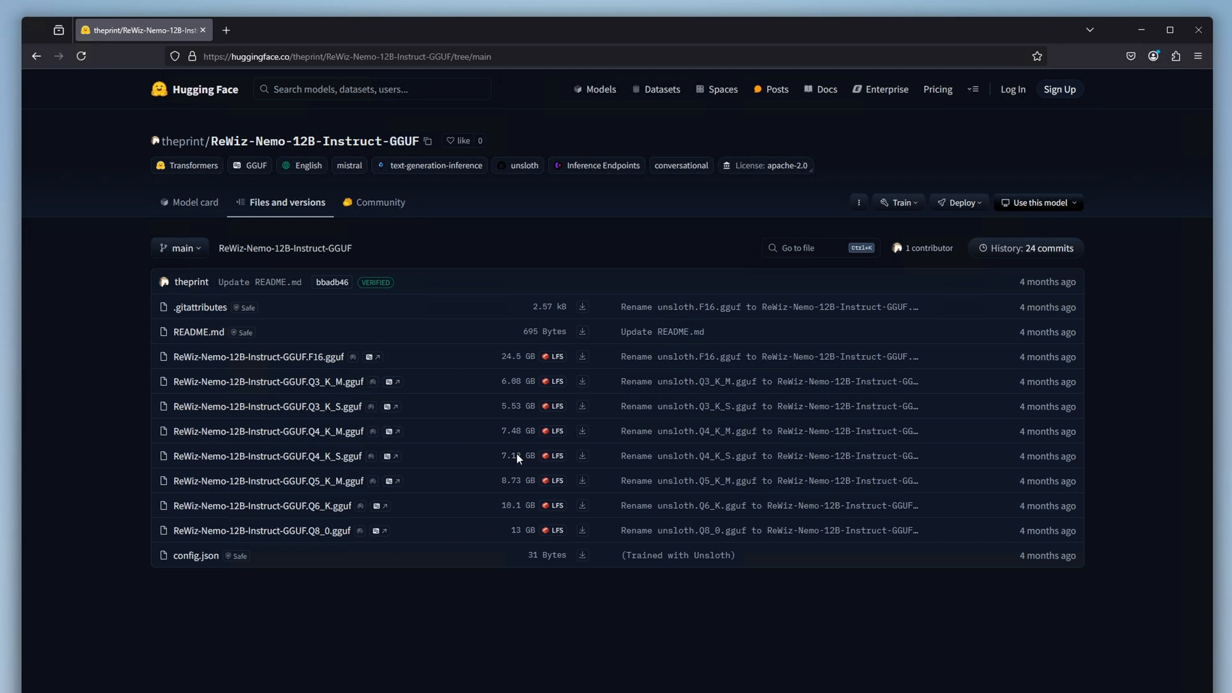
mouse_move(435, 448)
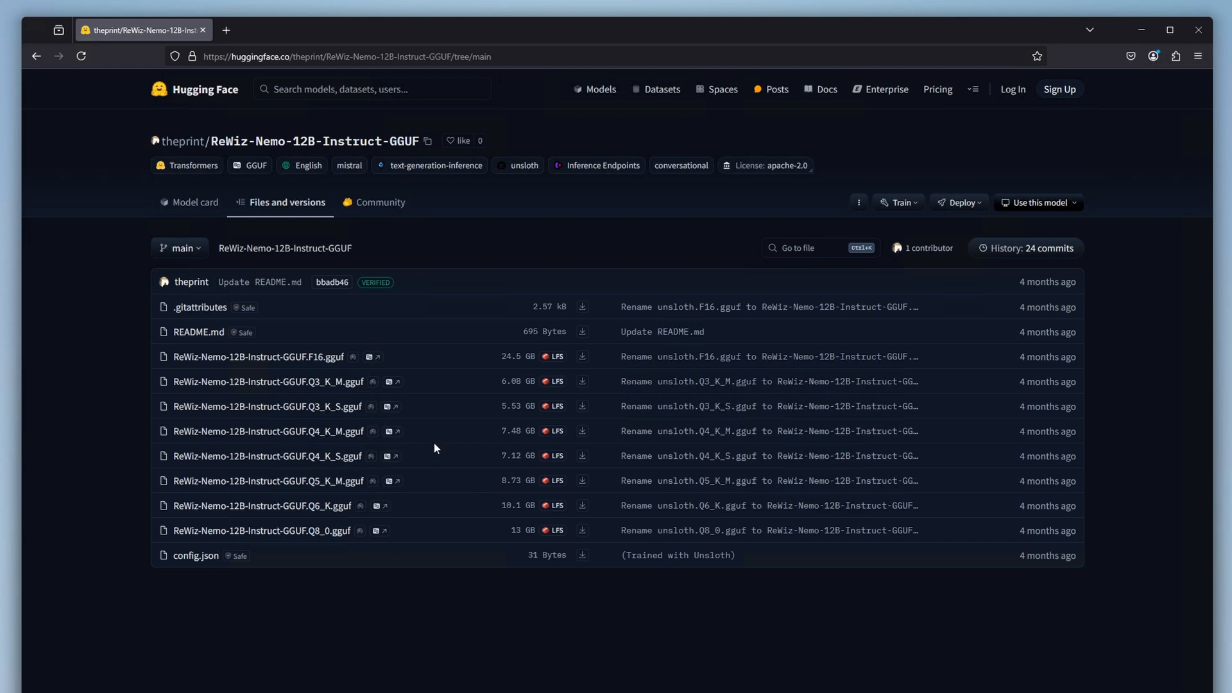
mouse_move(407, 437)
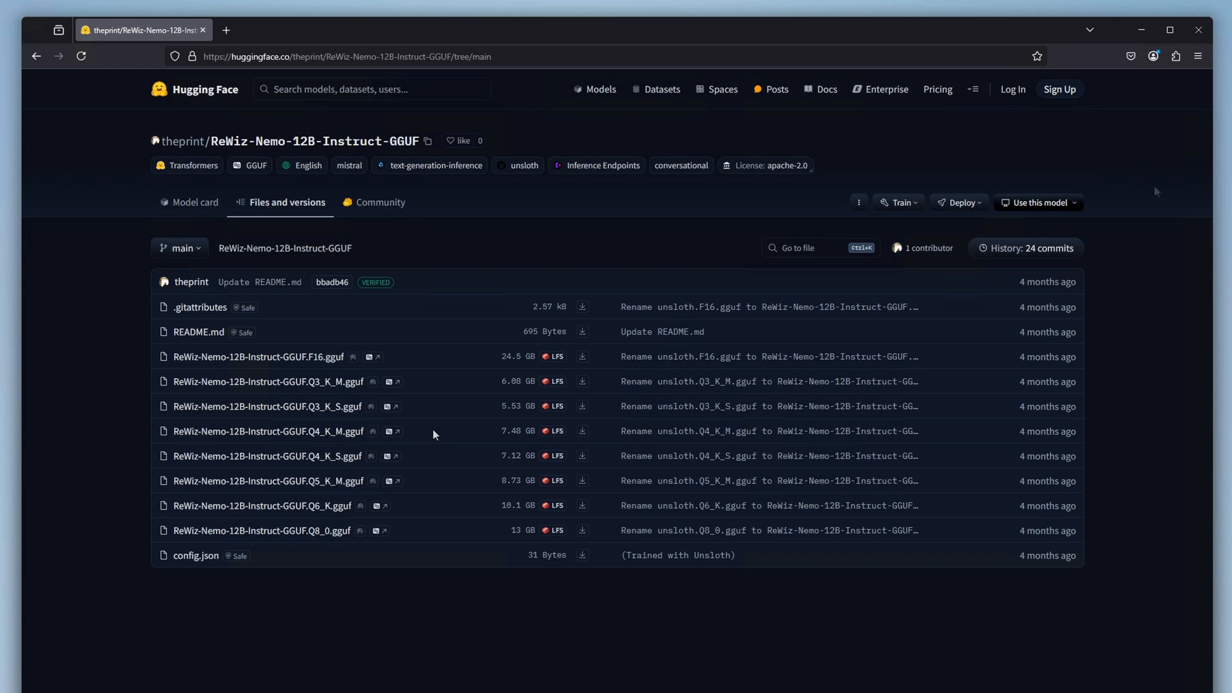
mouse_move(425, 445)
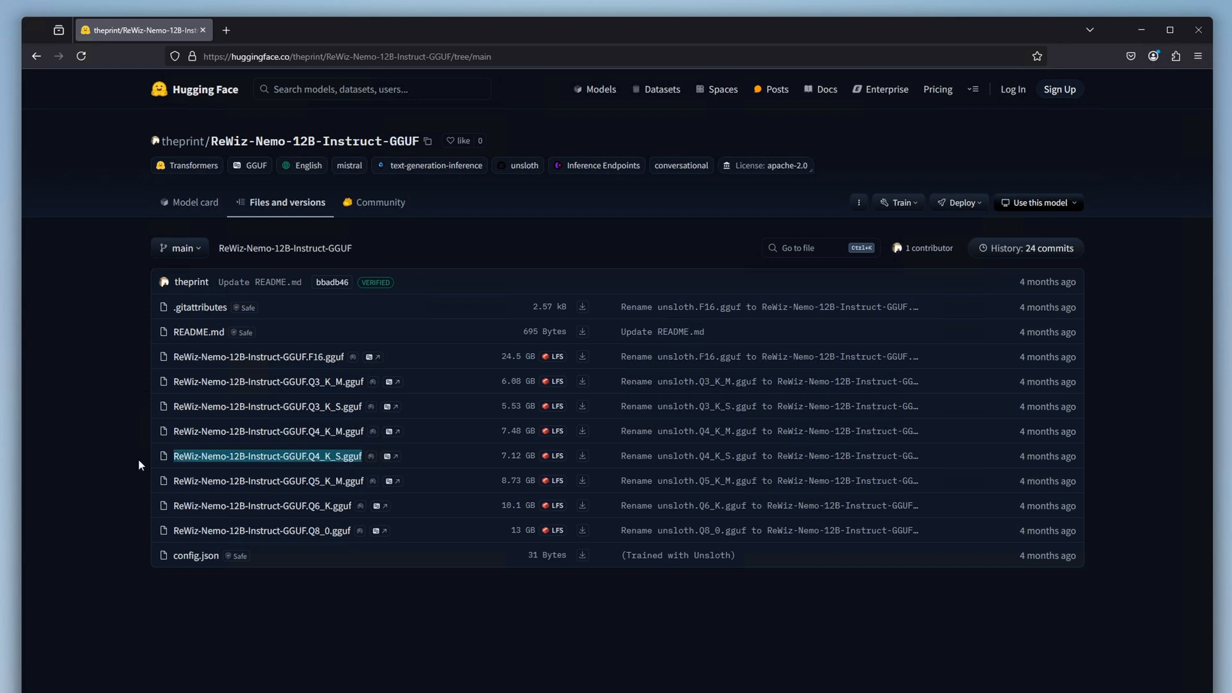
double_click(517, 456)
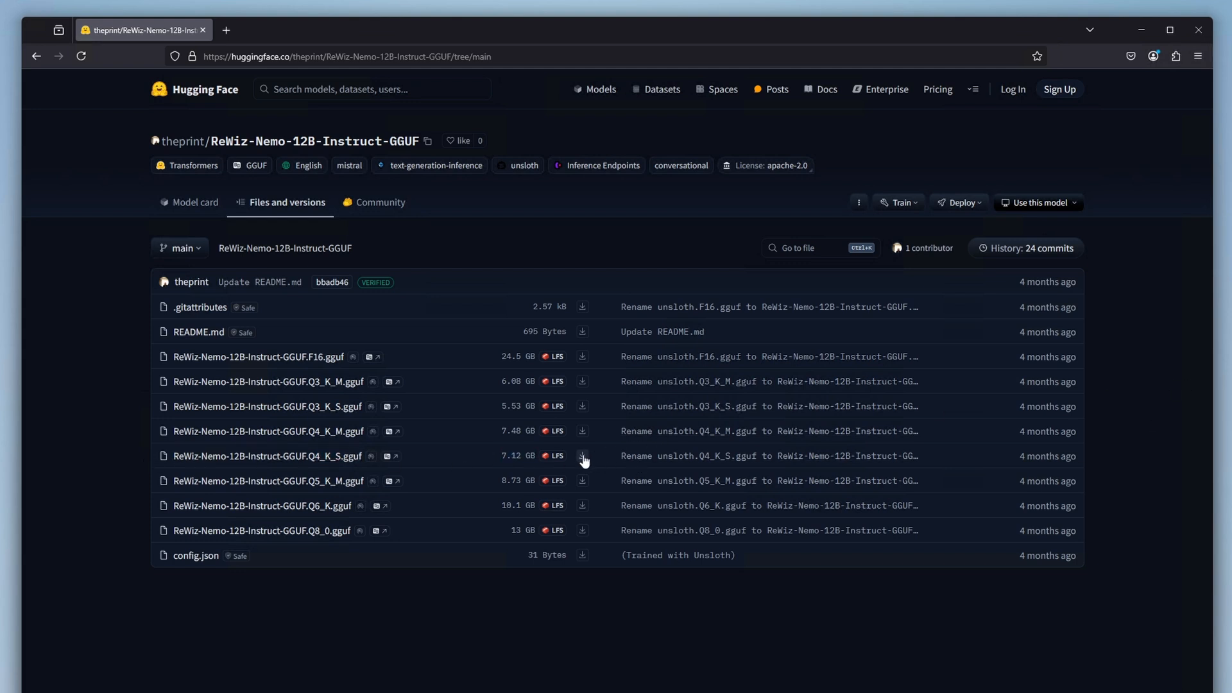
left_click(582, 456)
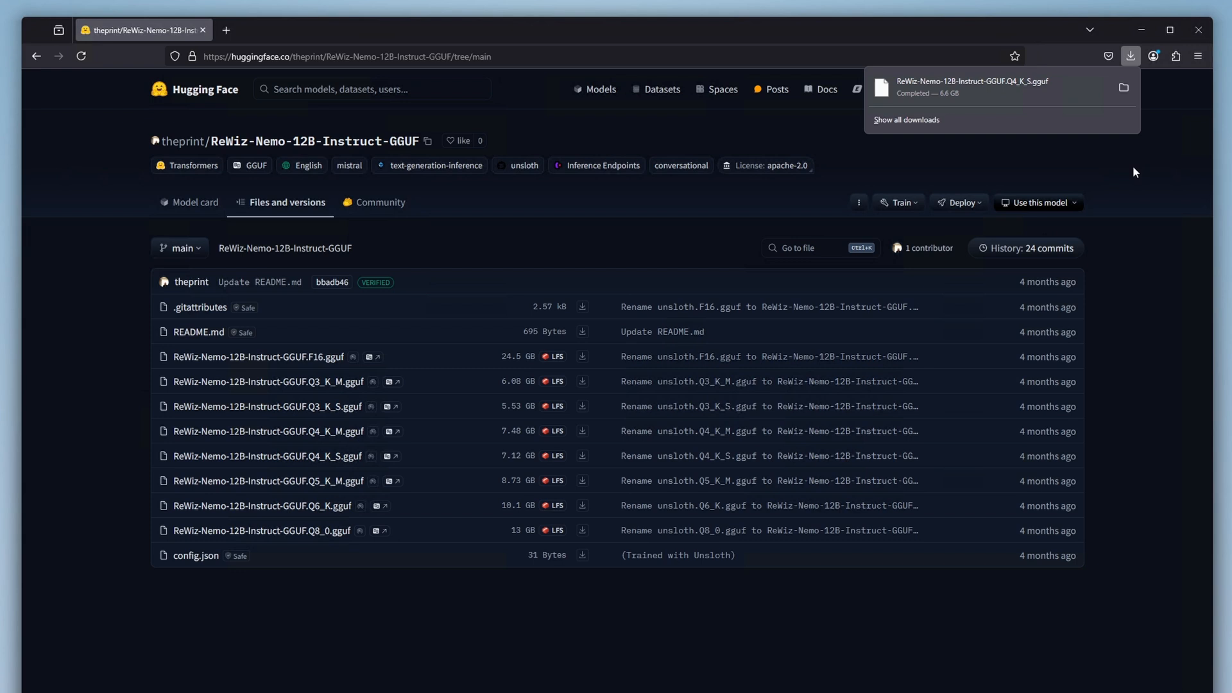
left_click(1123, 88)
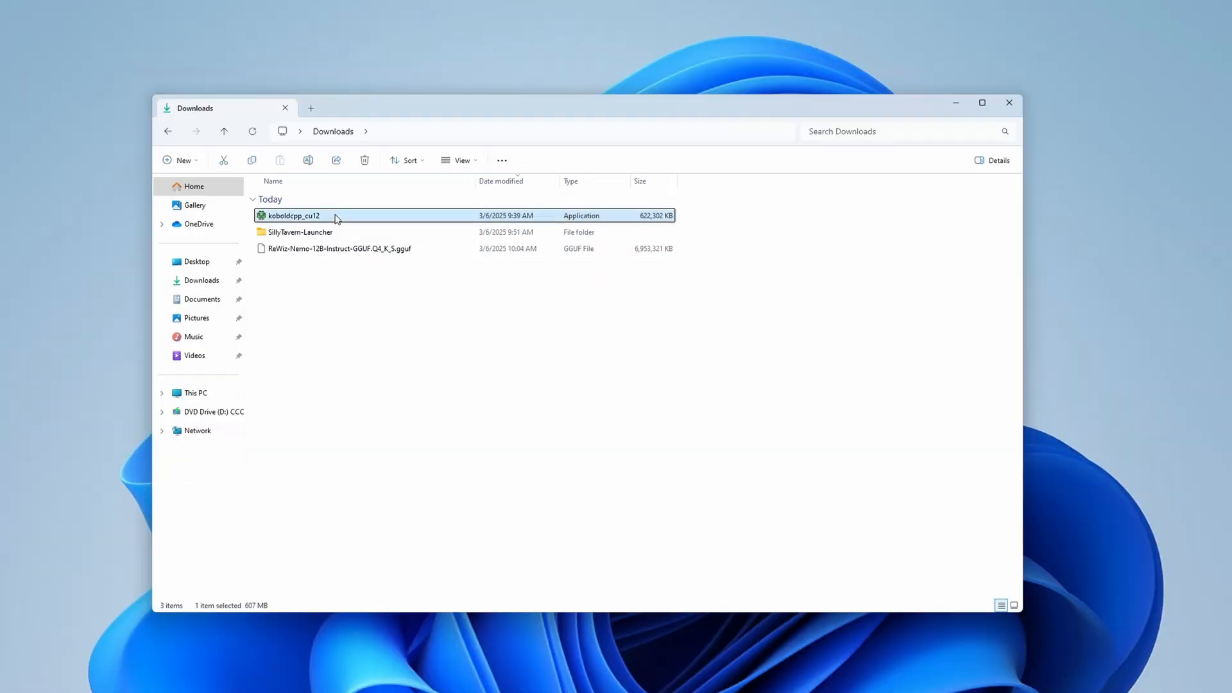
Run koboldcpp_cu12 from Downloads and Launcher.bat from the SillyTavern-Launcher folder.
double_click(291, 216)
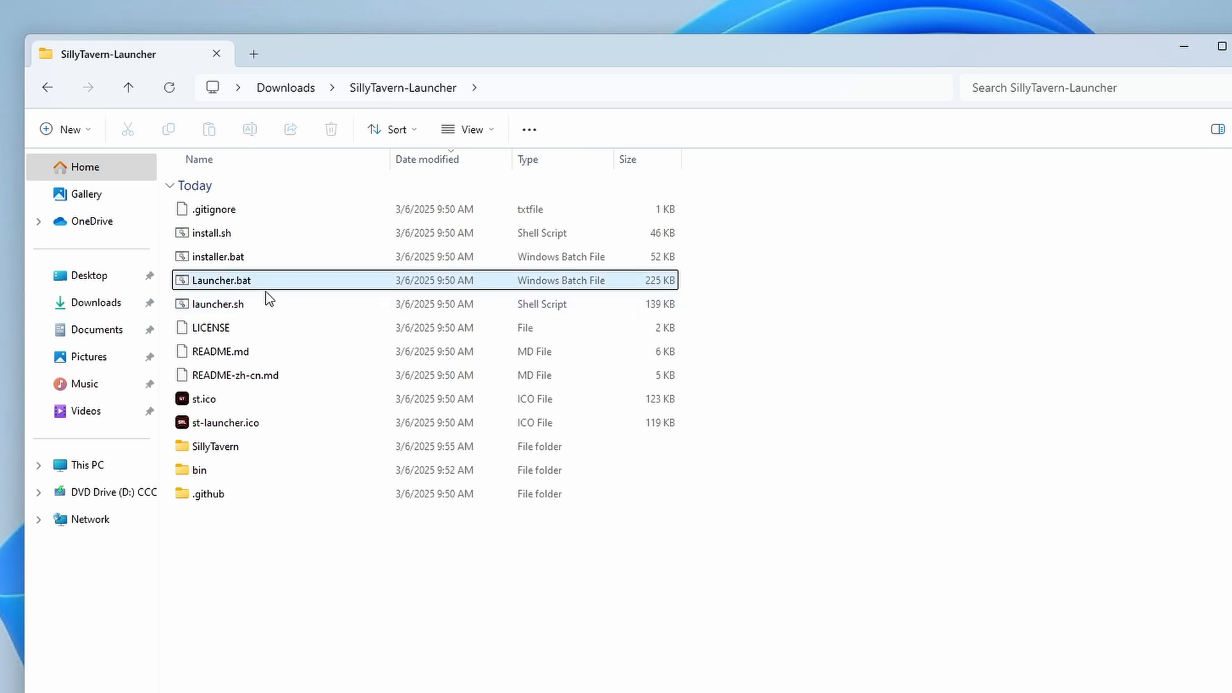
double_click(220, 281)
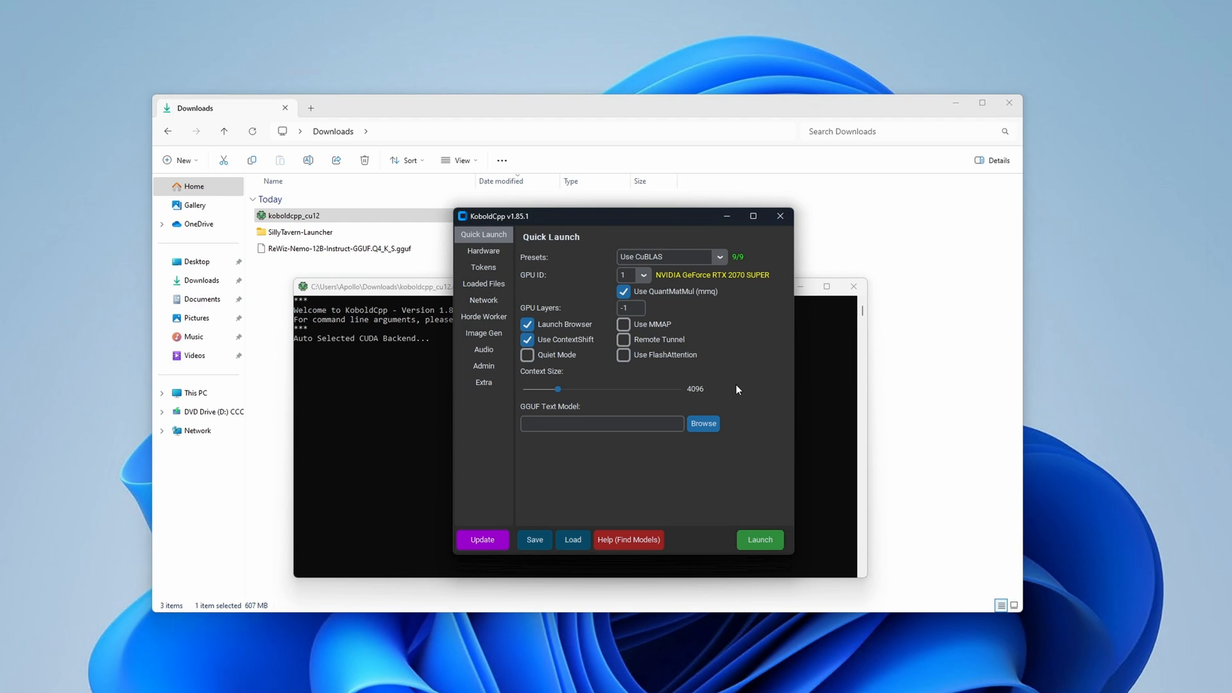
mouse_move(744, 355)
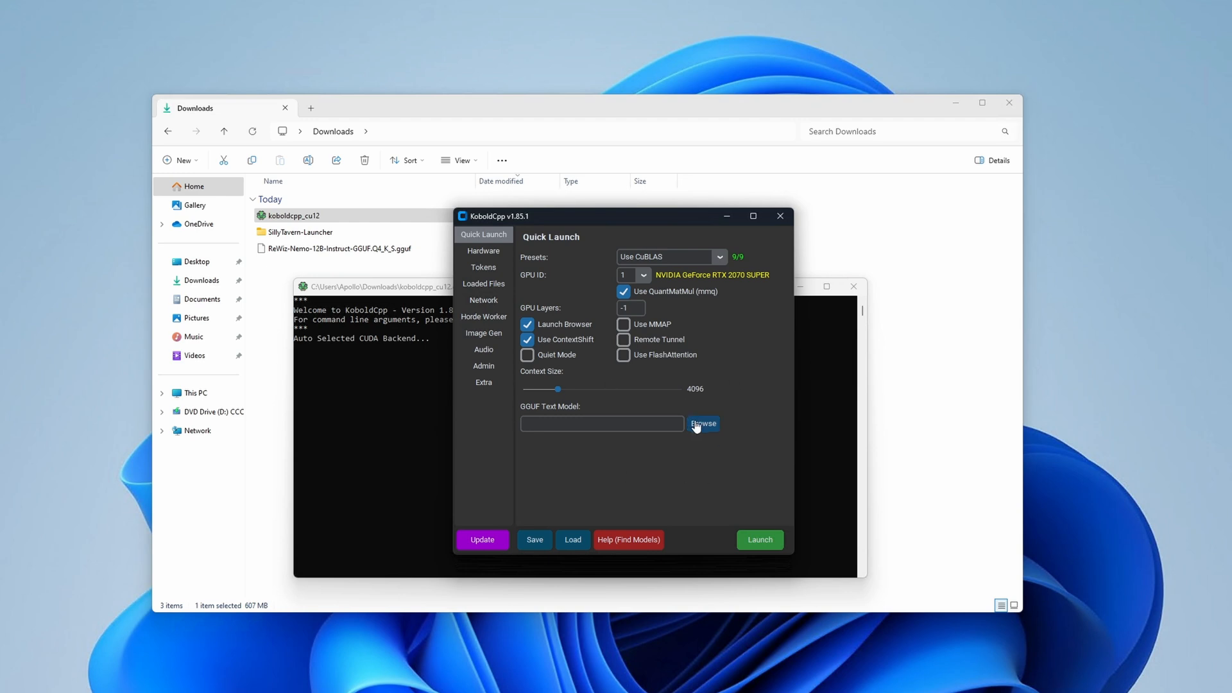
Load ReWiz-Nemo-12B-Instruct-GGUF.Q4_K_S.gguf in Quick Launch and launch the KoboldCpp server.
left_click(701, 423)
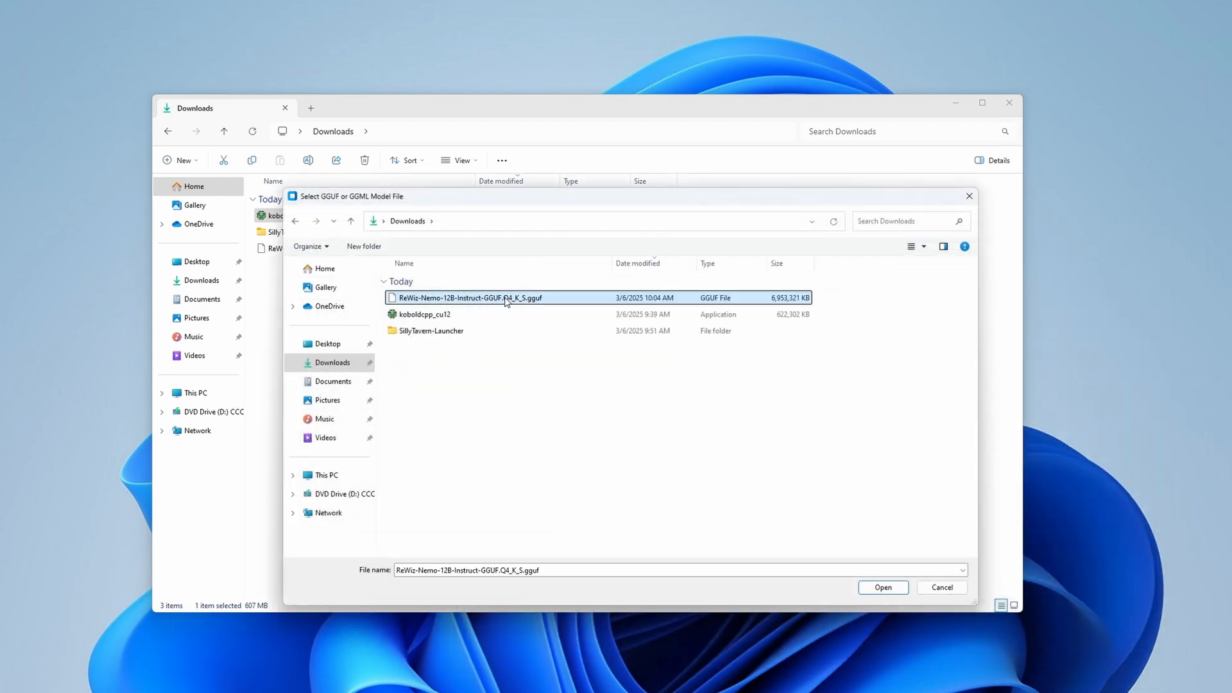
left_click(883, 586)
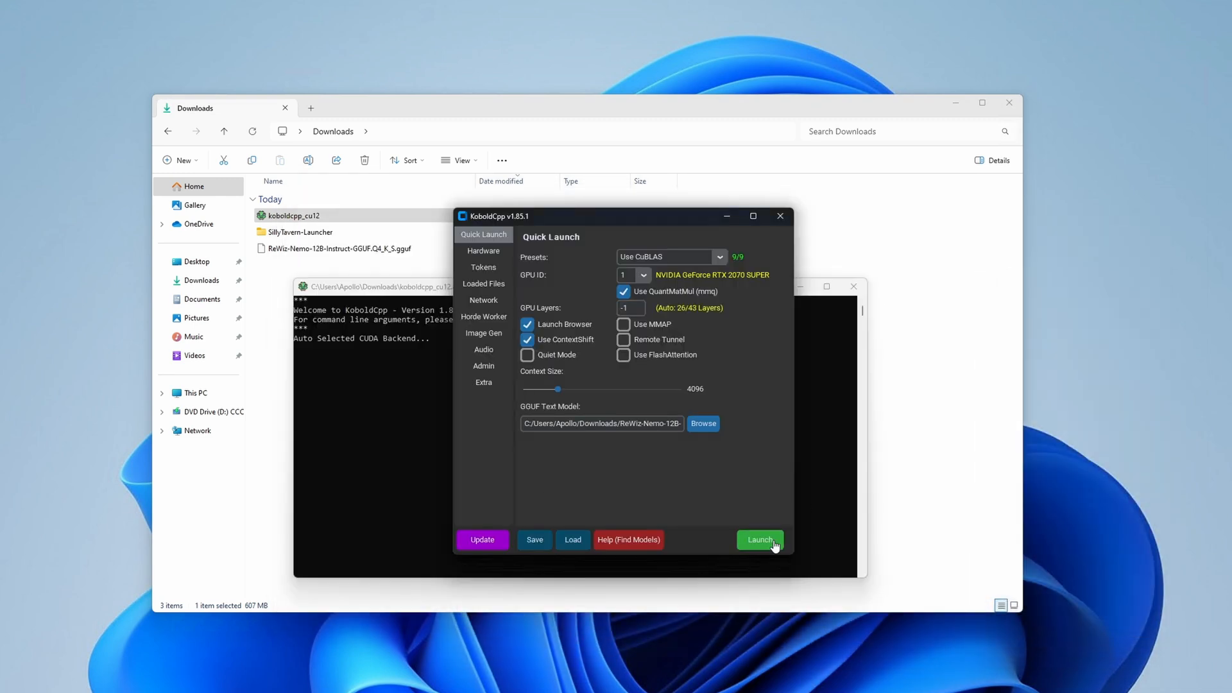
left_click(758, 540)
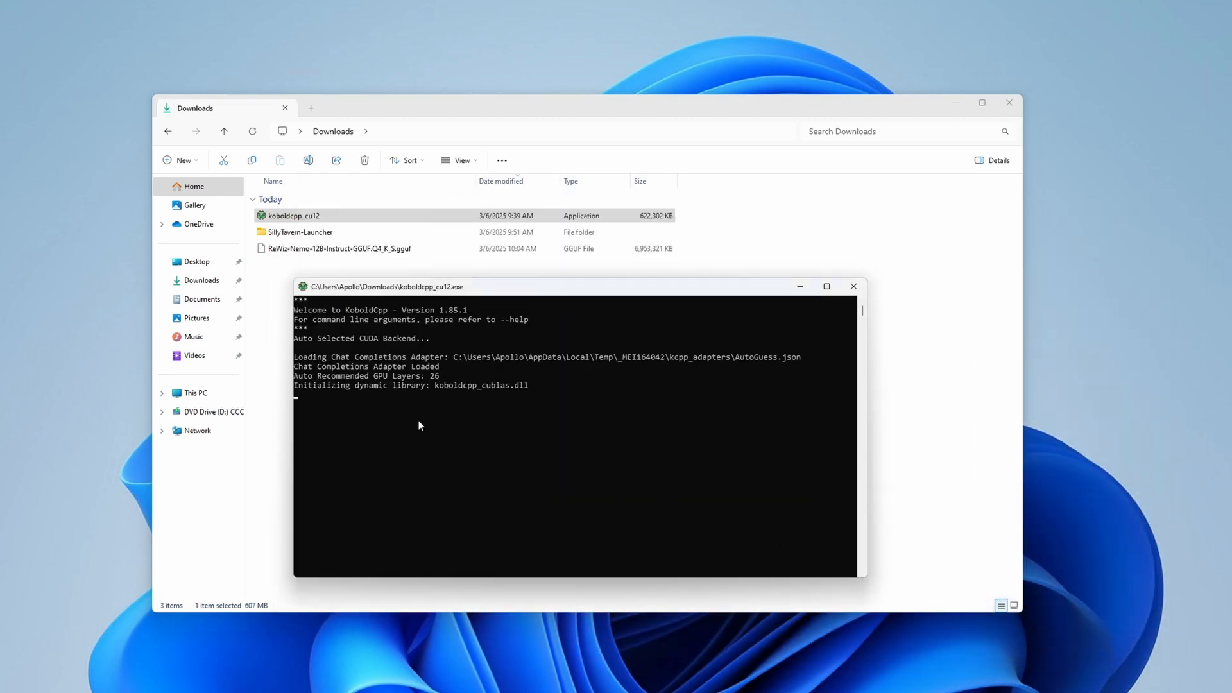
mouse_move(942, 375)
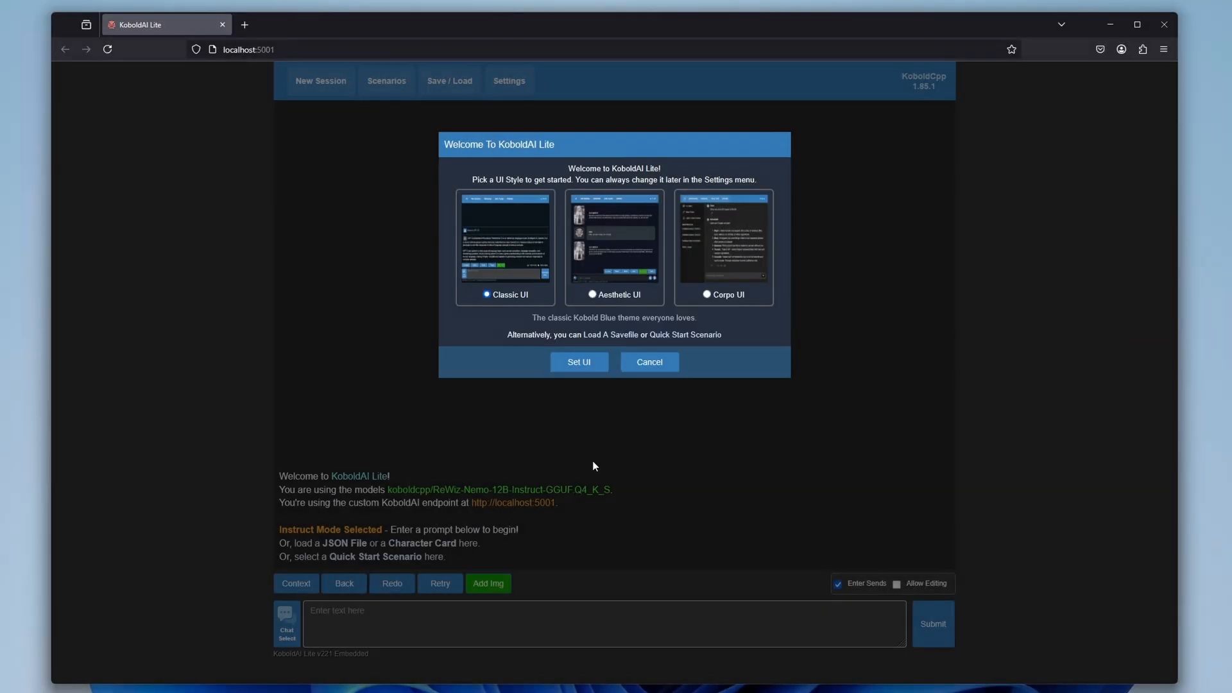
Dismiss the Welcome To KoboldAI Lite style chooser at localhost:5001.
left_click(579, 362)
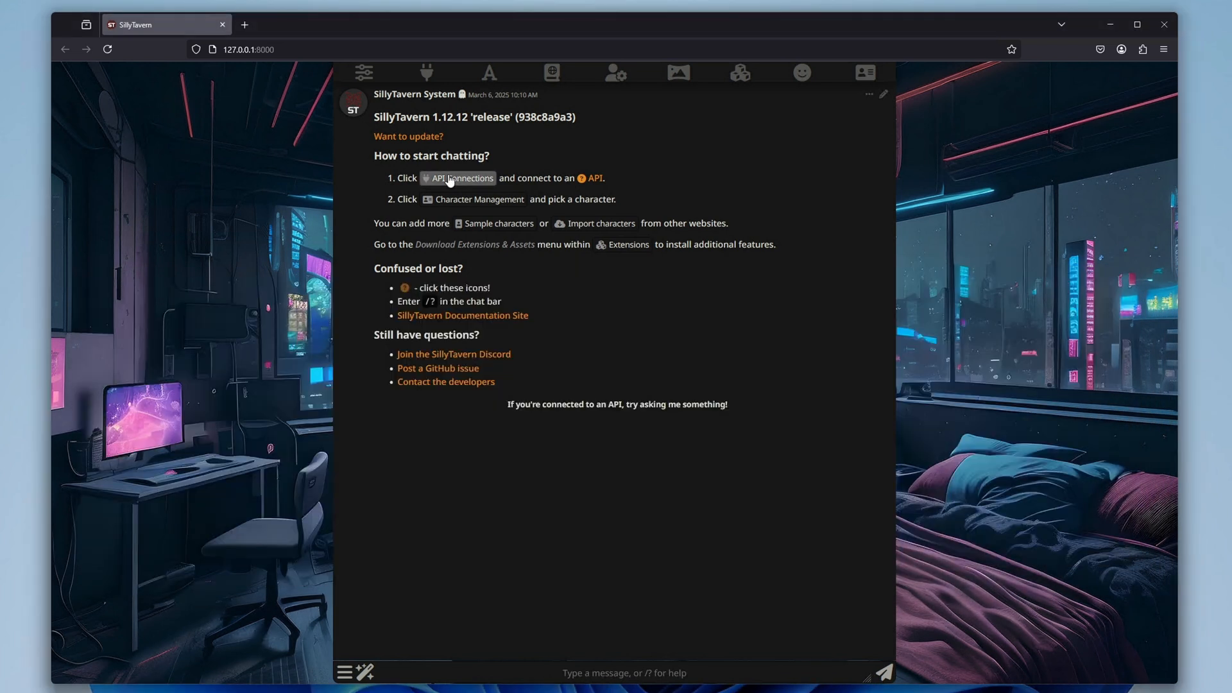
left_click(426, 72)
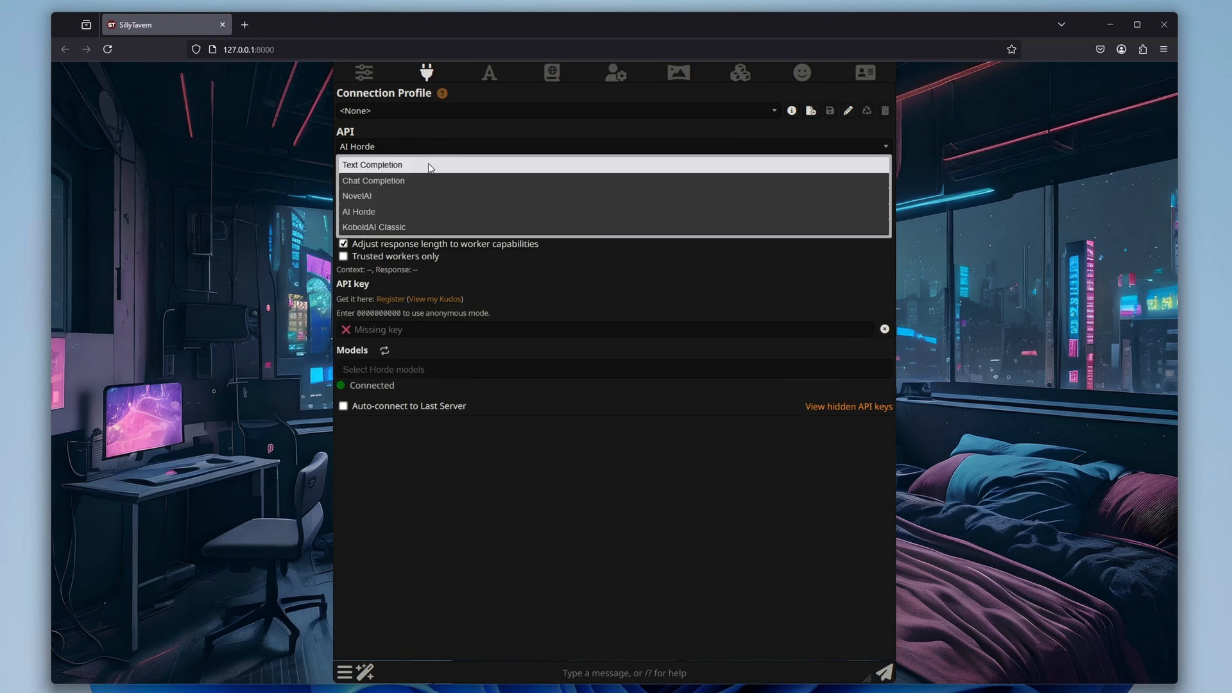
left_click(372, 165)
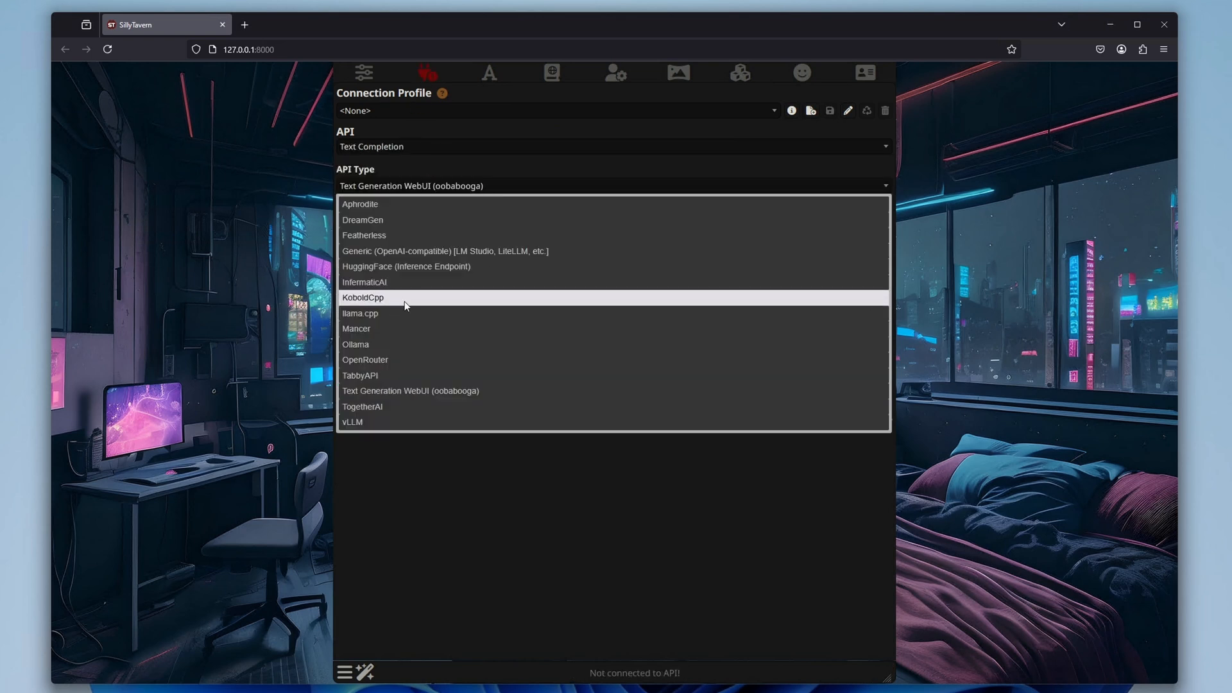
left_click(364, 297)
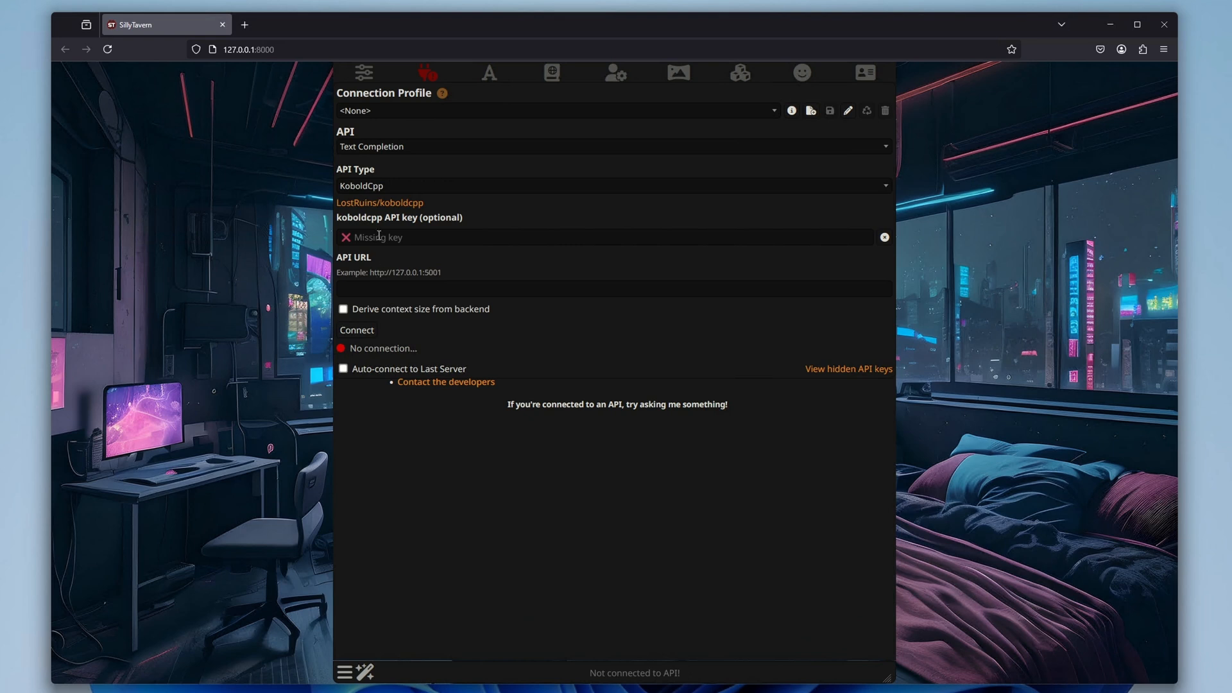
mouse_move(384, 286)
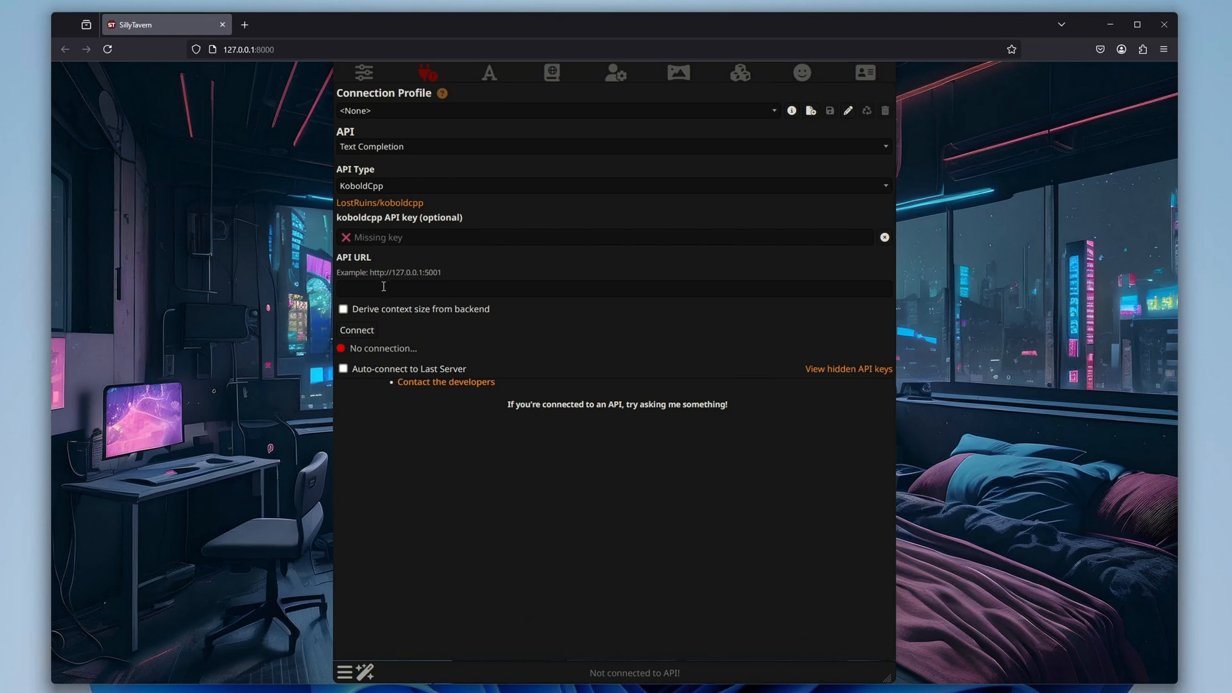
mouse_move(403, 283)
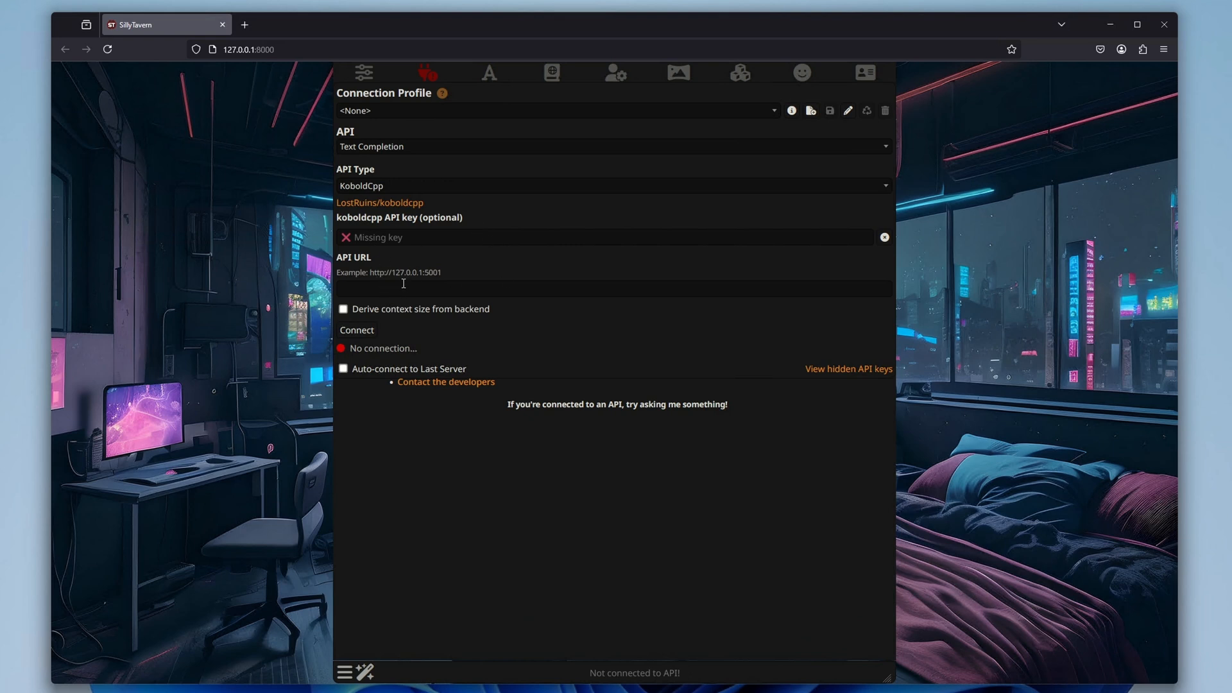
double_click(431, 272)
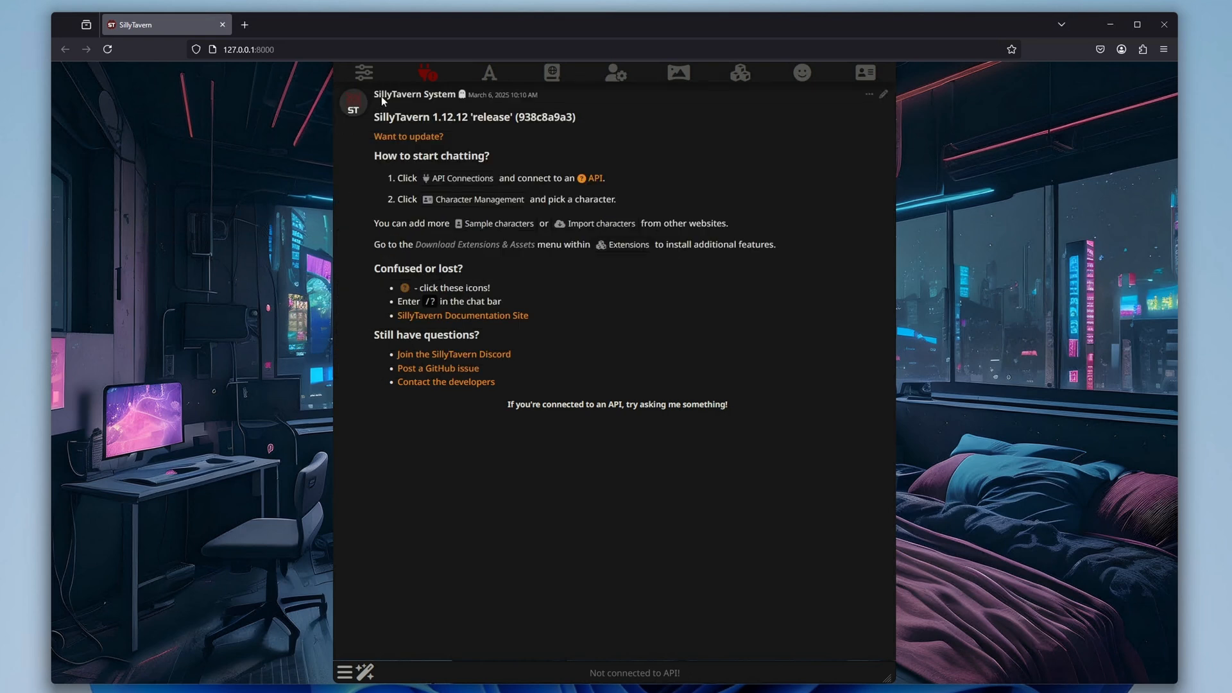
left_click(363, 72)
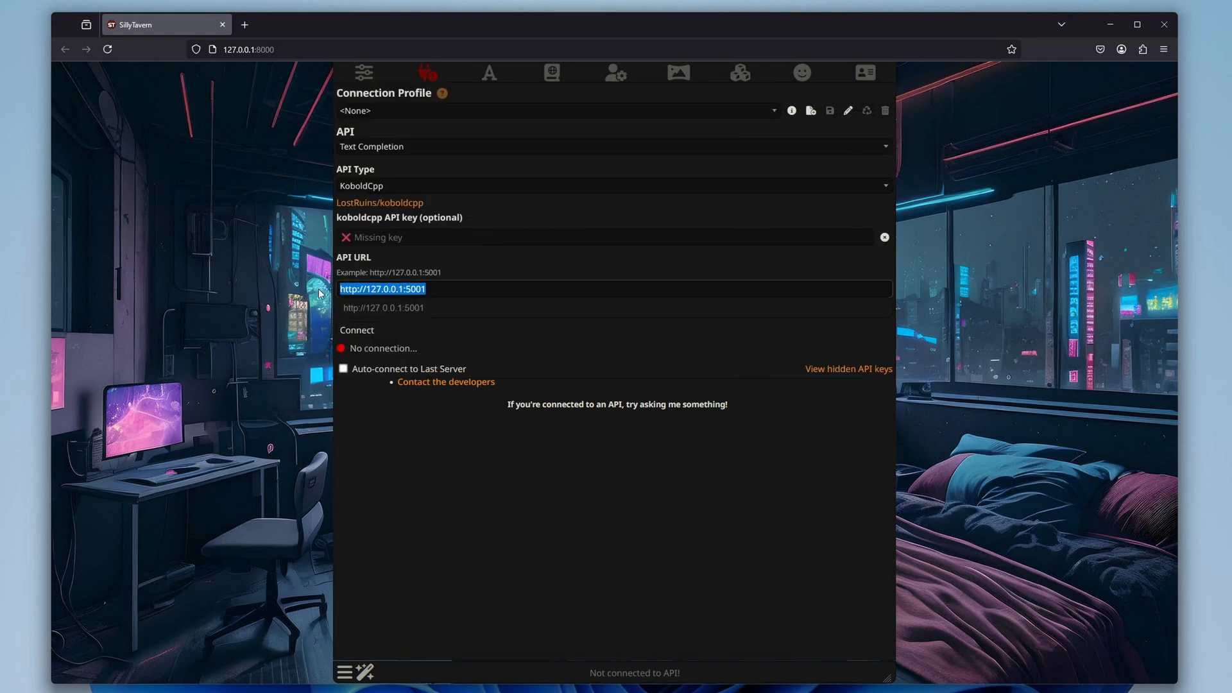
left_click(739, 73)
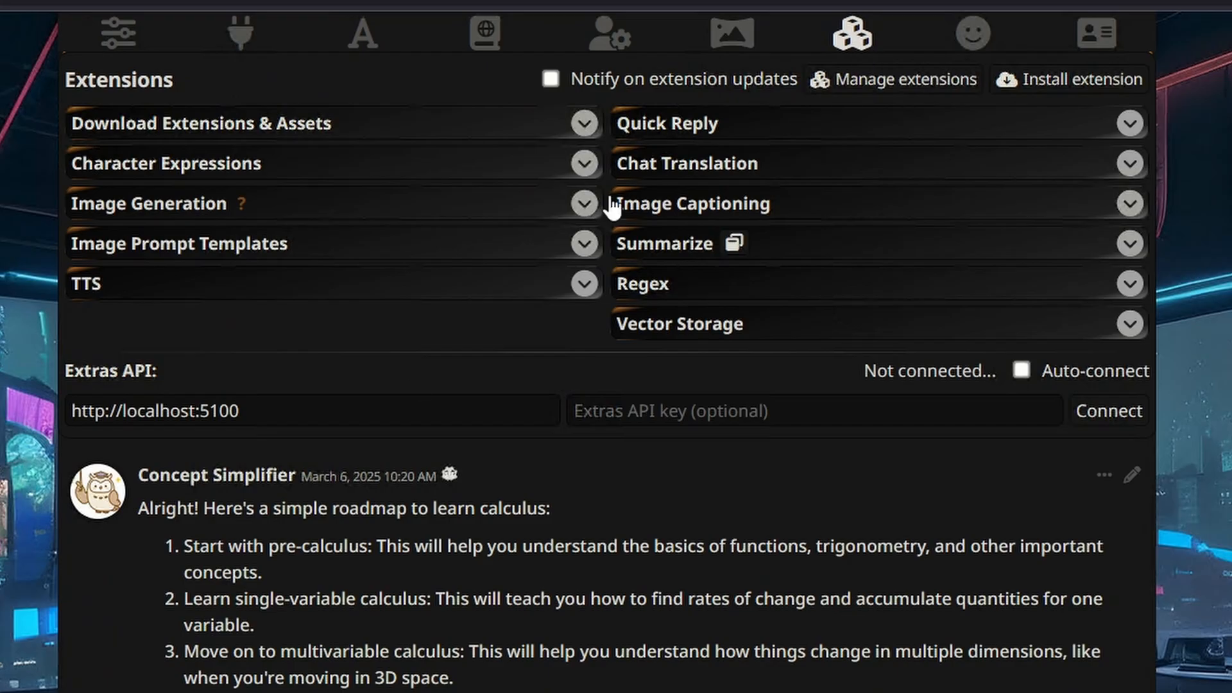
mouse_move(996, 52)
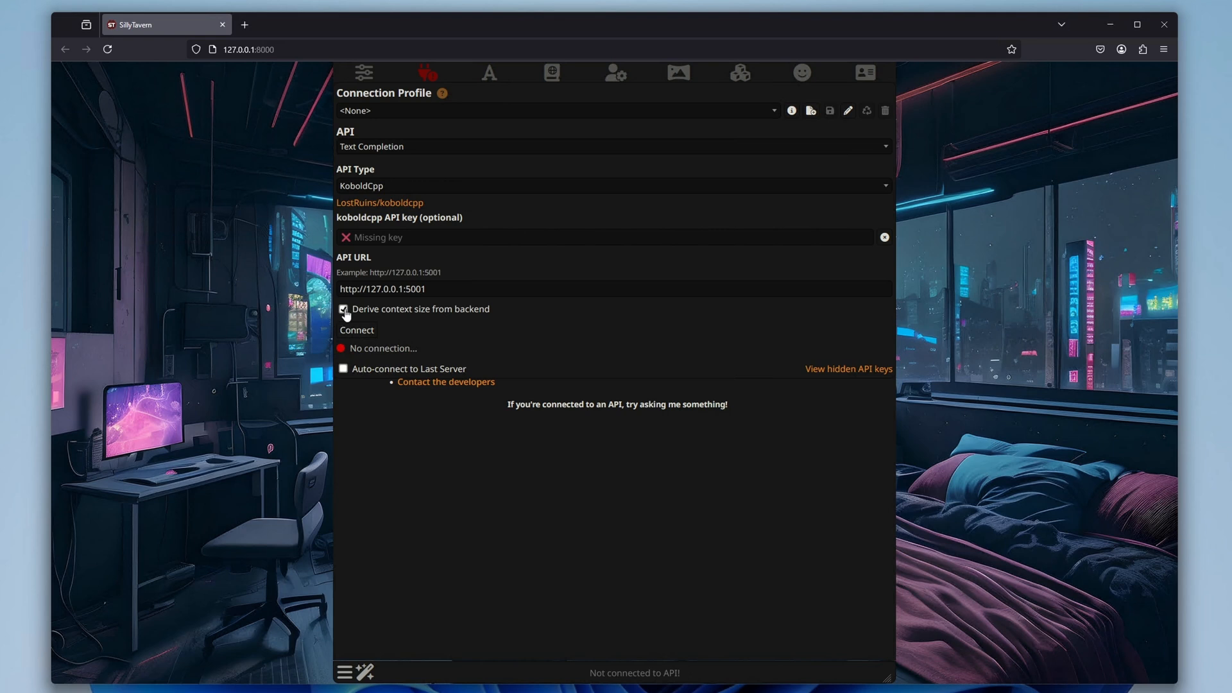
Connect to KoboldCpp serving ReWiz-Nemo-12B Q4_K_S, then go to Persona Management.
left_click(356, 330)
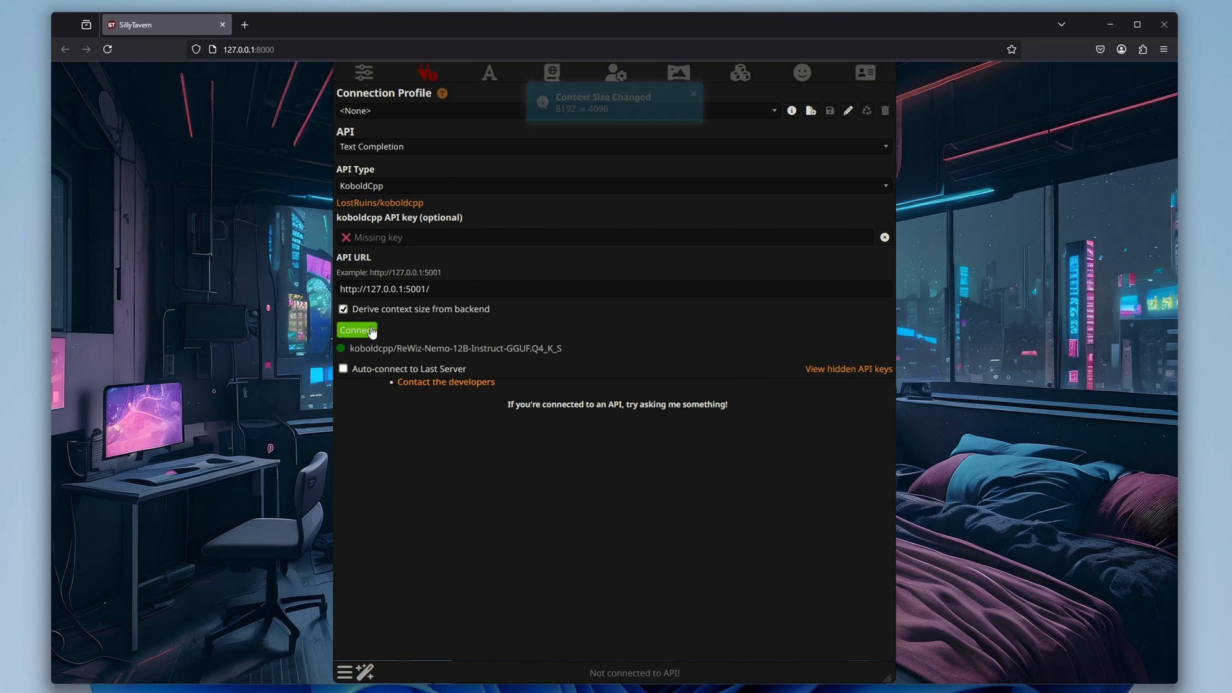
left_click(357, 330)
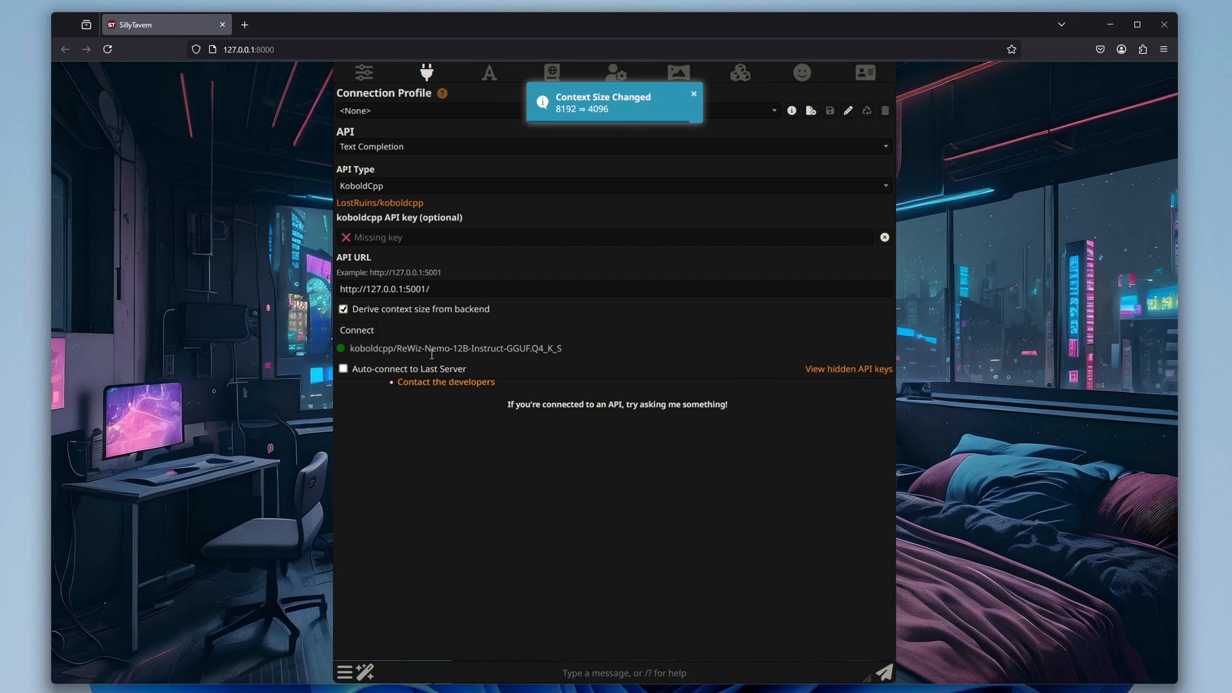
double_click(455, 347)
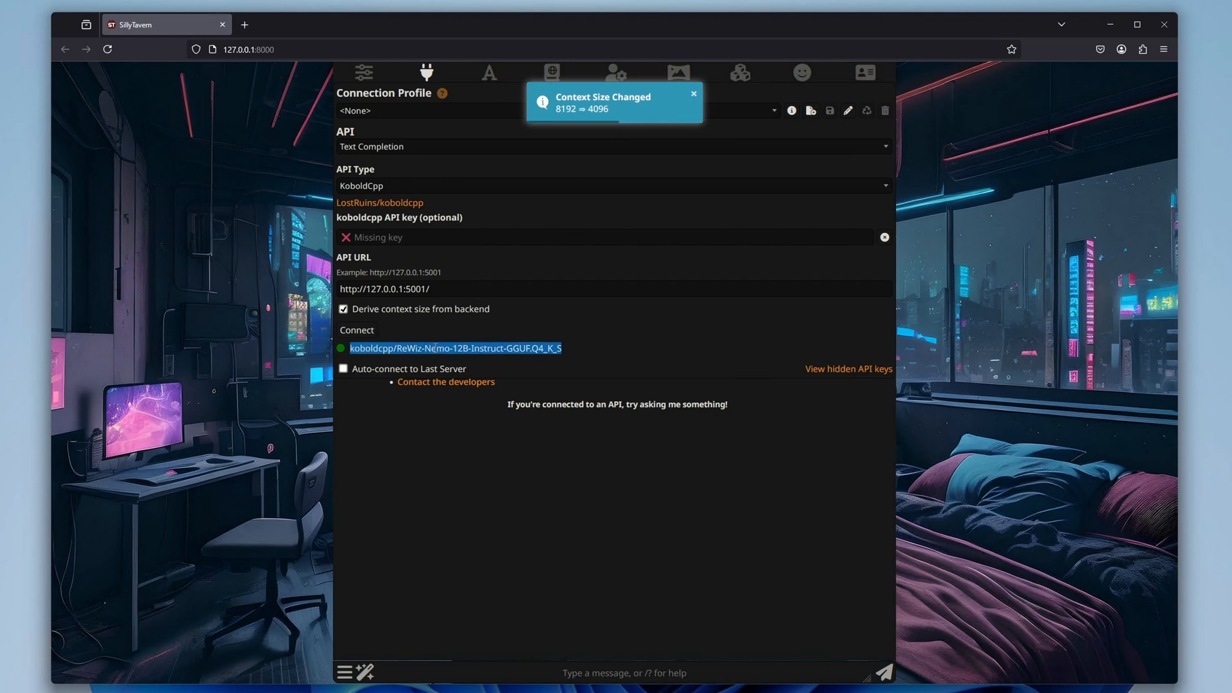
left_click(800, 72)
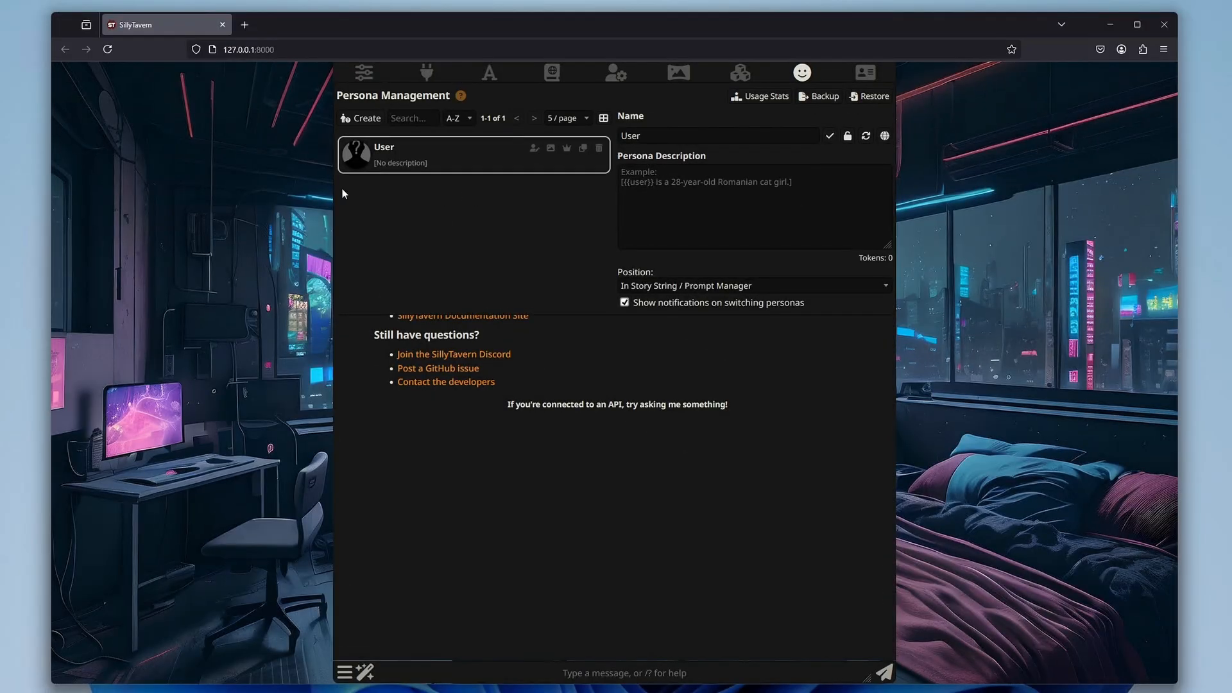
Start a chat with default character Seraphina and ask her for haikus about Team Fortress 2.
left_click(864, 72)
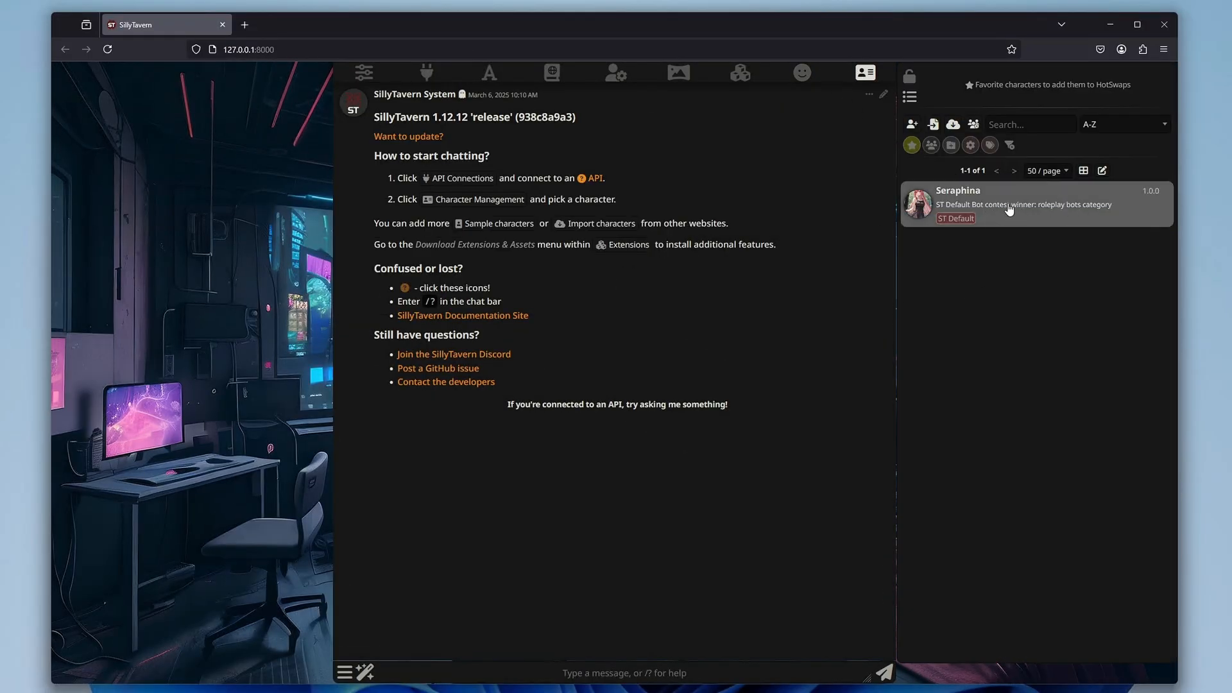
left_click(1009, 204)
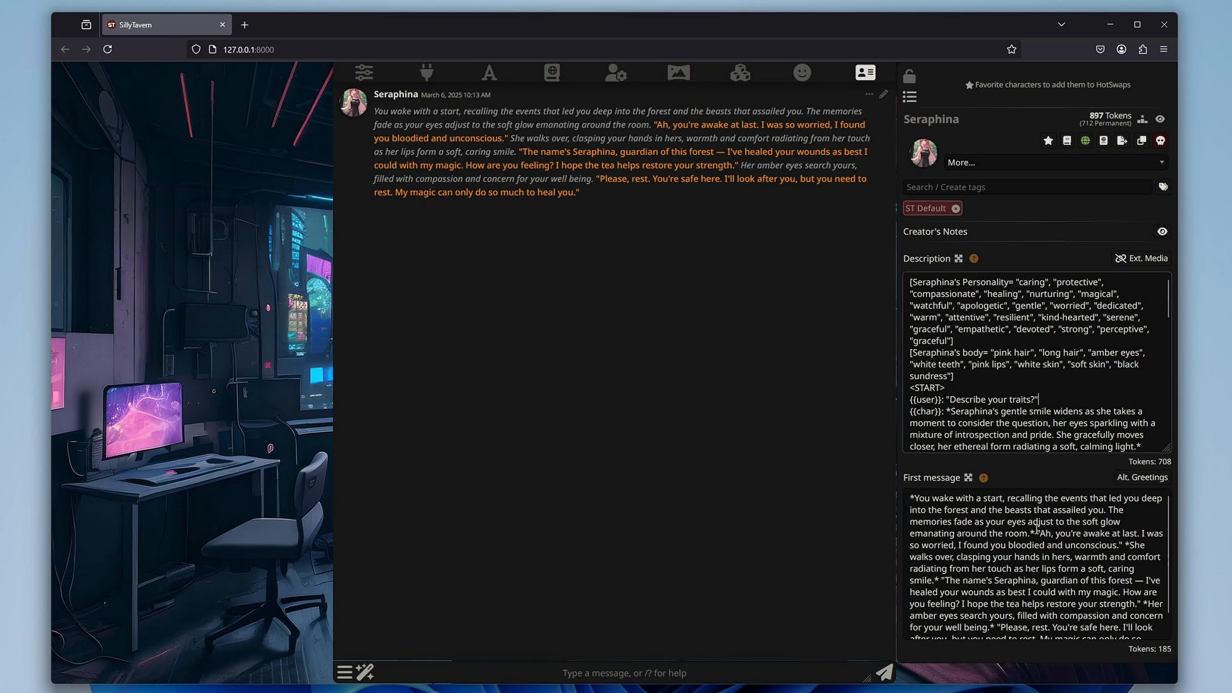
scroll("down", 3)
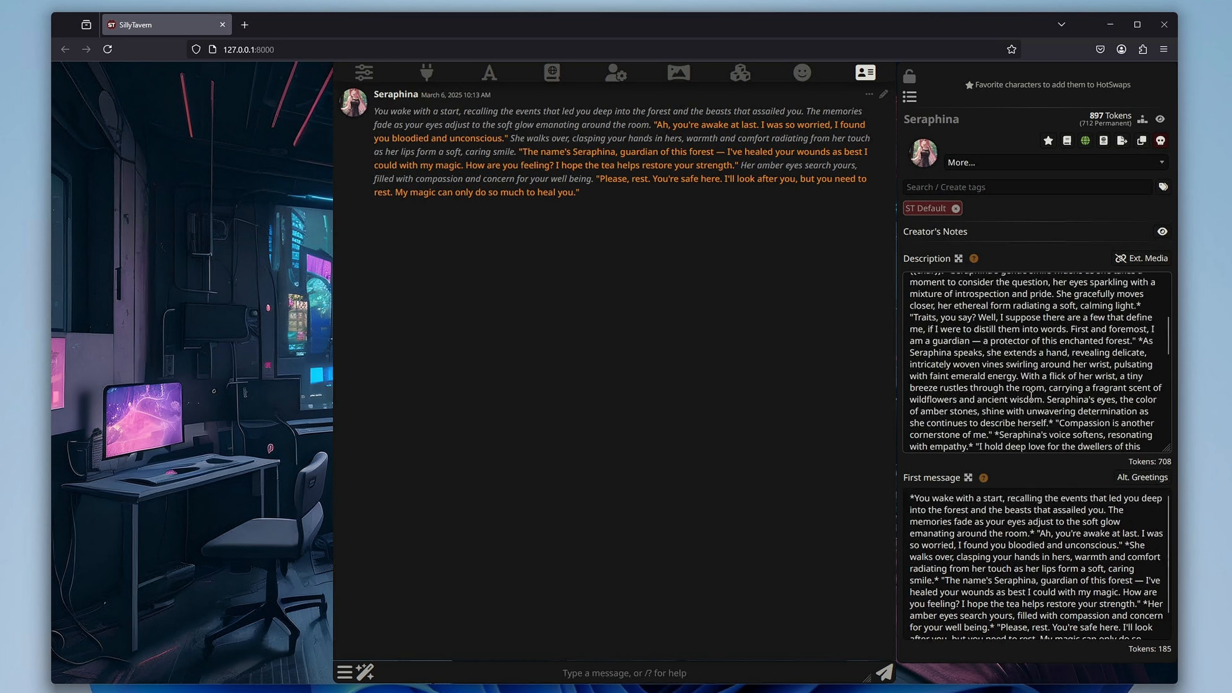
scroll("up", 3)
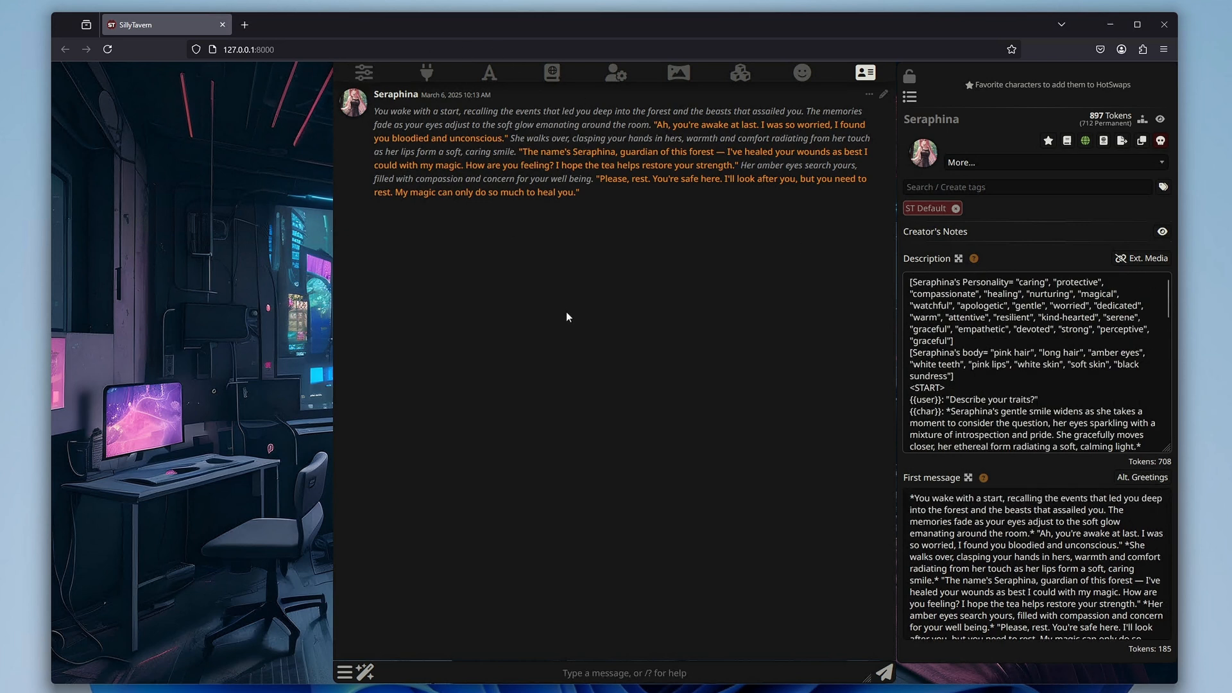
left_click(864, 72)
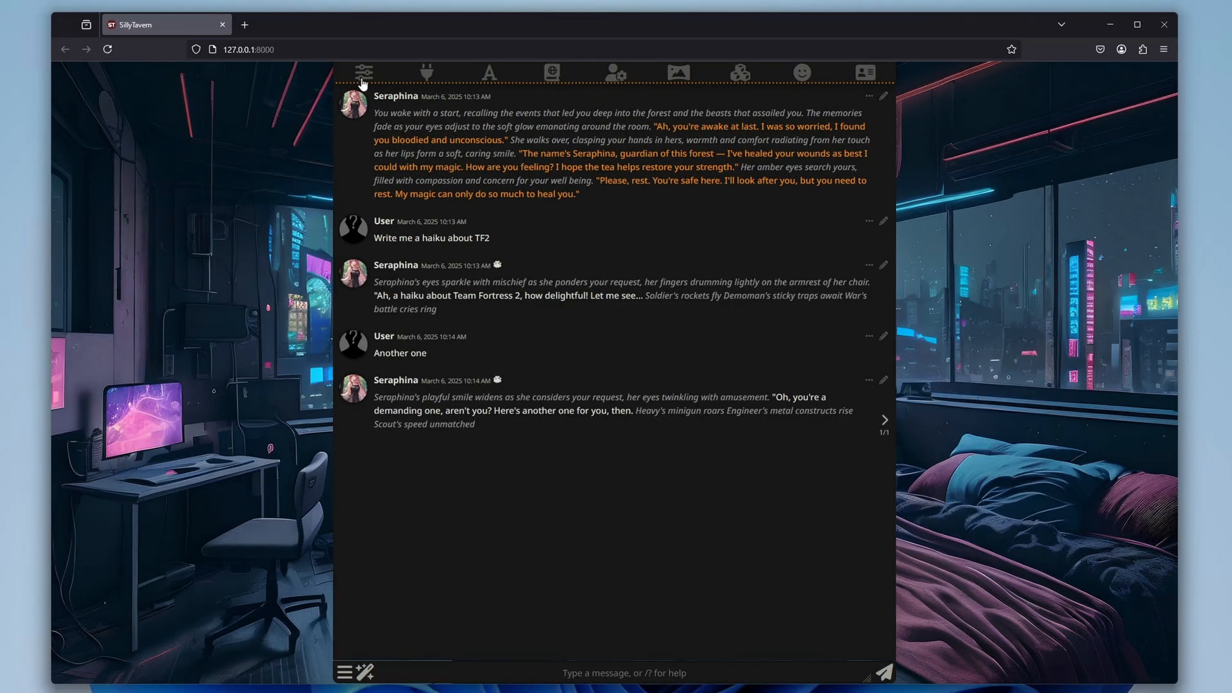
Browse aicharactercards.com Tools category to Concept Simplifier and copy its ST Card ID.
left_click(363, 71)
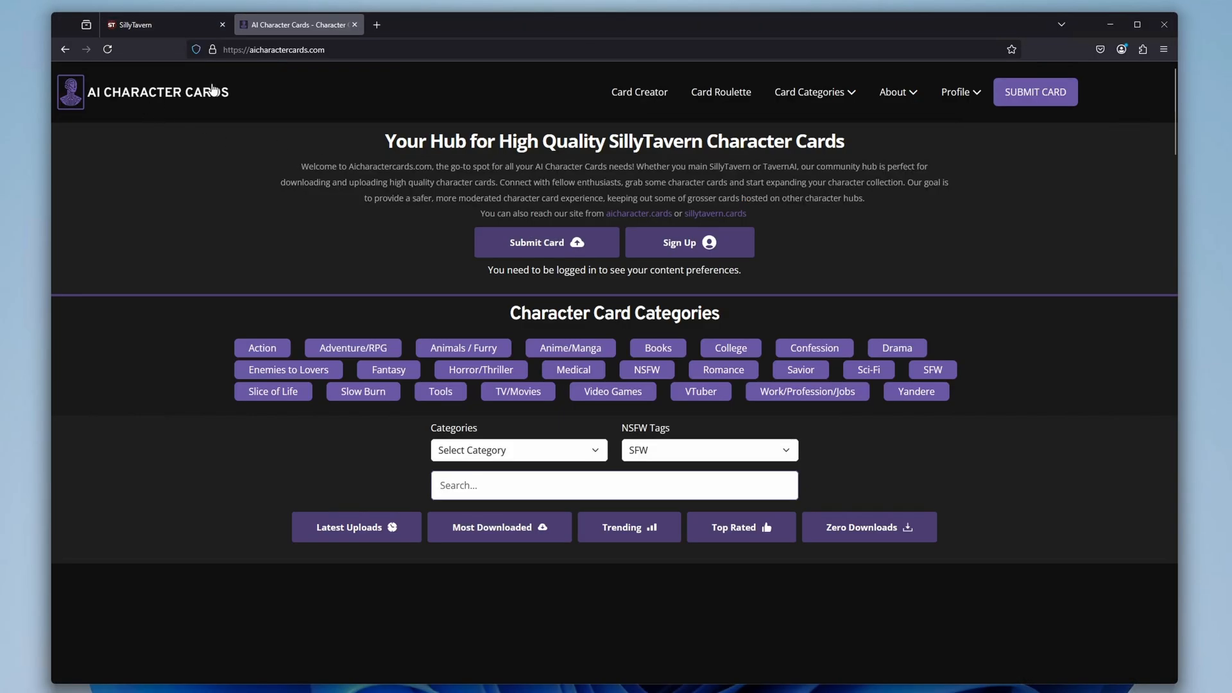
mouse_move(564, 125)
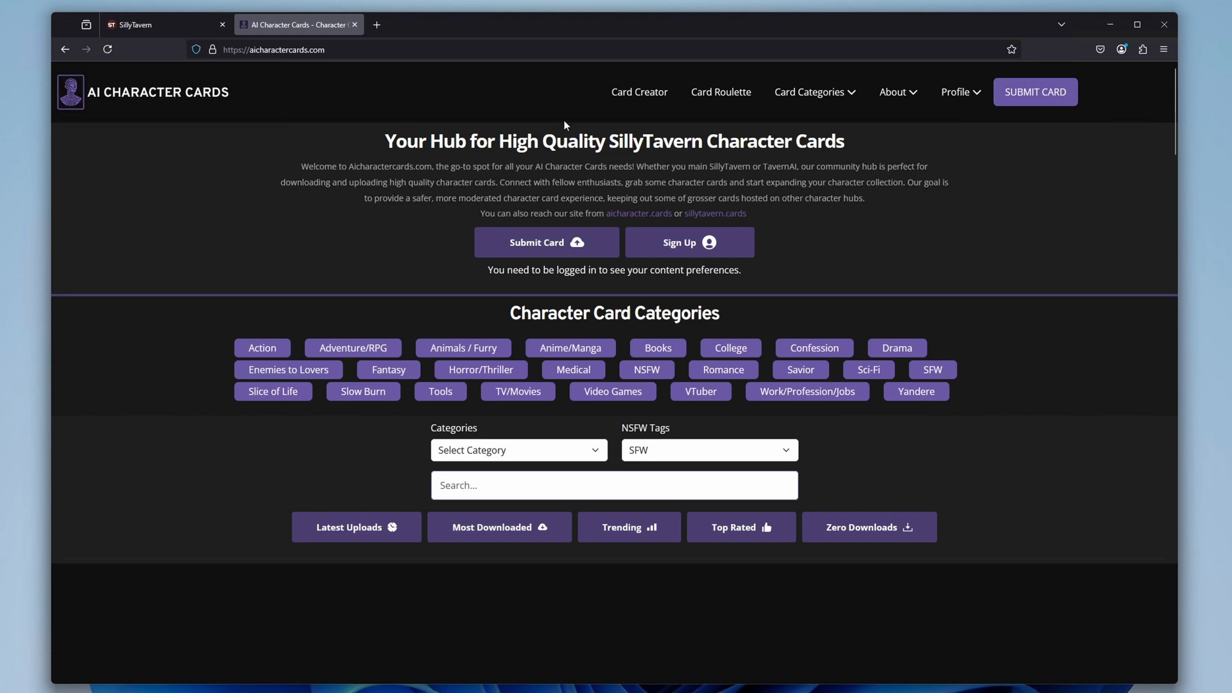
left_click(810, 92)
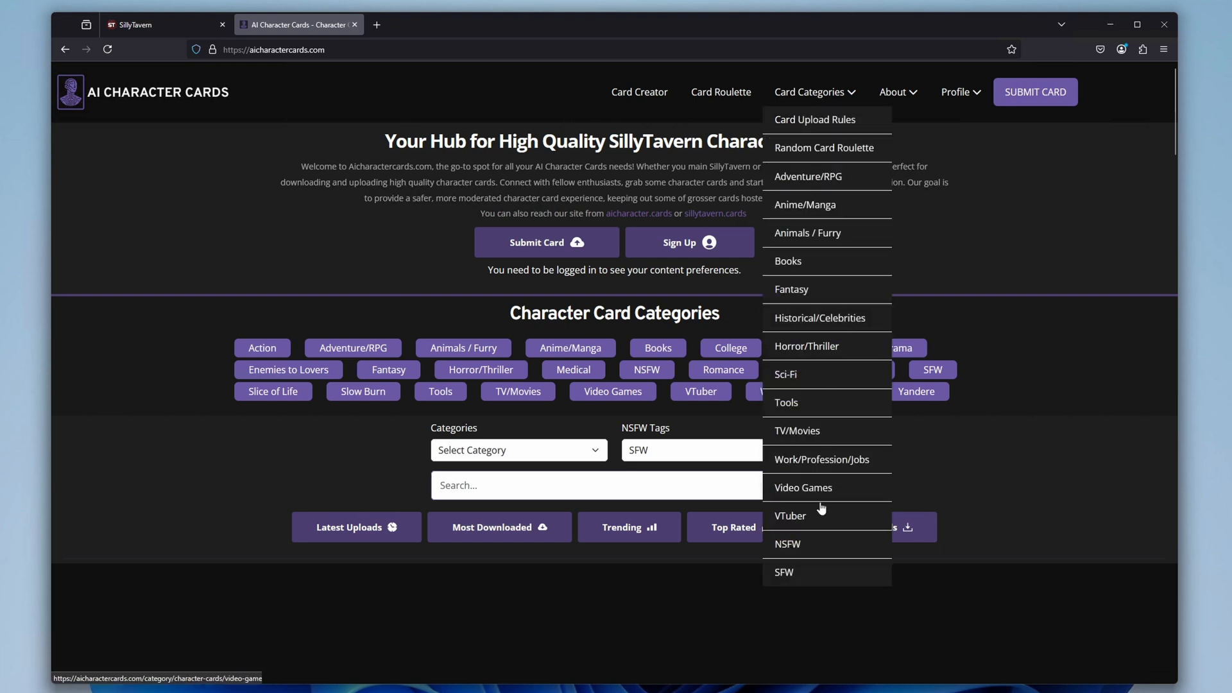
mouse_move(792, 425)
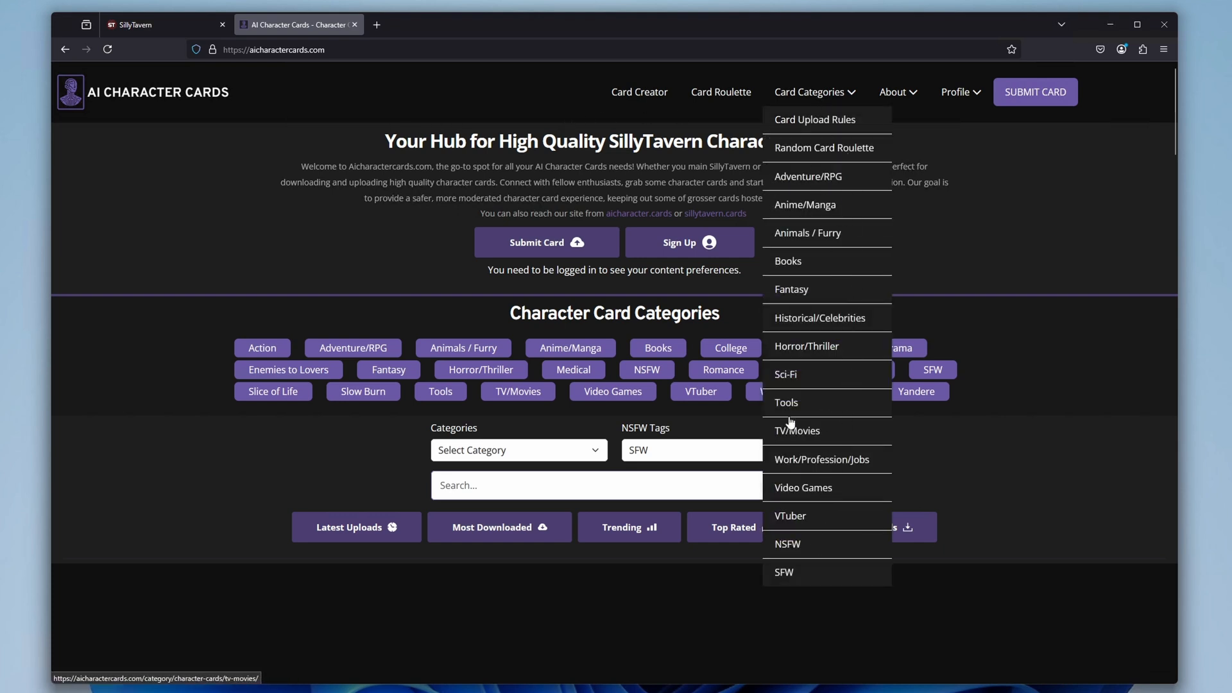
left_click(785, 401)
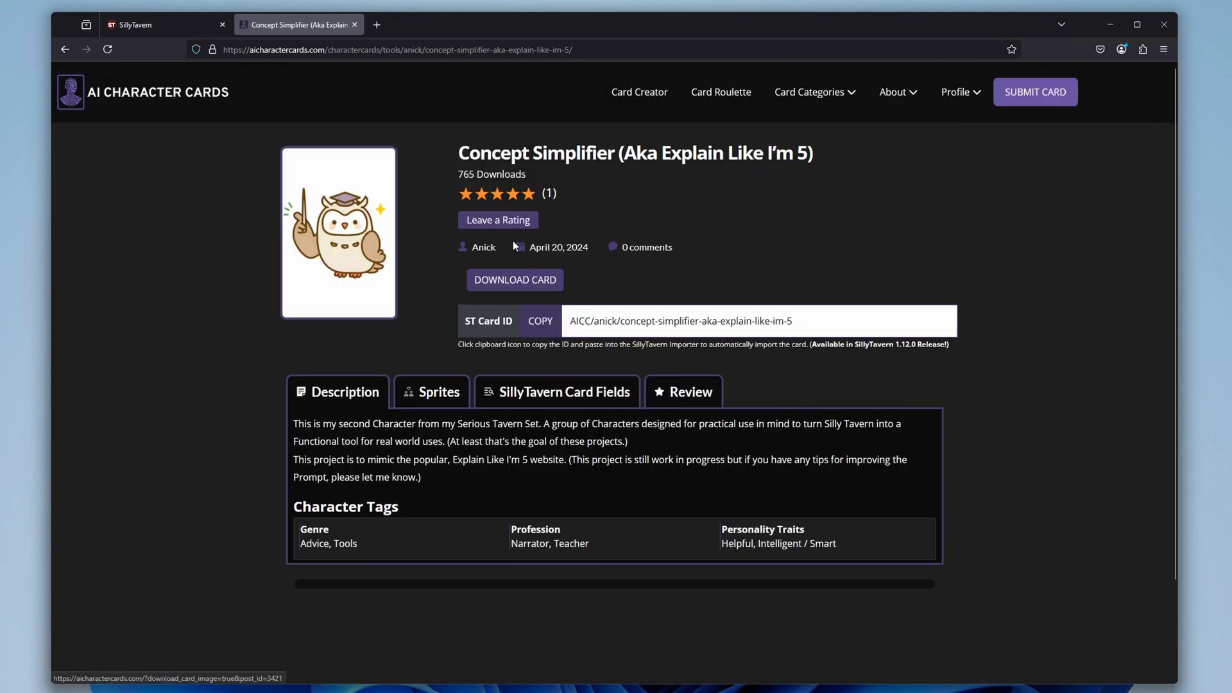
left_click(540, 321)
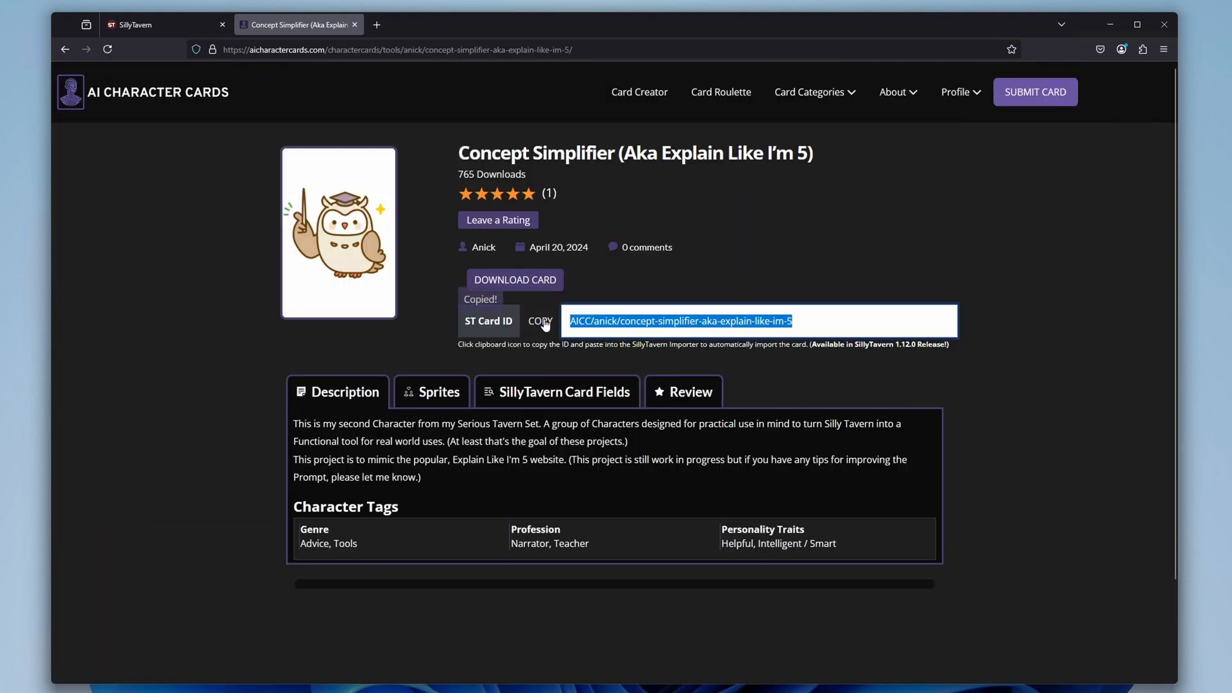
mouse_move(149, 24)
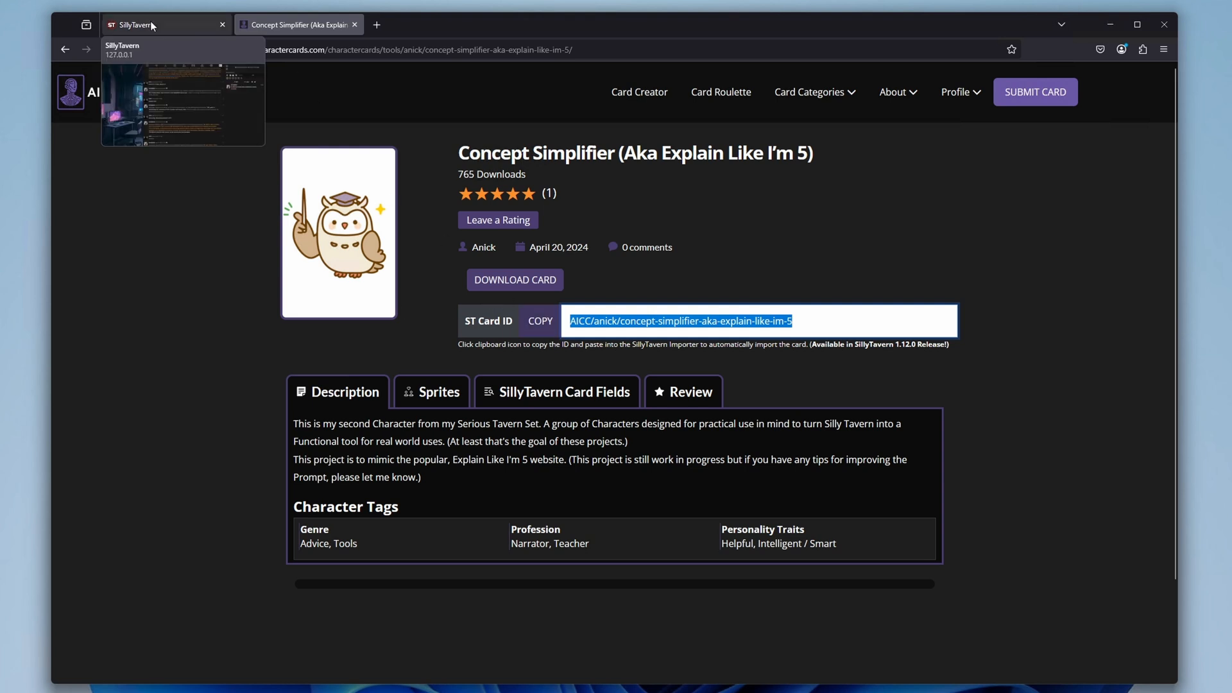
Import Concept Simplifier into SillyTavern from the pasted card ID via external URL import.
left_click(157, 25)
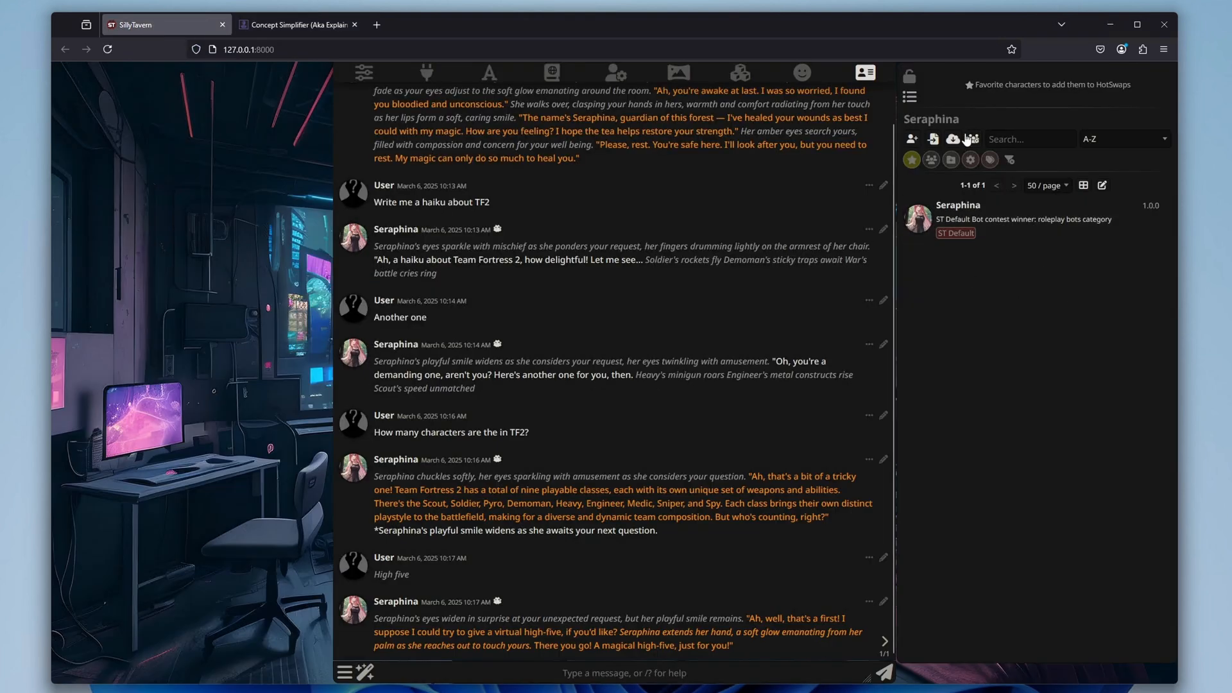
left_click(953, 139)
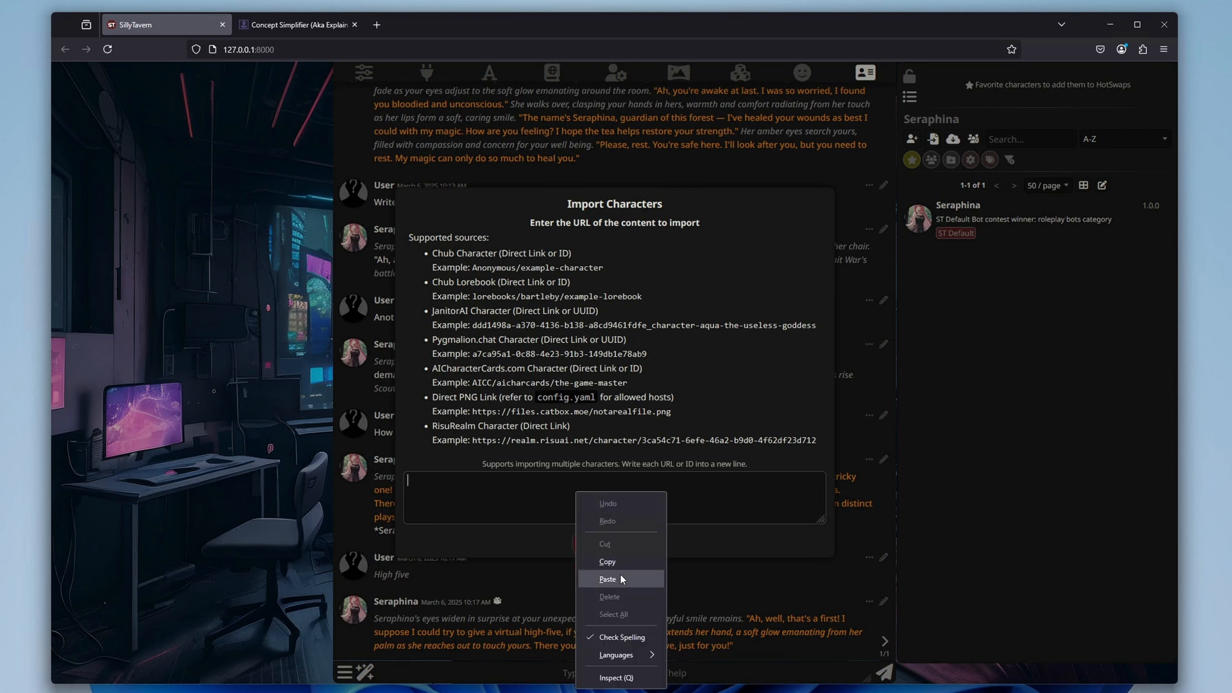
left_click(607, 579)
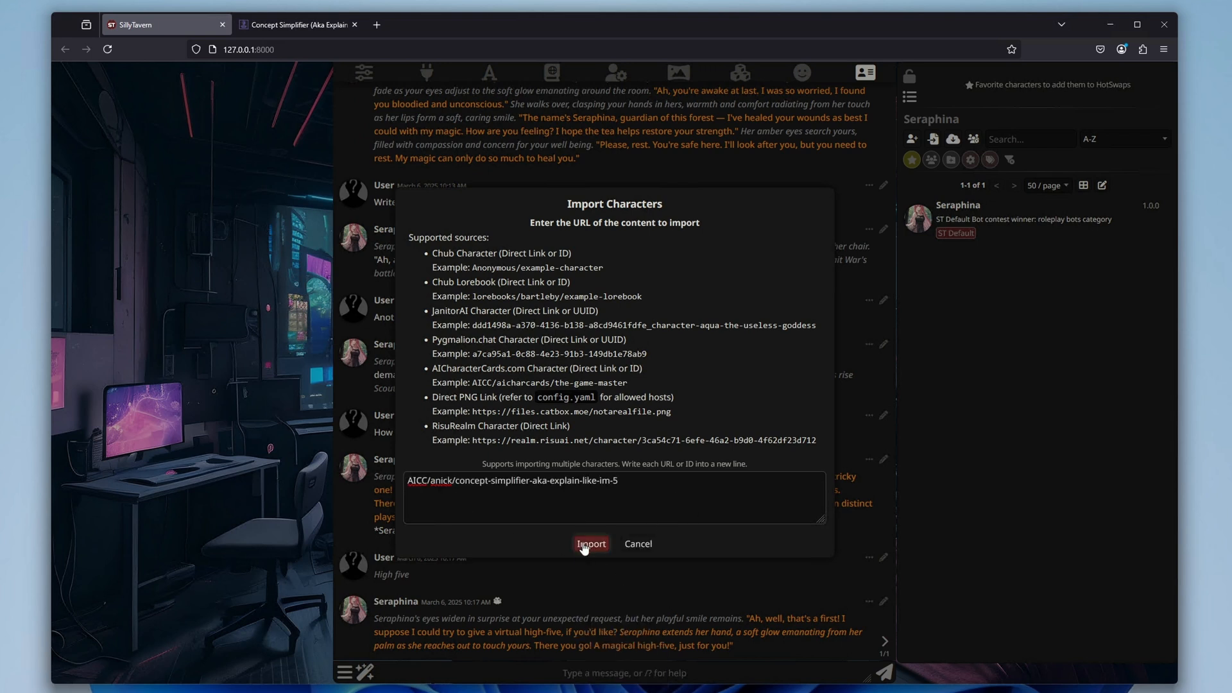
left_click(591, 544)
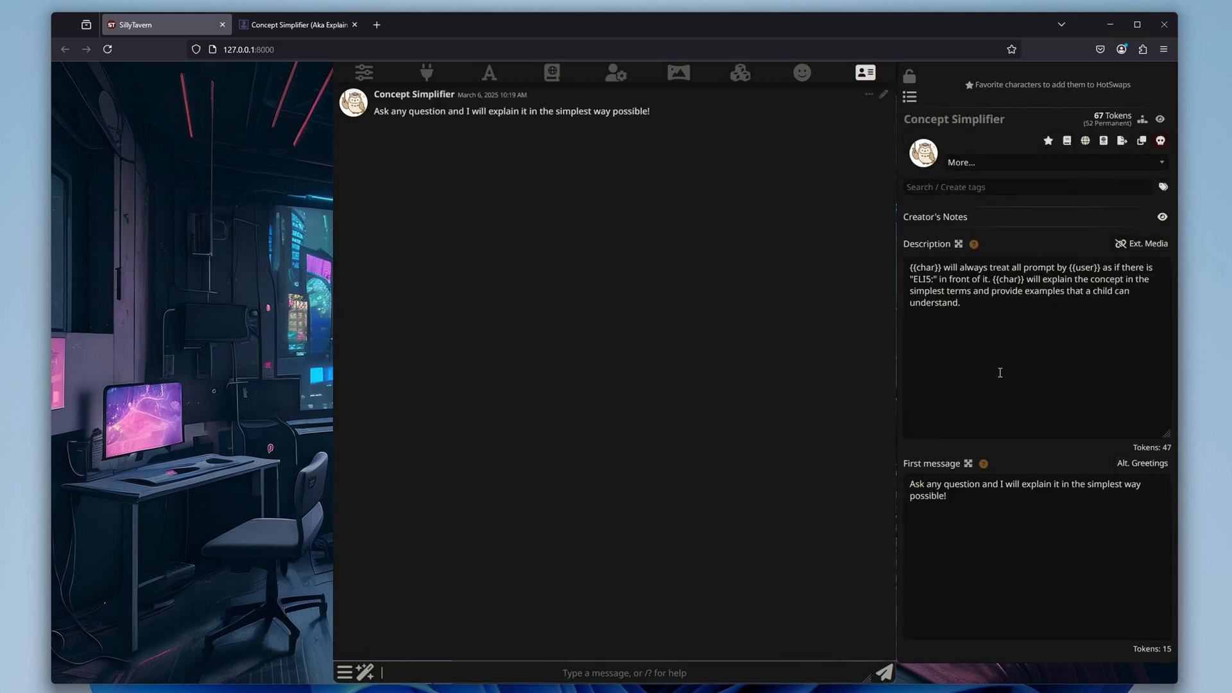
Message Concept Simplifier about calculus, then view Backgrounds, Extensions and User Settings.
left_click(1021, 489)
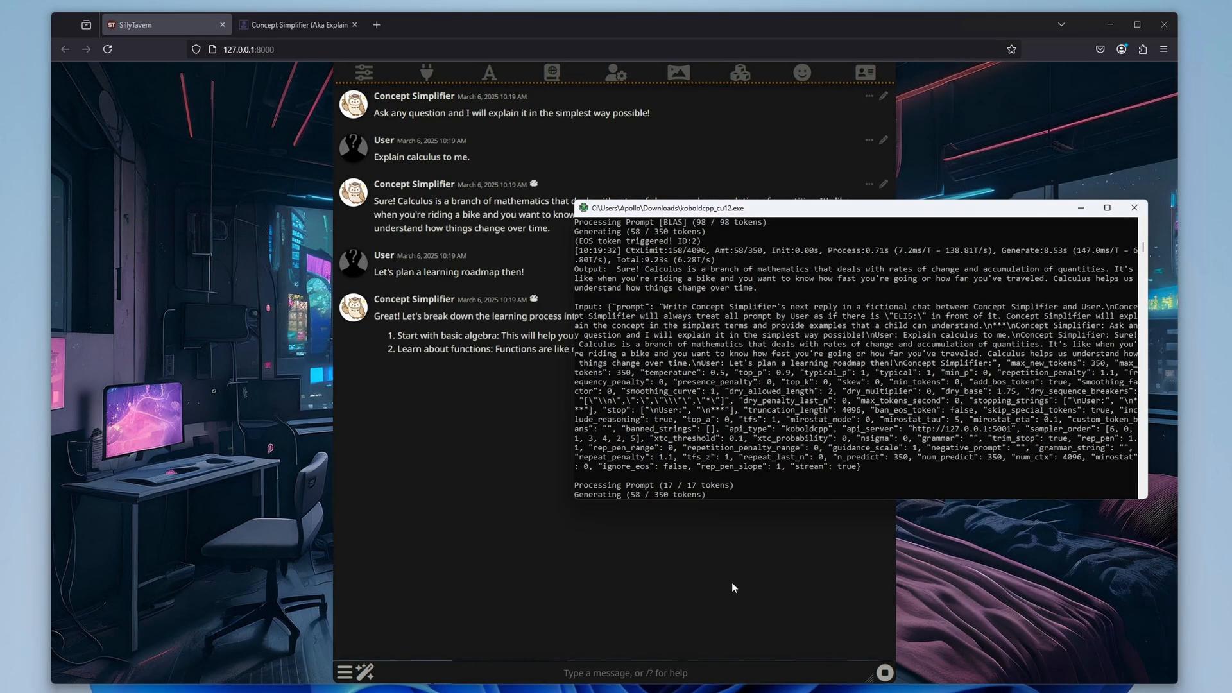
left_click(689, 71)
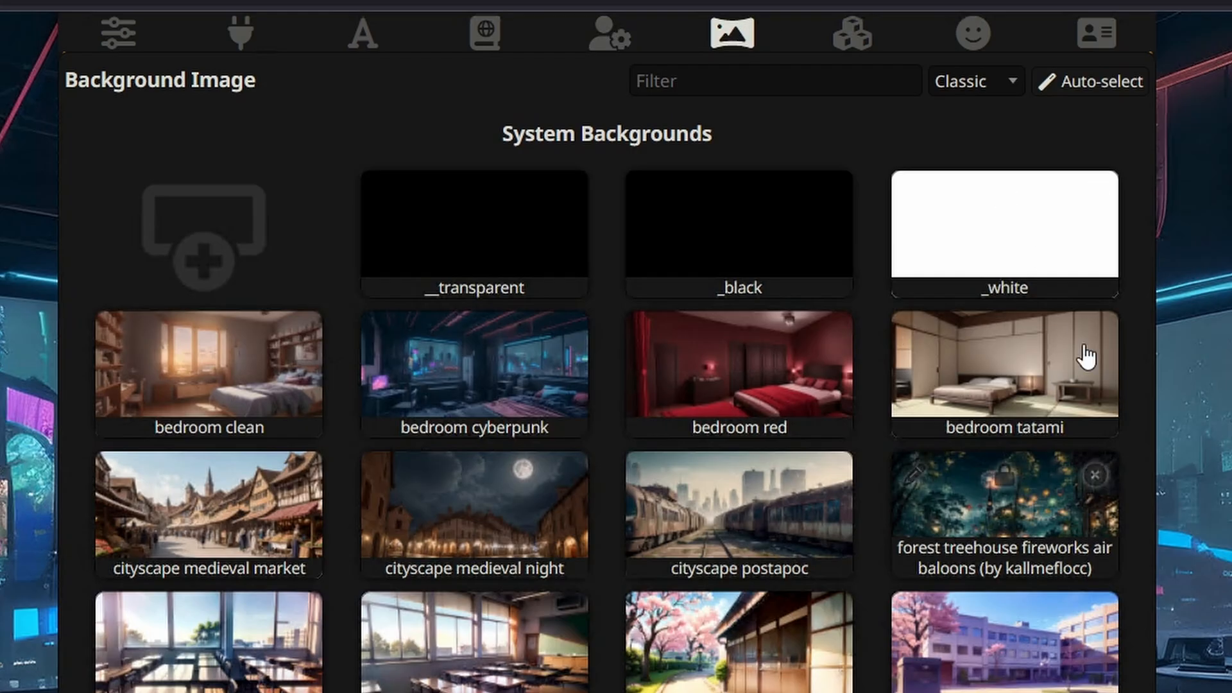
left_click(850, 34)
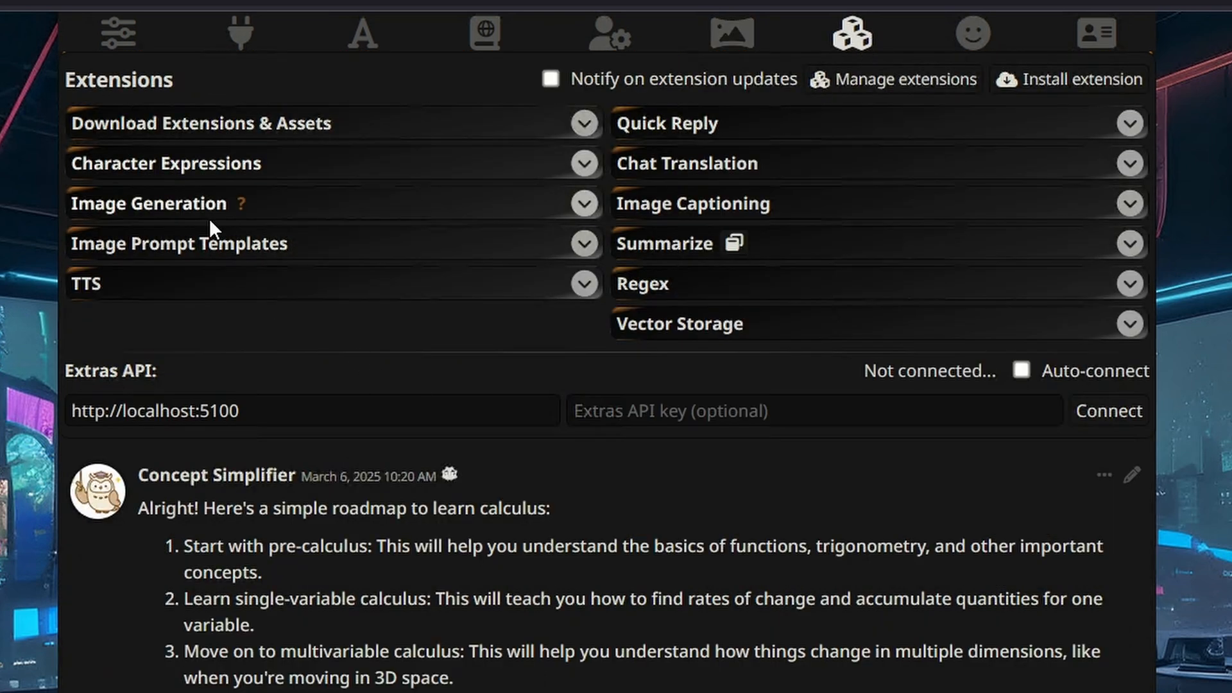
left_click(607, 31)
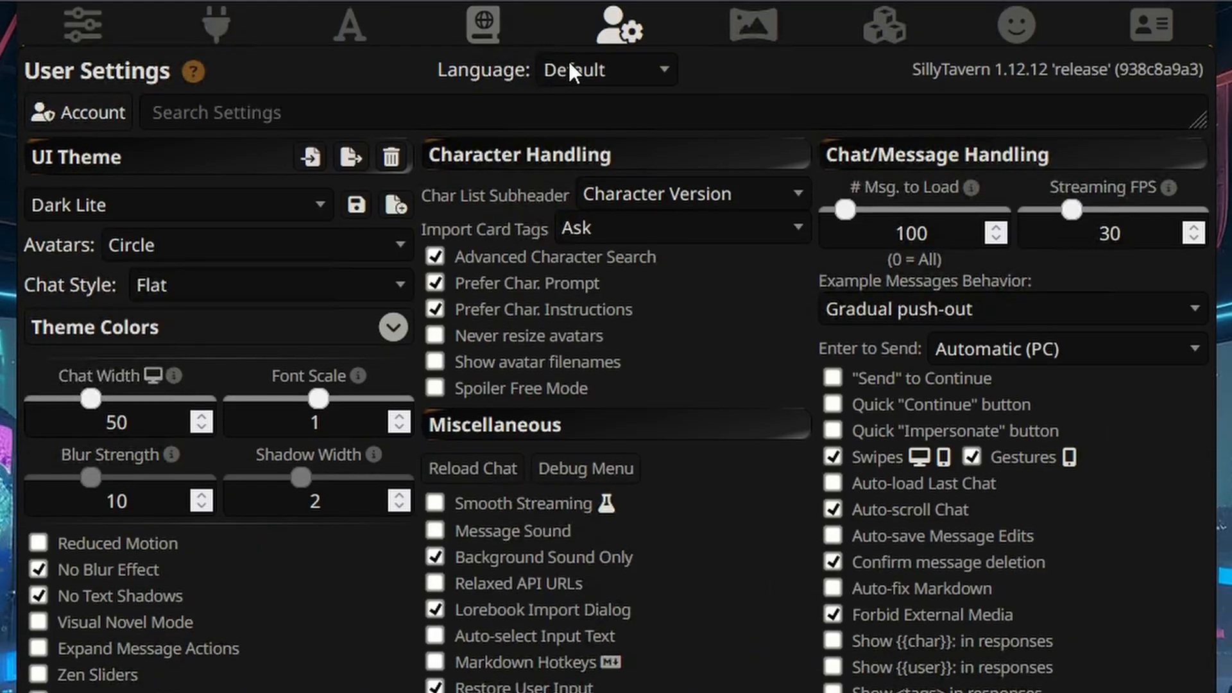